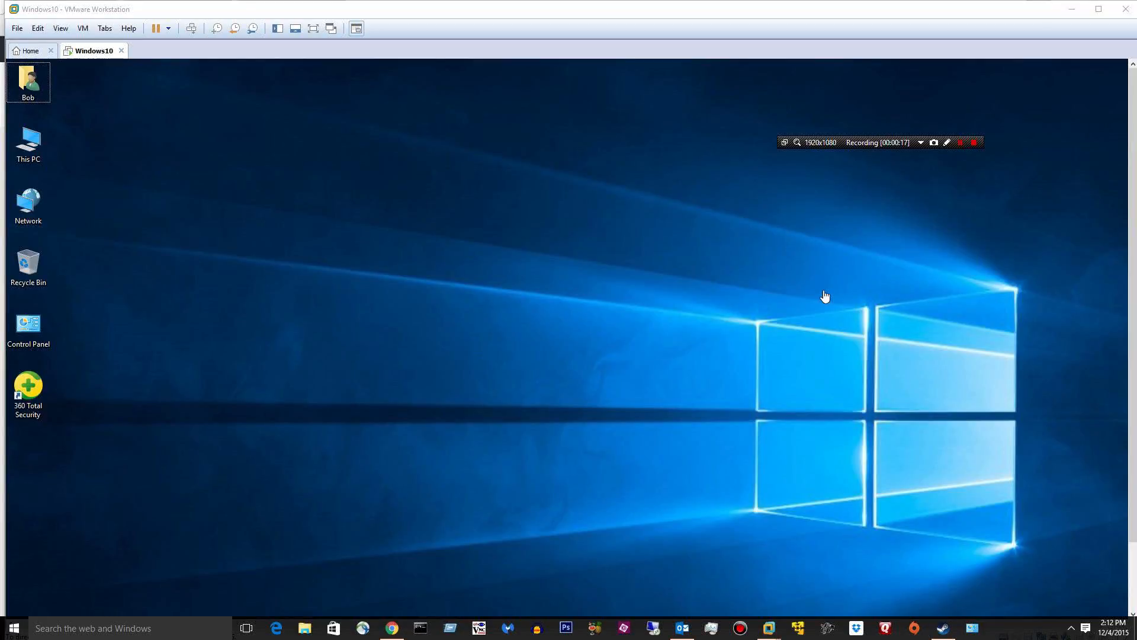
{"action": "mouse_move", "coordinate": [733, 245]}
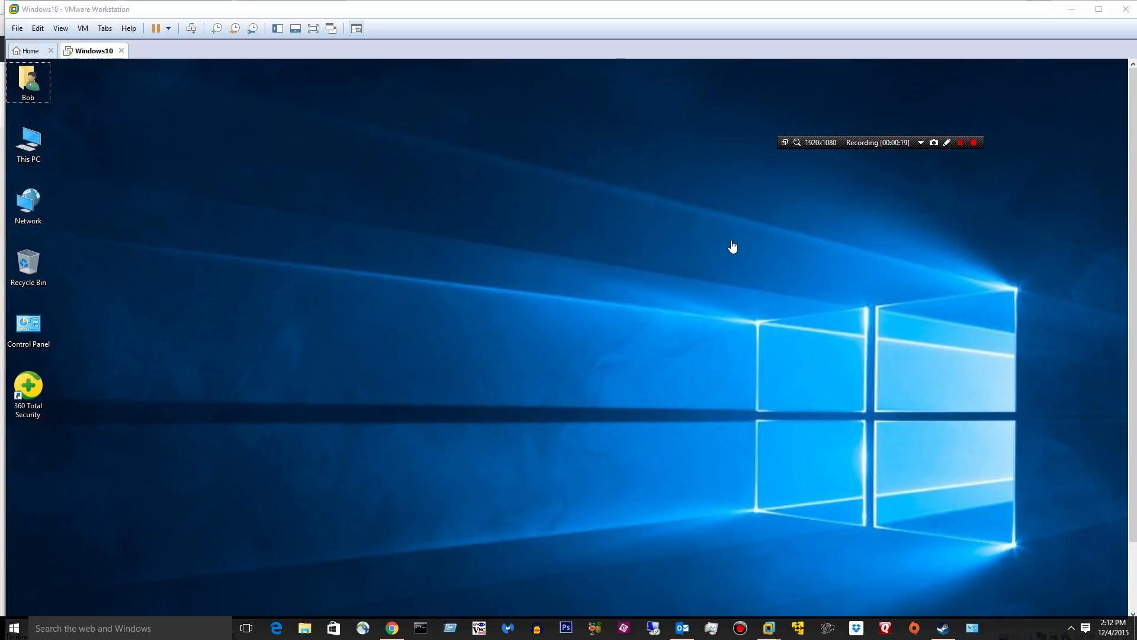
{"action": "mouse_move", "coordinate": [727, 240]}
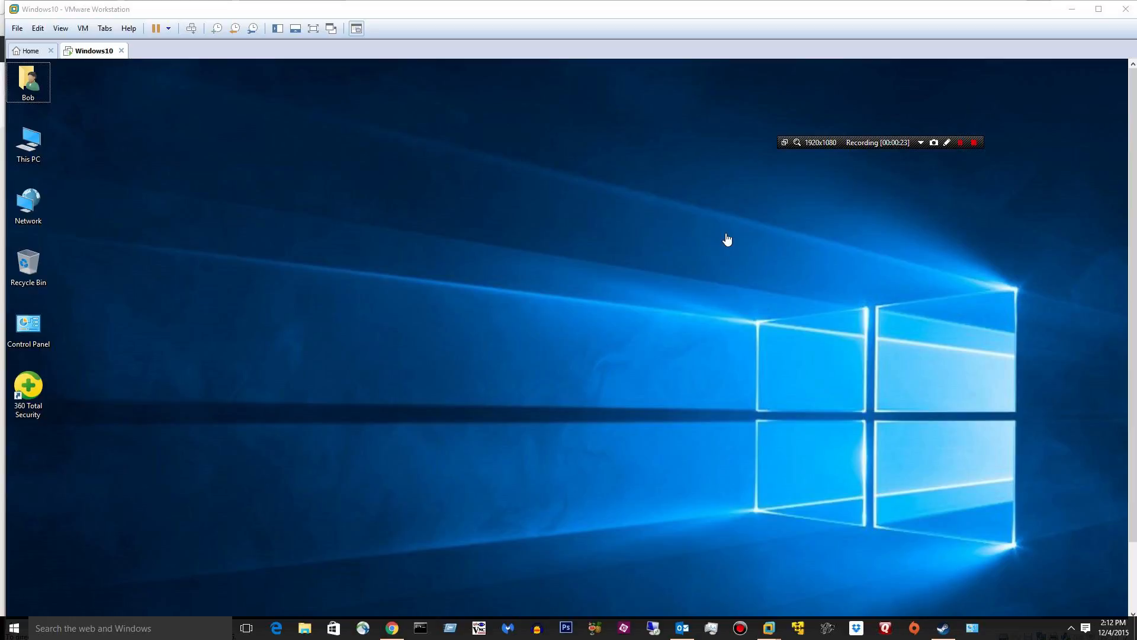
{"action": "mouse_move", "coordinate": [620, 119]}
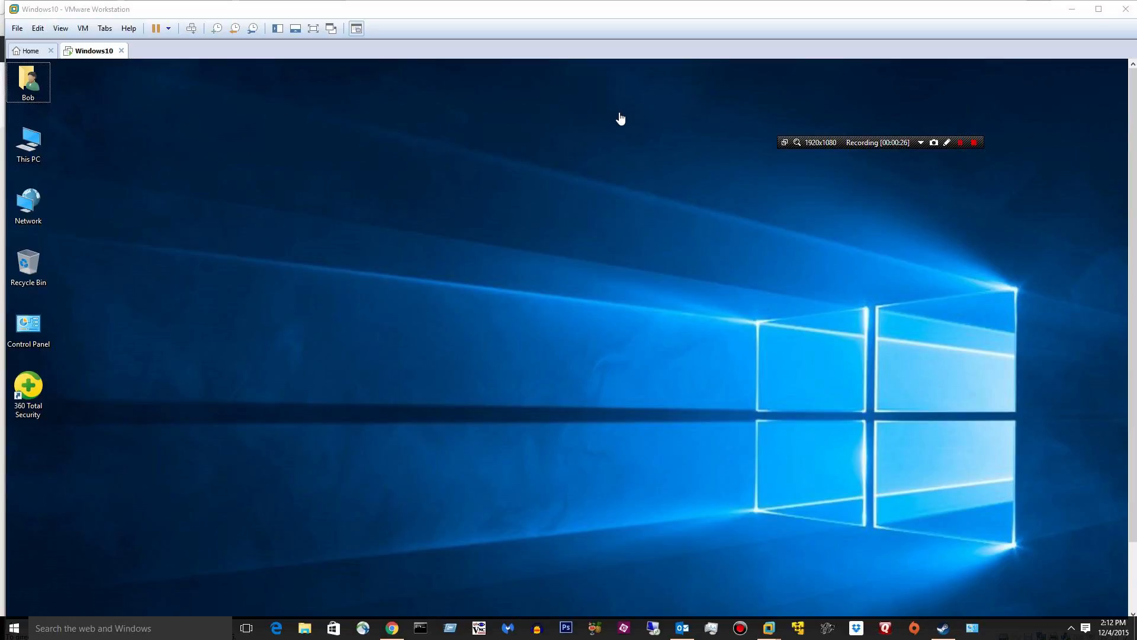
{"action": "mouse_move", "coordinate": [760, 217]}
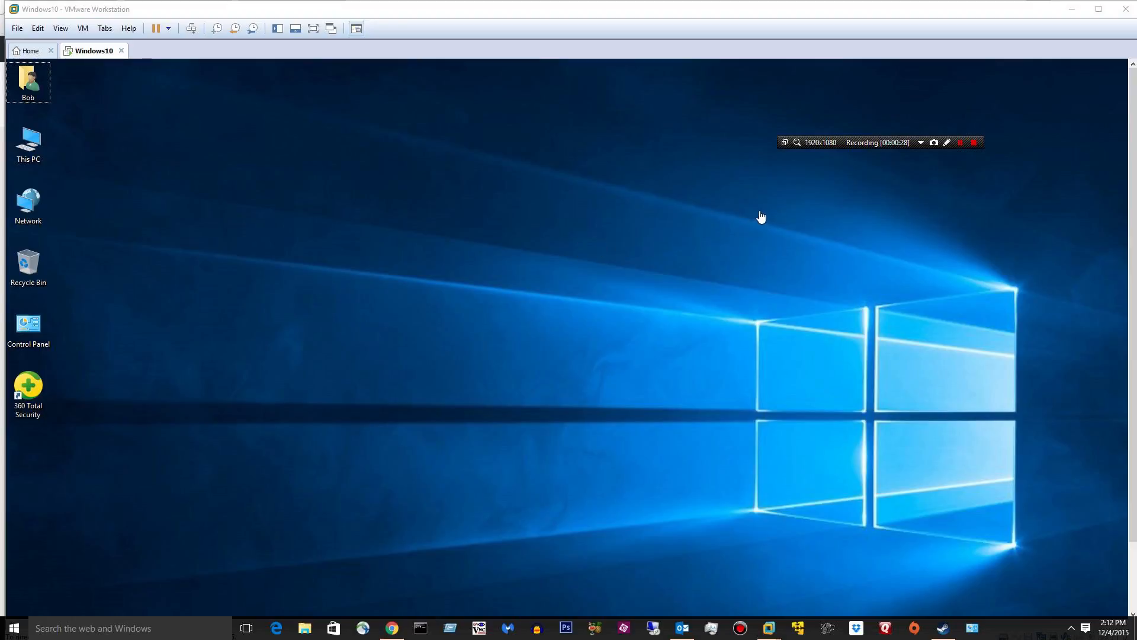
{"action": "mouse_move", "coordinate": [657, 230]}
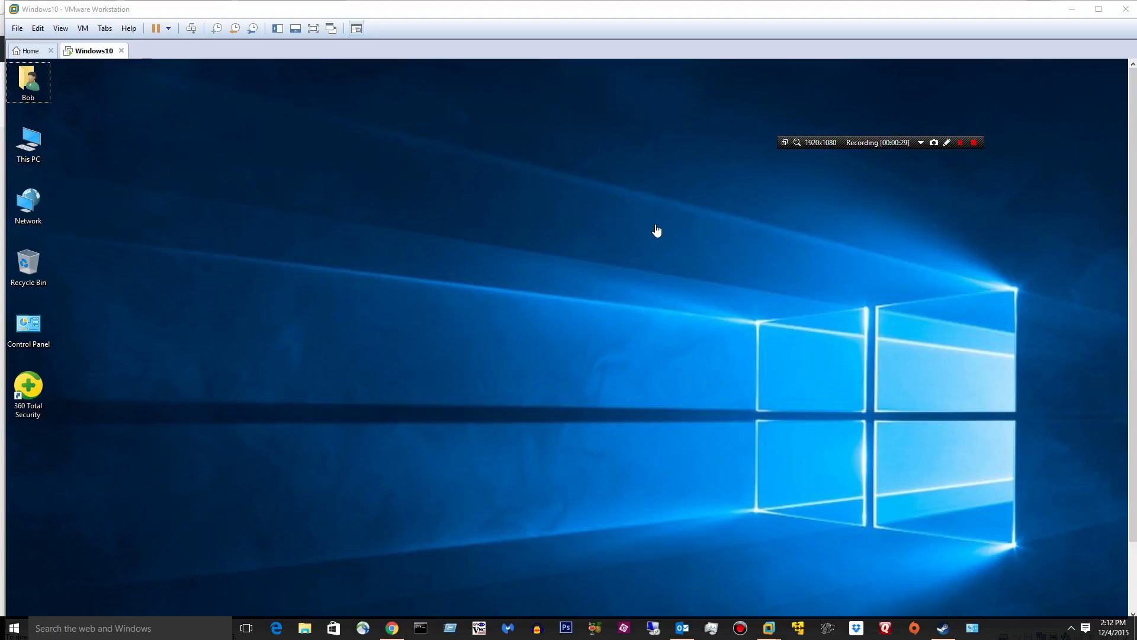
{"action": "mouse_move", "coordinate": [595, 194]}
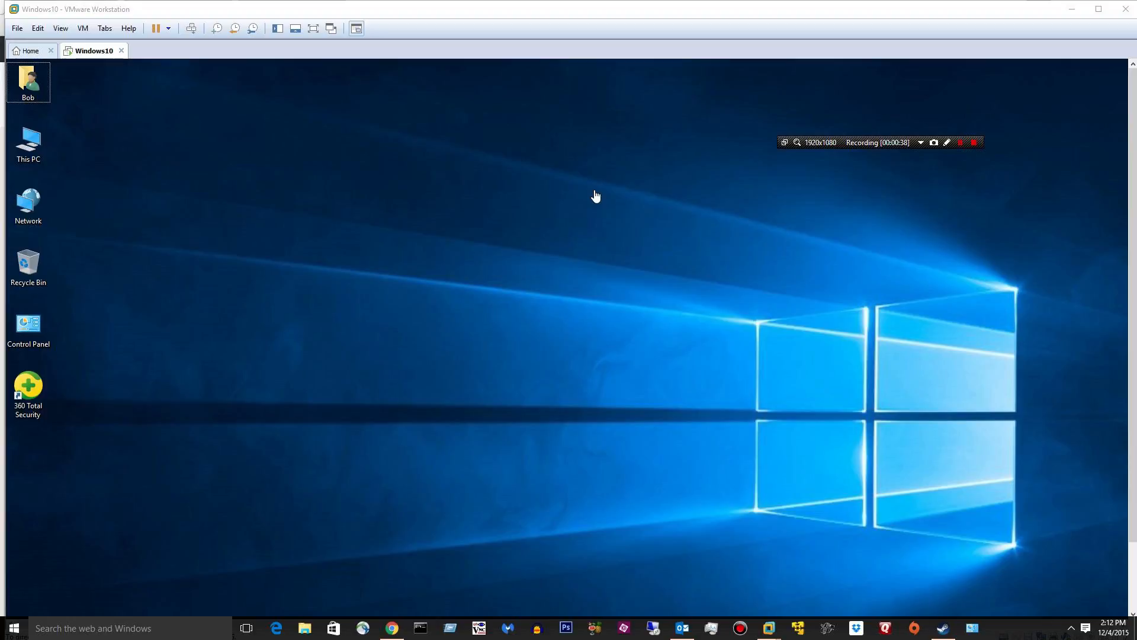
{"action": "mouse_move", "coordinate": [665, 230]}
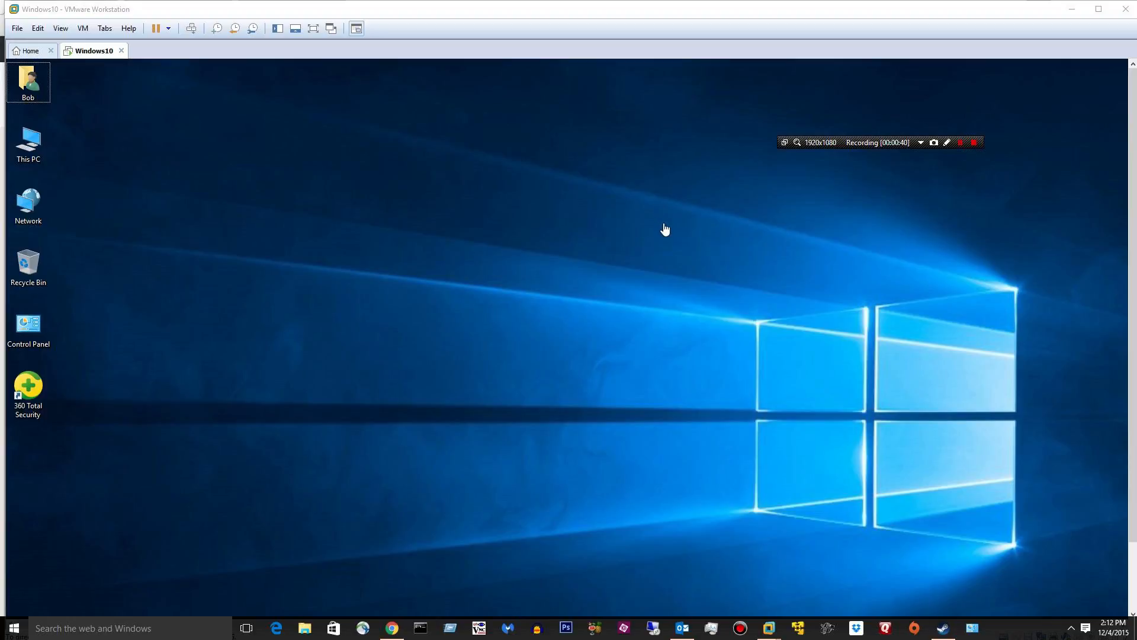
{"action": "mouse_move", "coordinate": [721, 275]}
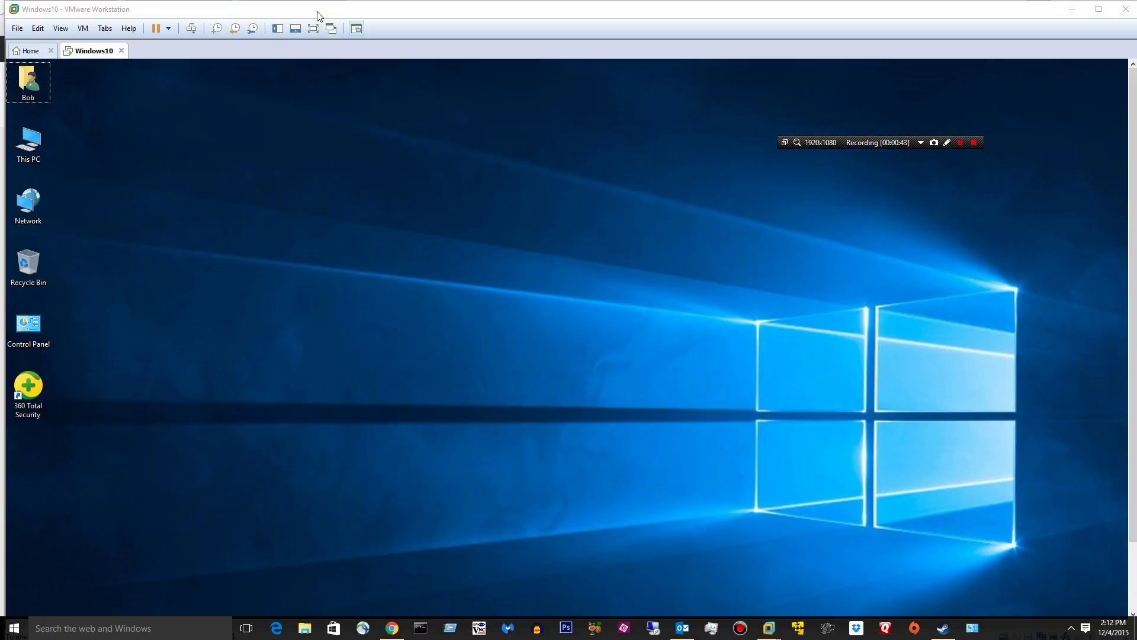
{"action": "mouse_move", "coordinate": [317, 16]}
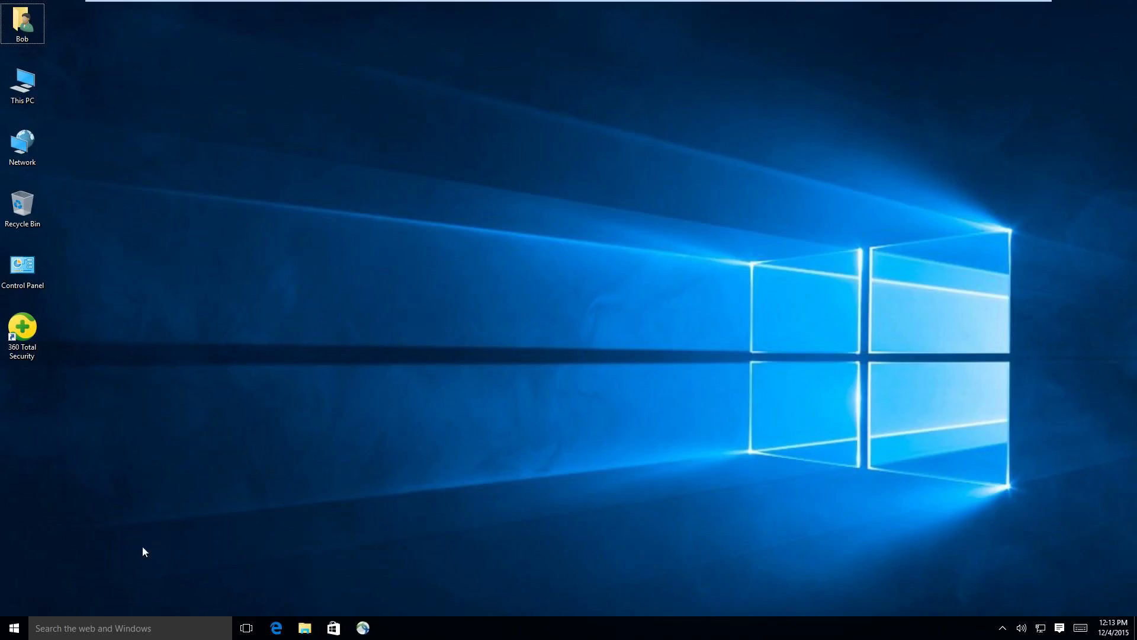
{"action": "mouse_move", "coordinate": [32, 481]}
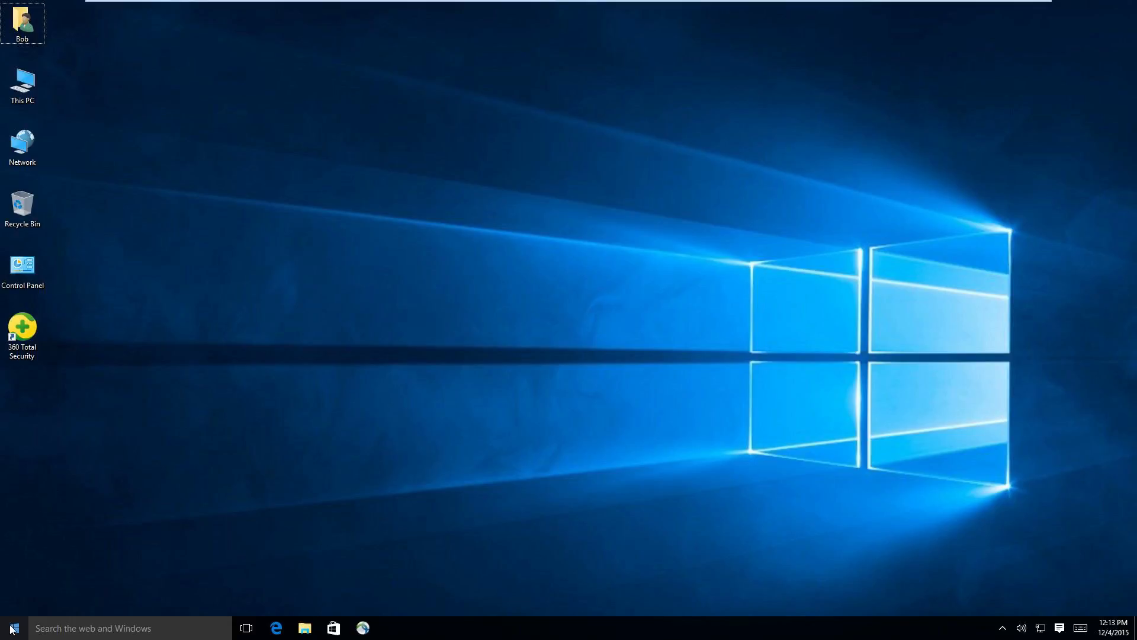
- Launch Windows Settings from the Start menu
{"action": "left_click", "coordinate": [13, 628]}
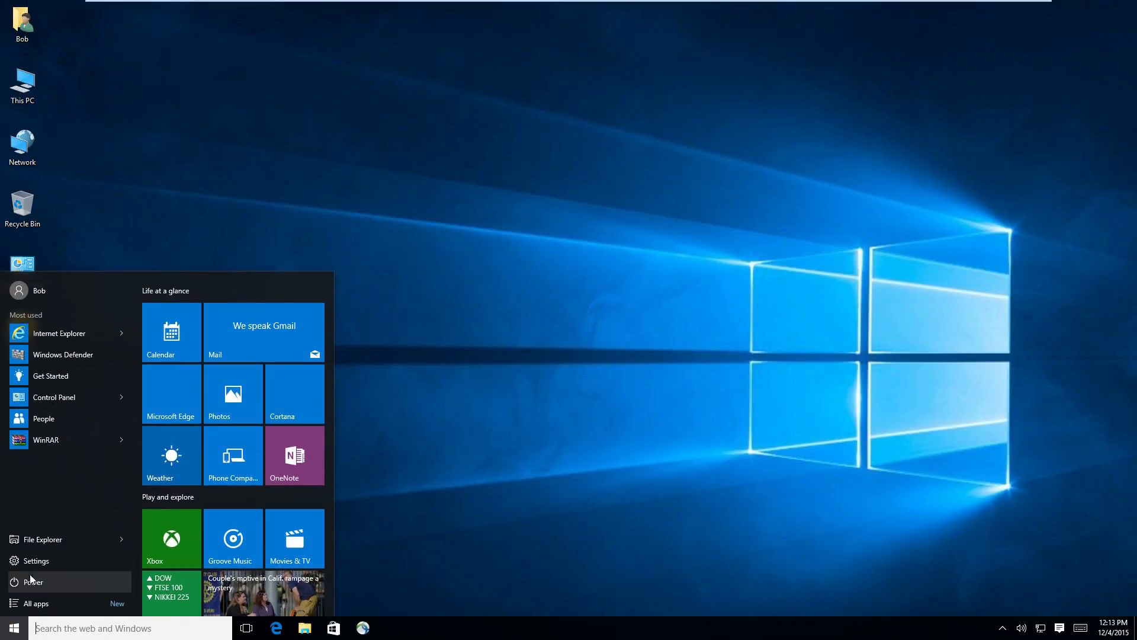
{"action": "left_click", "coordinate": [35, 560]}
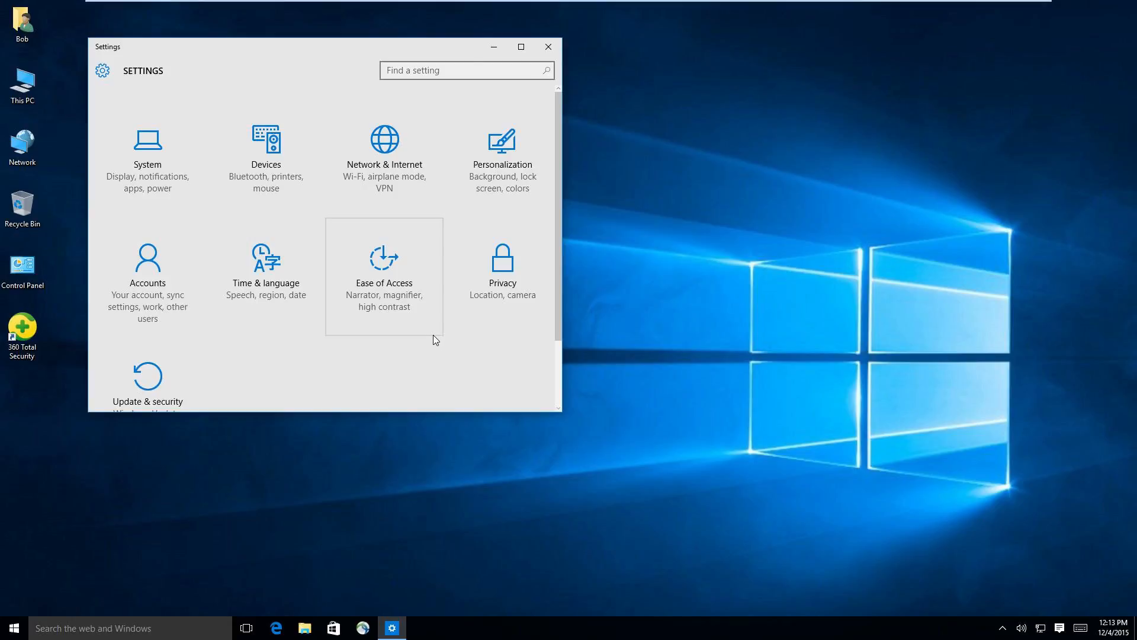
{"action": "mouse_move", "coordinate": [465, 352]}
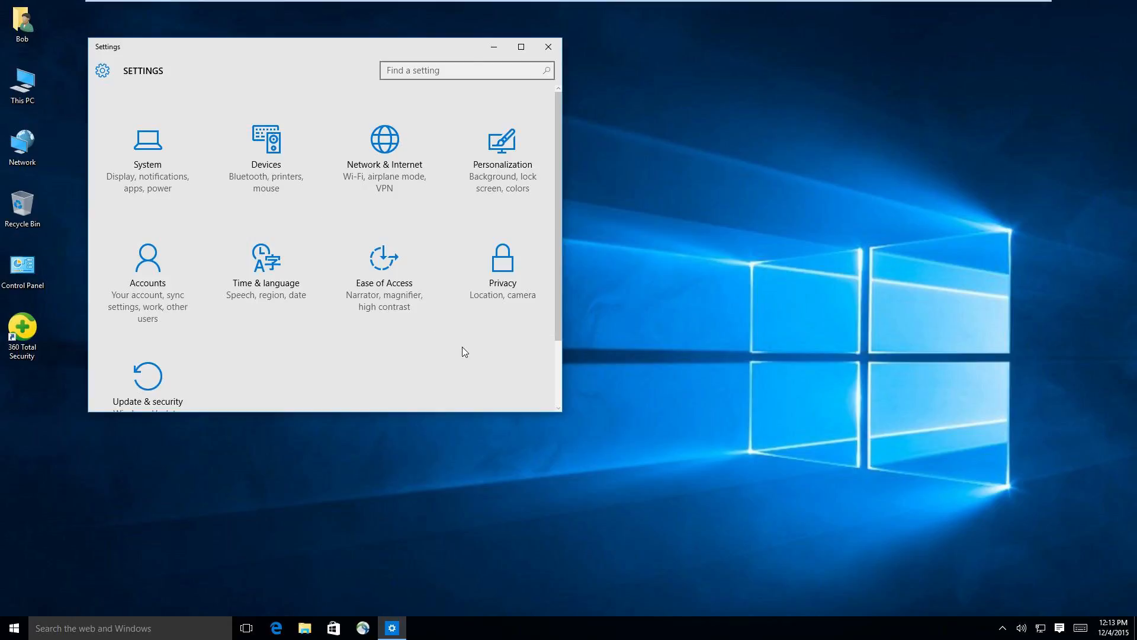
{"action": "mouse_move", "coordinate": [498, 271]}
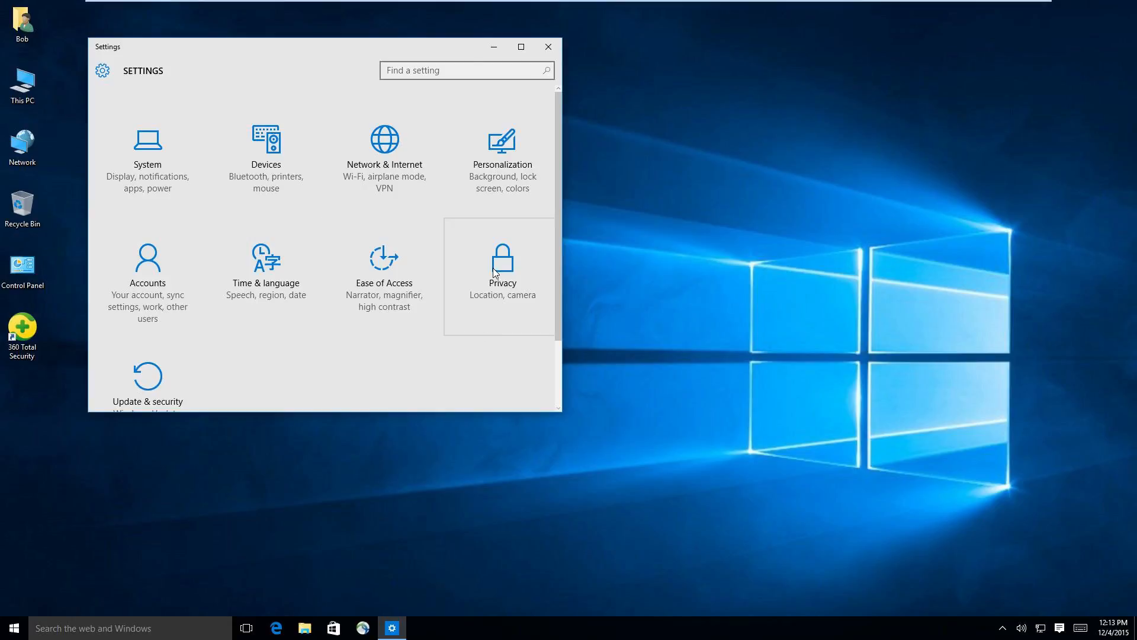
- In Privacy > General, turn off advertising ID, typing info sending, and website language-list access
{"action": "left_click", "coordinate": [501, 261]}
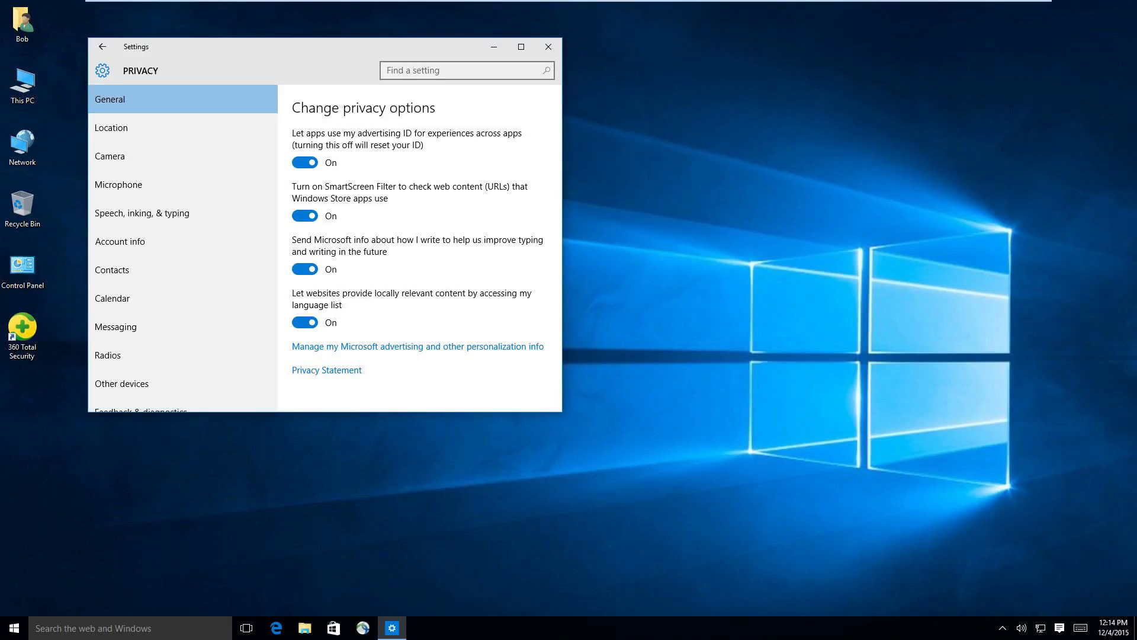
{"action": "mouse_move", "coordinate": [484, 260]}
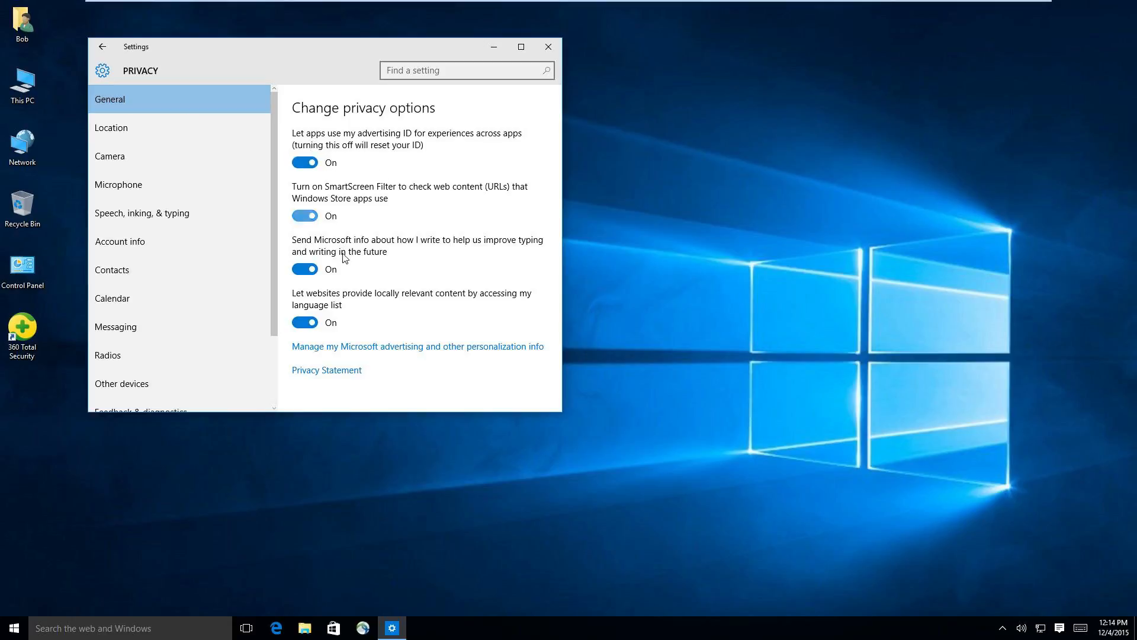
{"action": "mouse_move", "coordinate": [334, 139]}
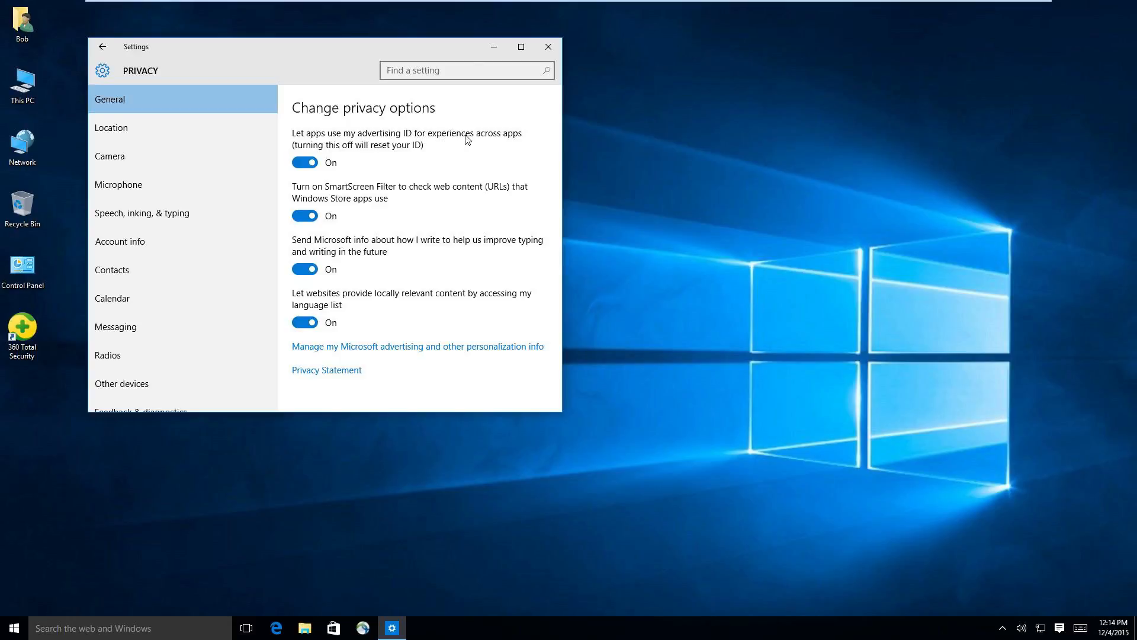
{"action": "mouse_move", "coordinate": [337, 171]}
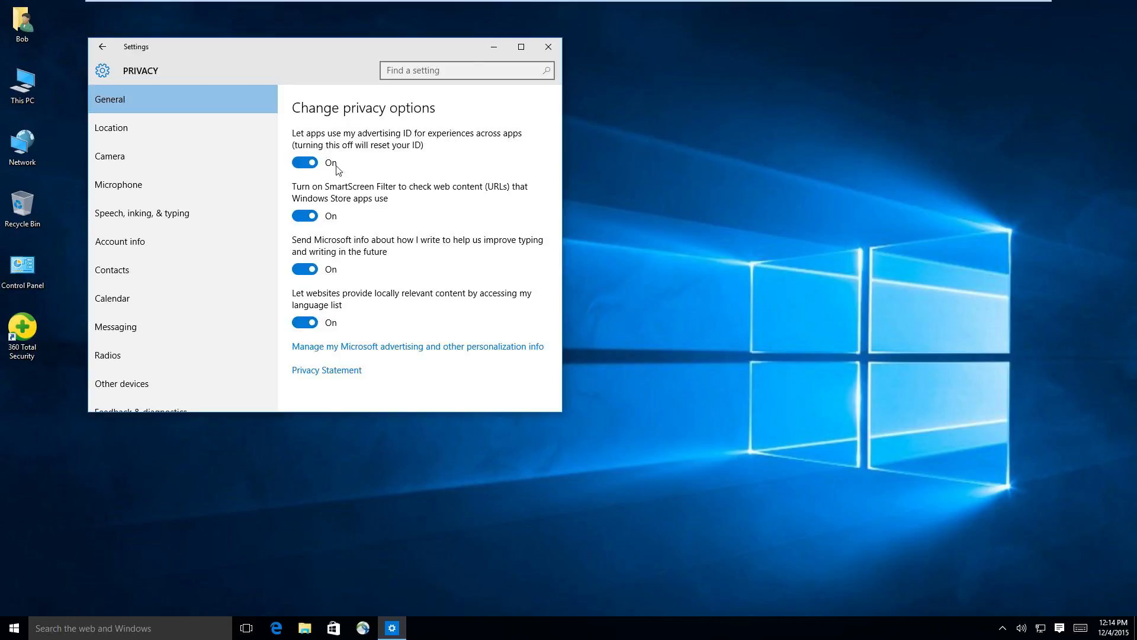
{"action": "left_click", "coordinate": [304, 162]}
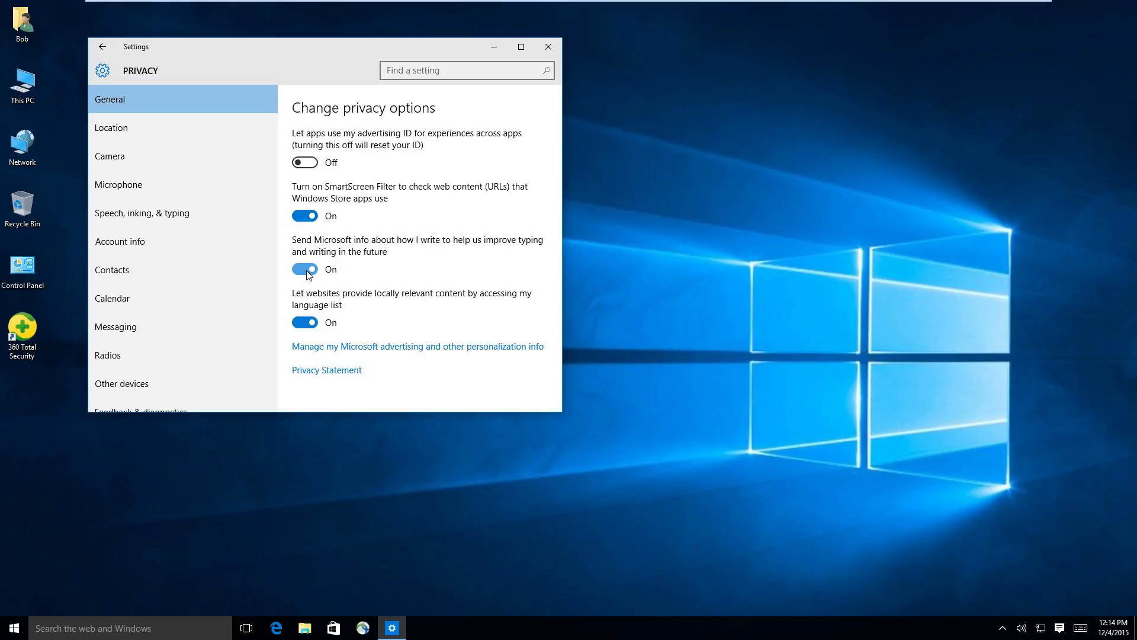
{"action": "left_click", "coordinate": [303, 269]}
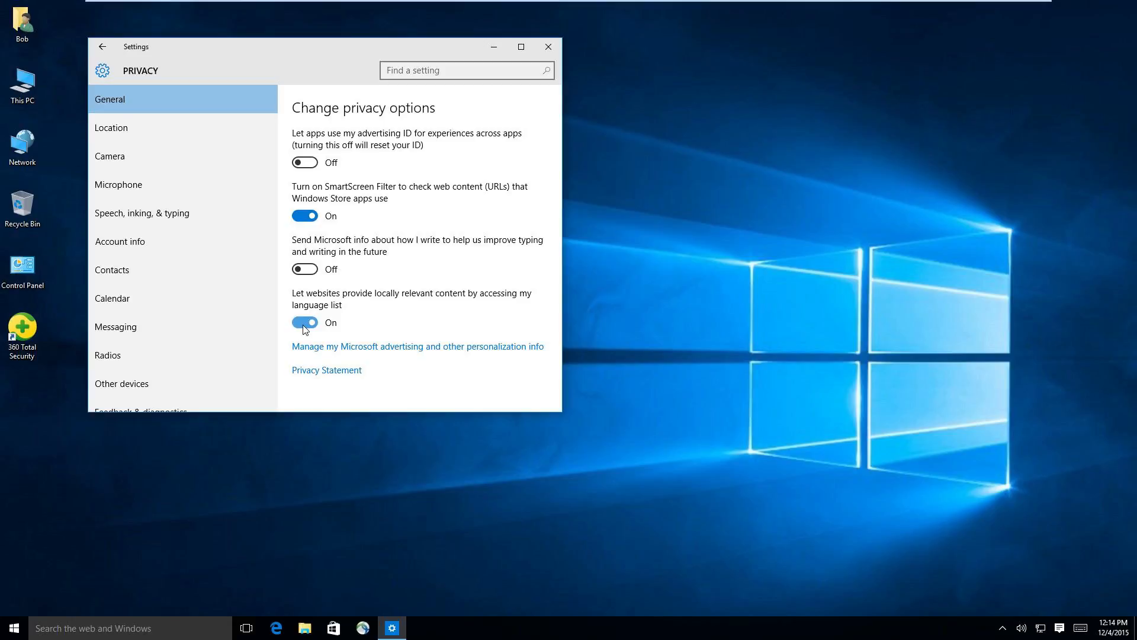
{"action": "left_click", "coordinate": [304, 322]}
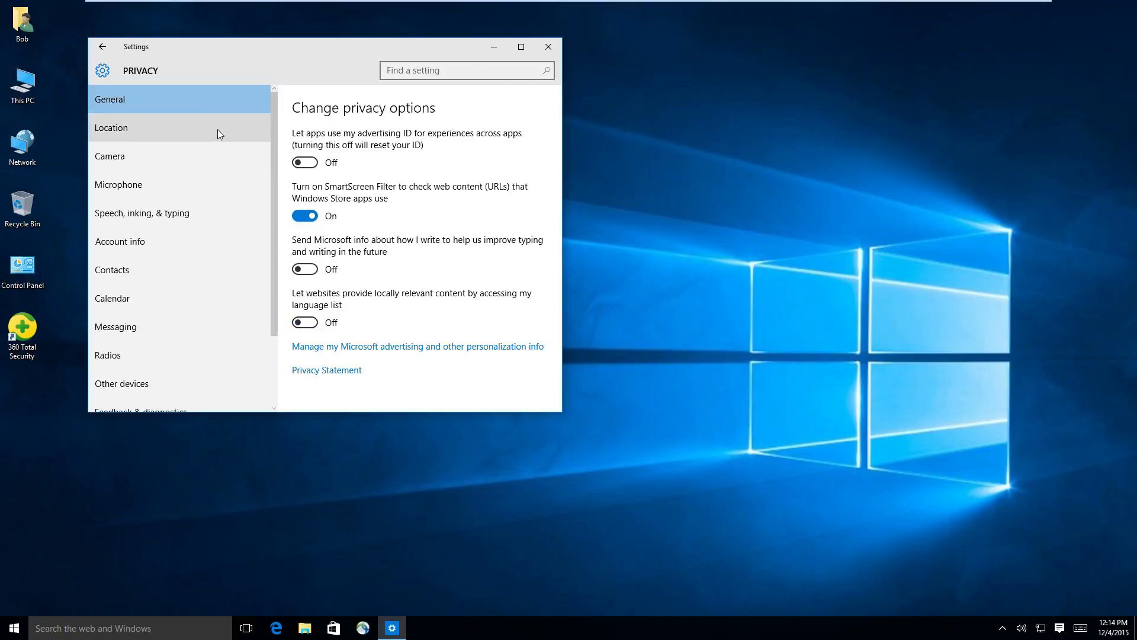
{"action": "left_click", "coordinate": [110, 127]}
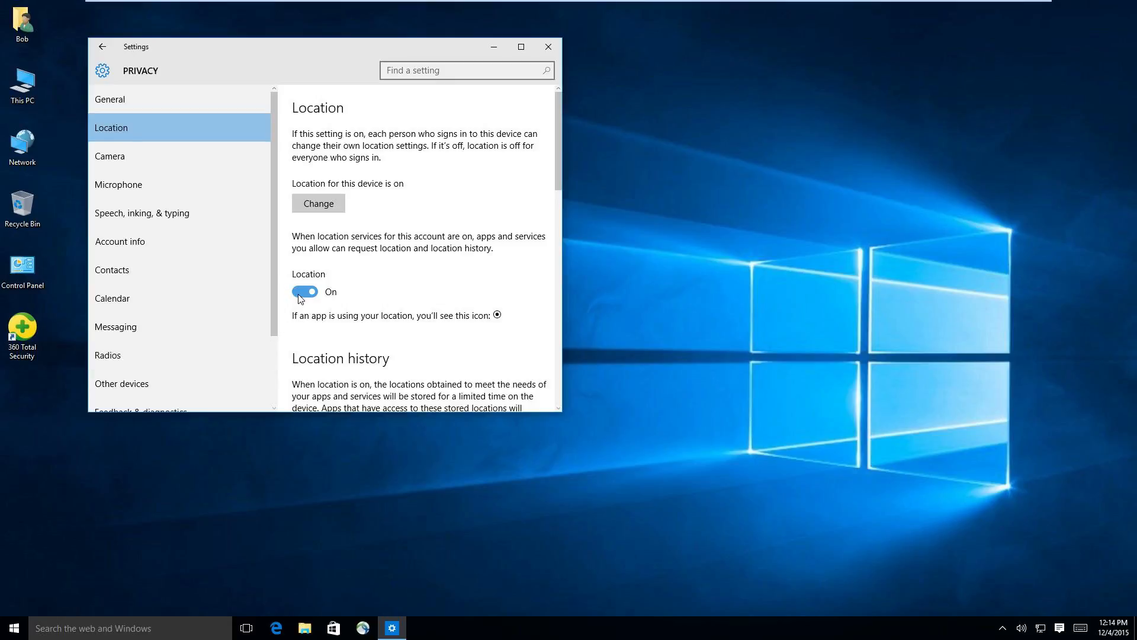
{"action": "left_click", "coordinate": [304, 291]}
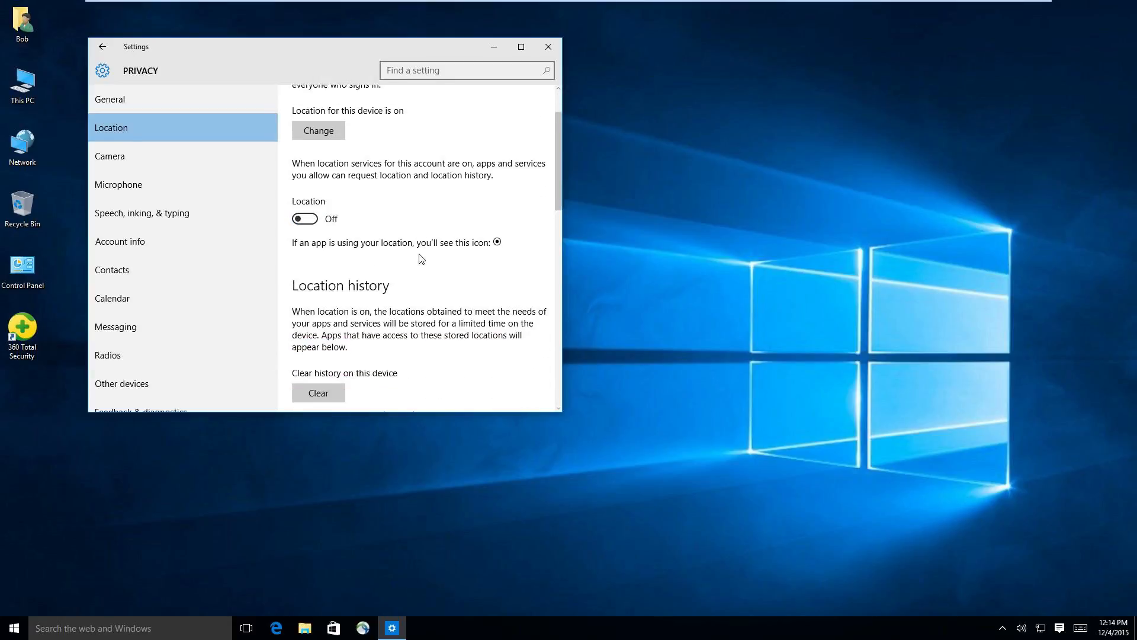
{"action": "scroll", "scroll_direction": "down", "scroll_amount": 3}
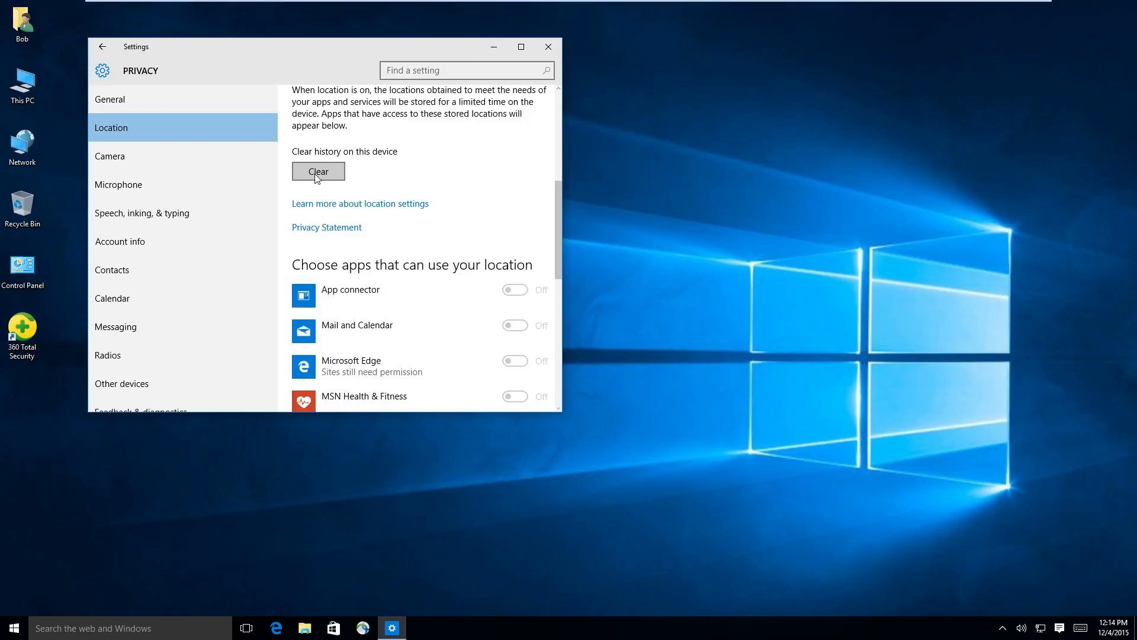
{"action": "scroll", "scroll_direction": "down", "scroll_amount": 3}
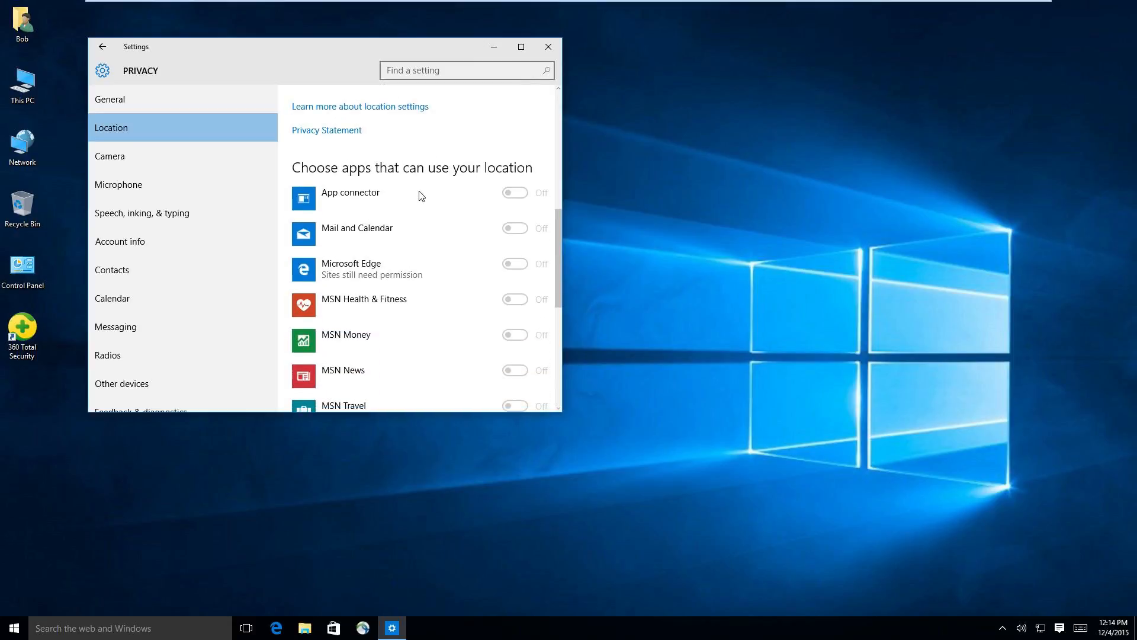
{"action": "left_click", "coordinate": [109, 156]}
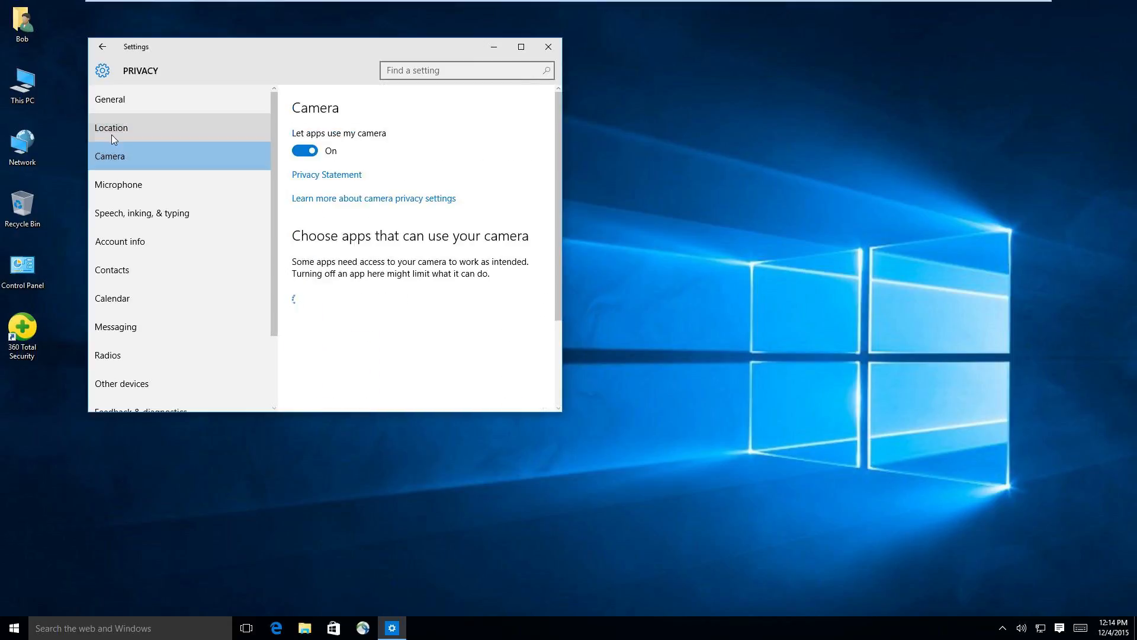
{"action": "left_click", "coordinate": [111, 127]}
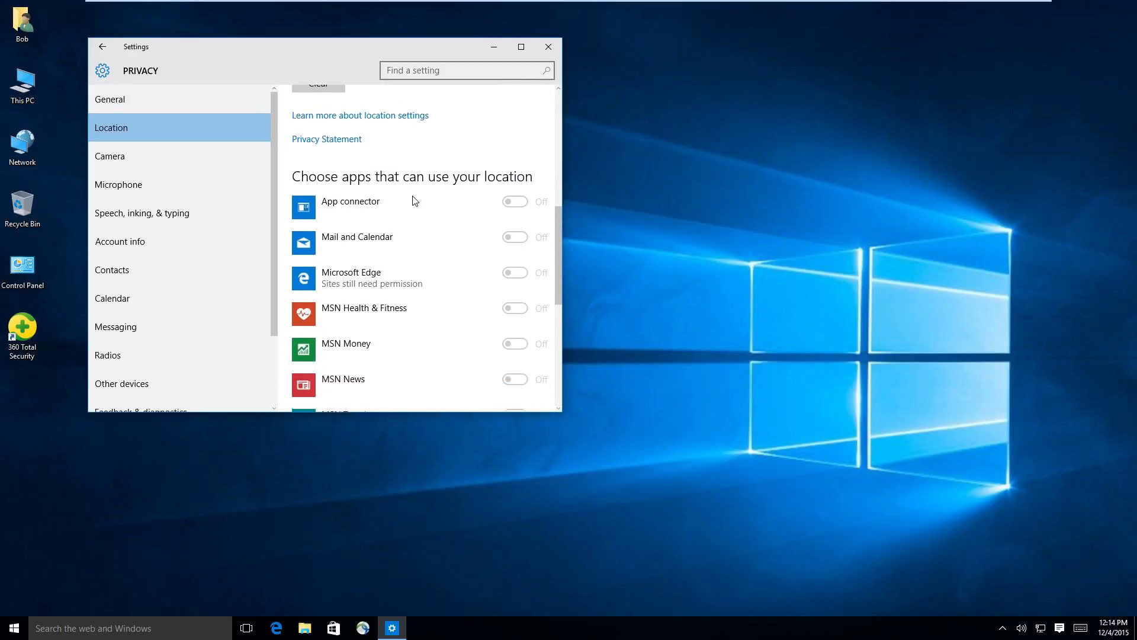
{"action": "scroll", "scroll_direction": "down", "scroll_amount": 3}
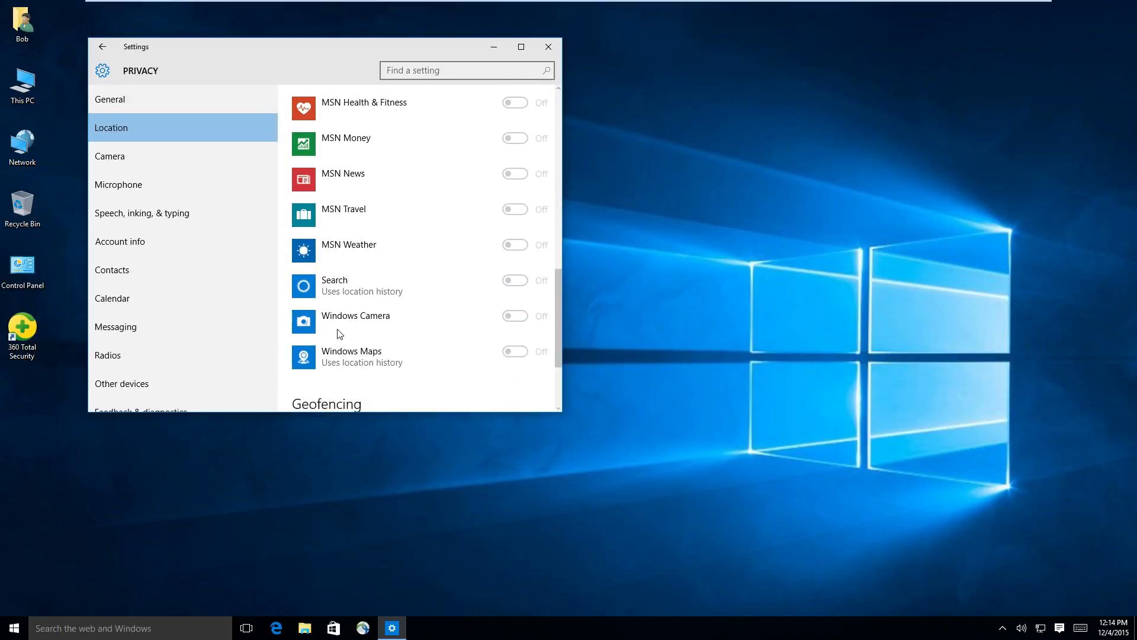
{"action": "mouse_move", "coordinate": [356, 256]}
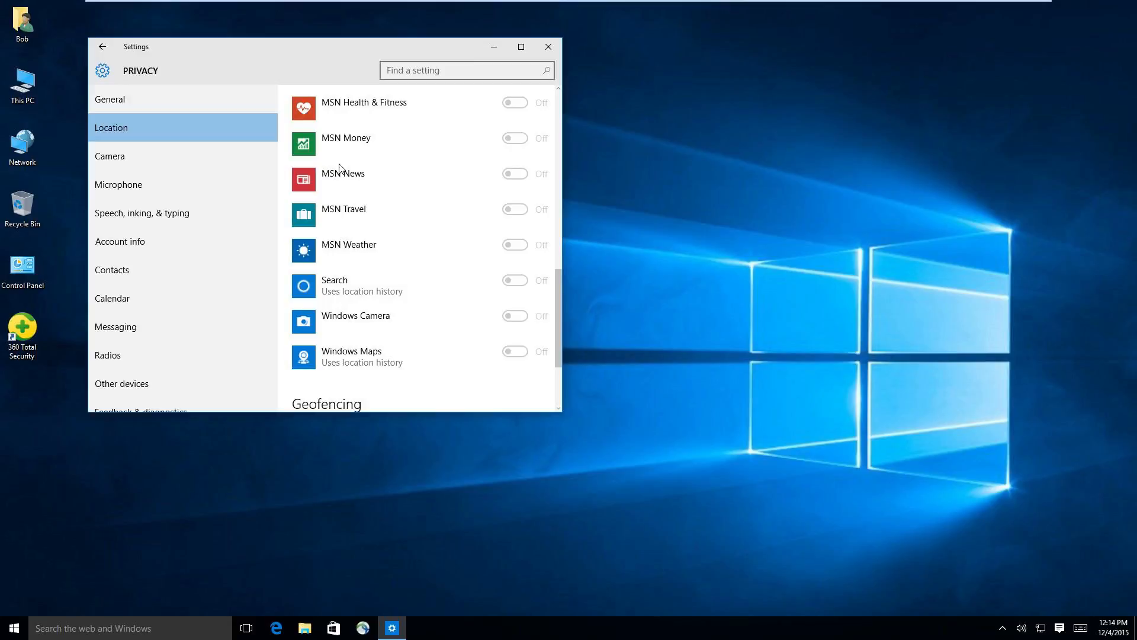
{"action": "mouse_move", "coordinate": [165, 160]}
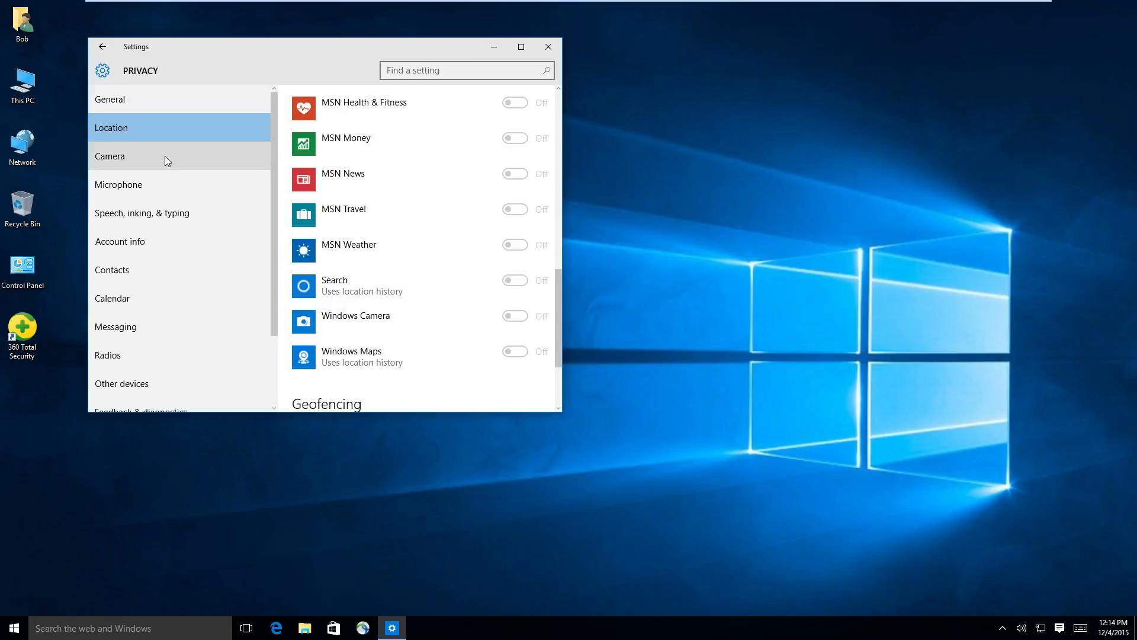
- Turn 'Let apps use my camera' off on Privacy > Camera, with every app's camera access off
{"action": "left_click", "coordinate": [110, 156]}
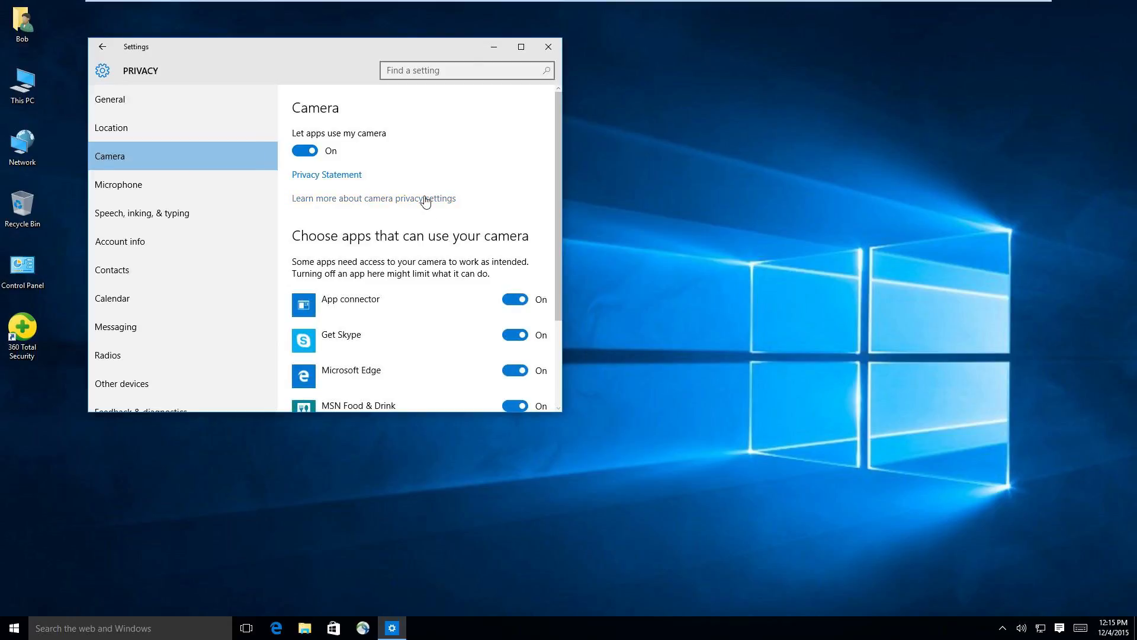
{"action": "mouse_move", "coordinate": [439, 194]}
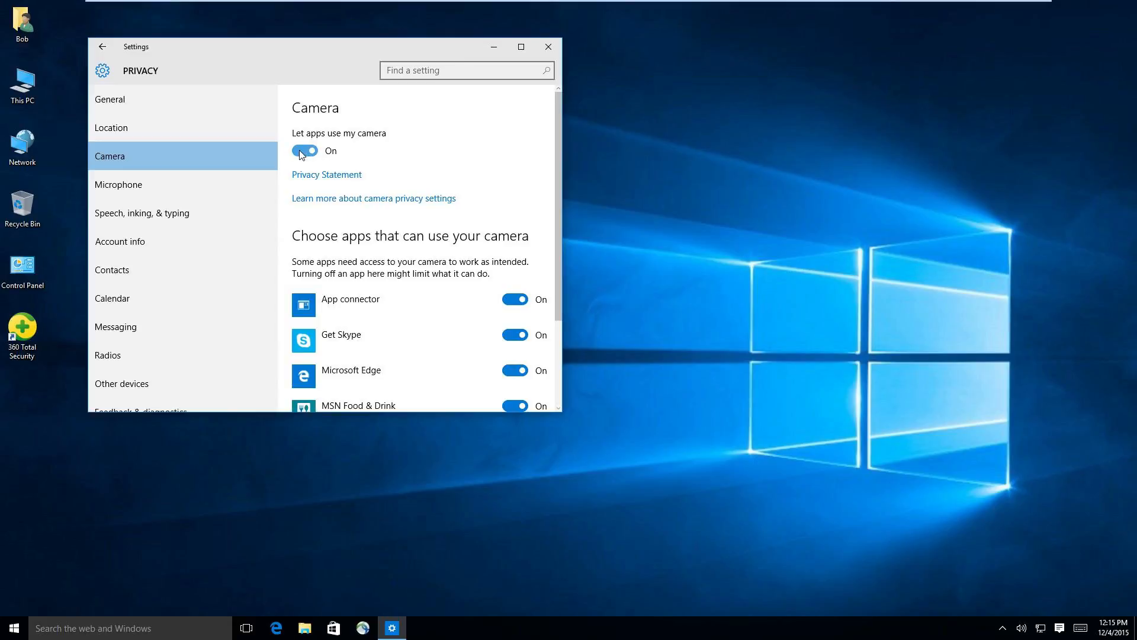
{"action": "left_click", "coordinate": [305, 150]}
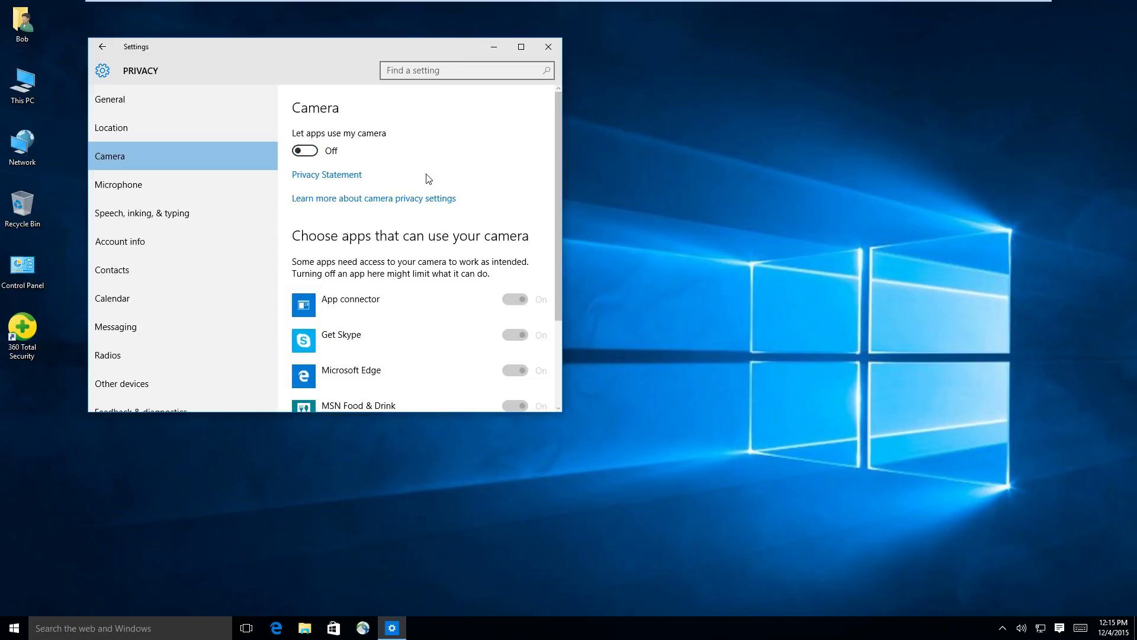
{"action": "scroll", "scroll_direction": "down", "scroll_amount": 3}
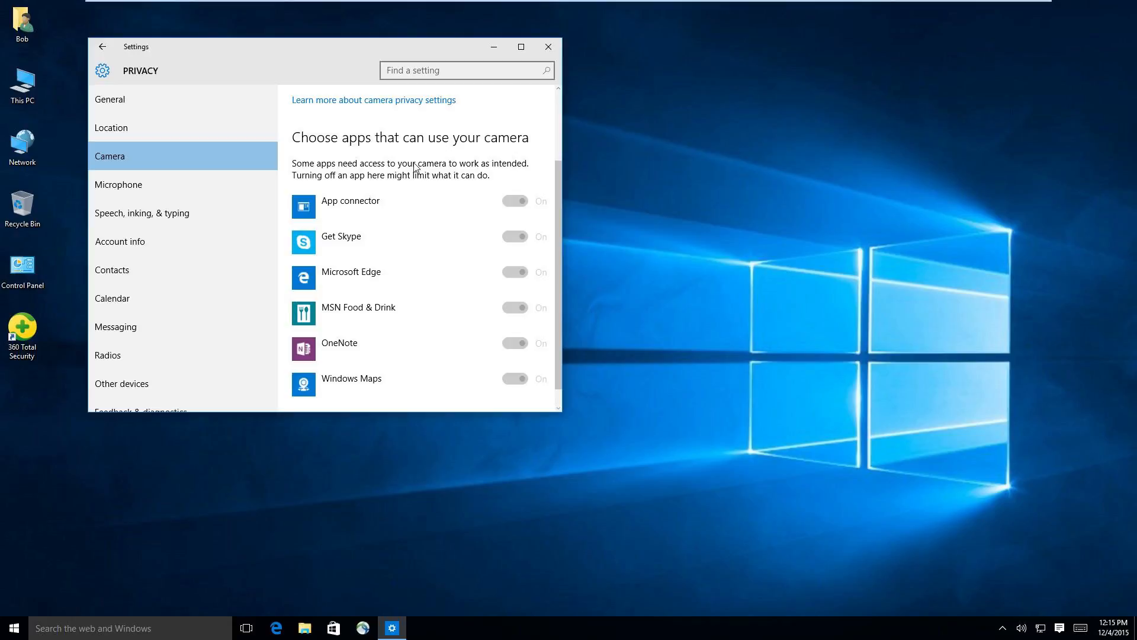
{"action": "scroll", "scroll_direction": "up", "scroll_amount": 3}
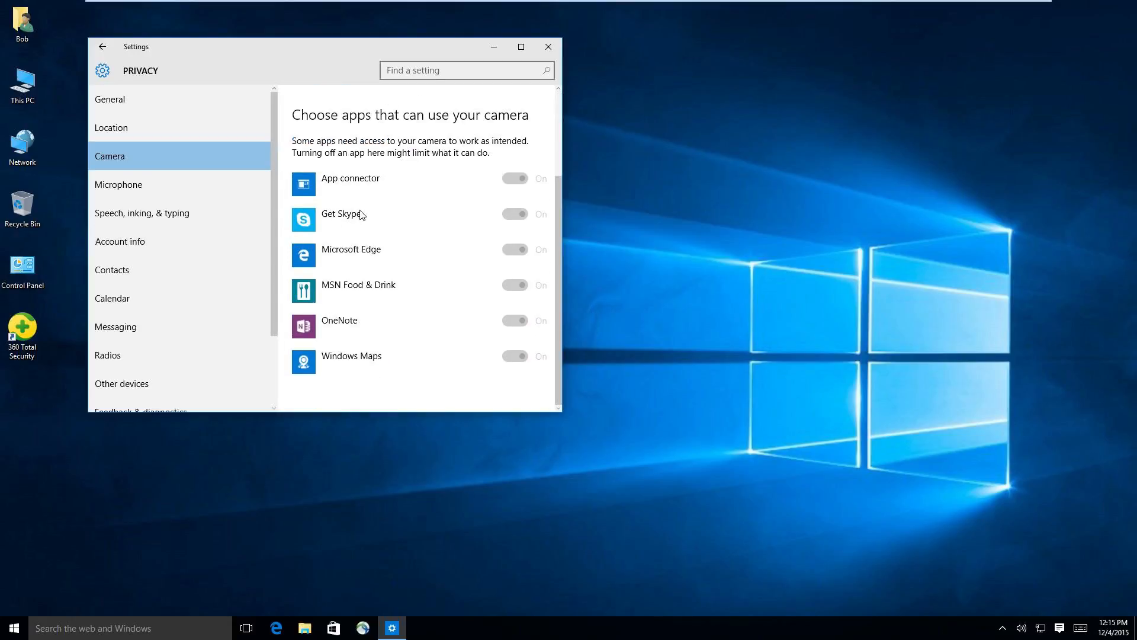
{"action": "mouse_move", "coordinate": [330, 238]}
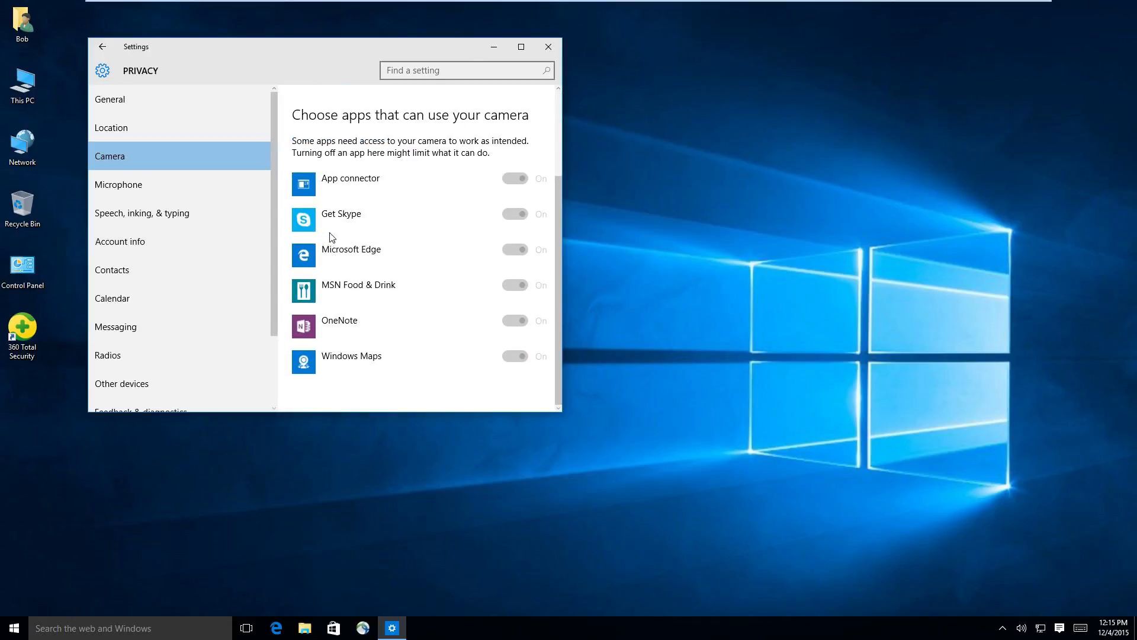
{"action": "scroll", "scroll_direction": "up", "scroll_amount": 3}
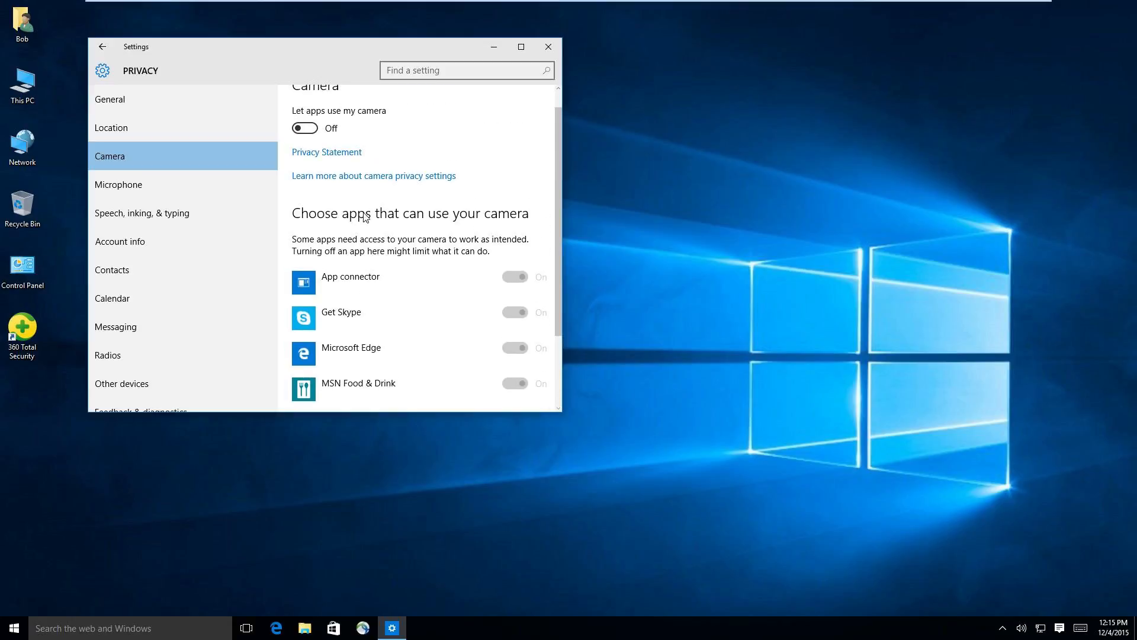
{"action": "left_click", "coordinate": [304, 128]}
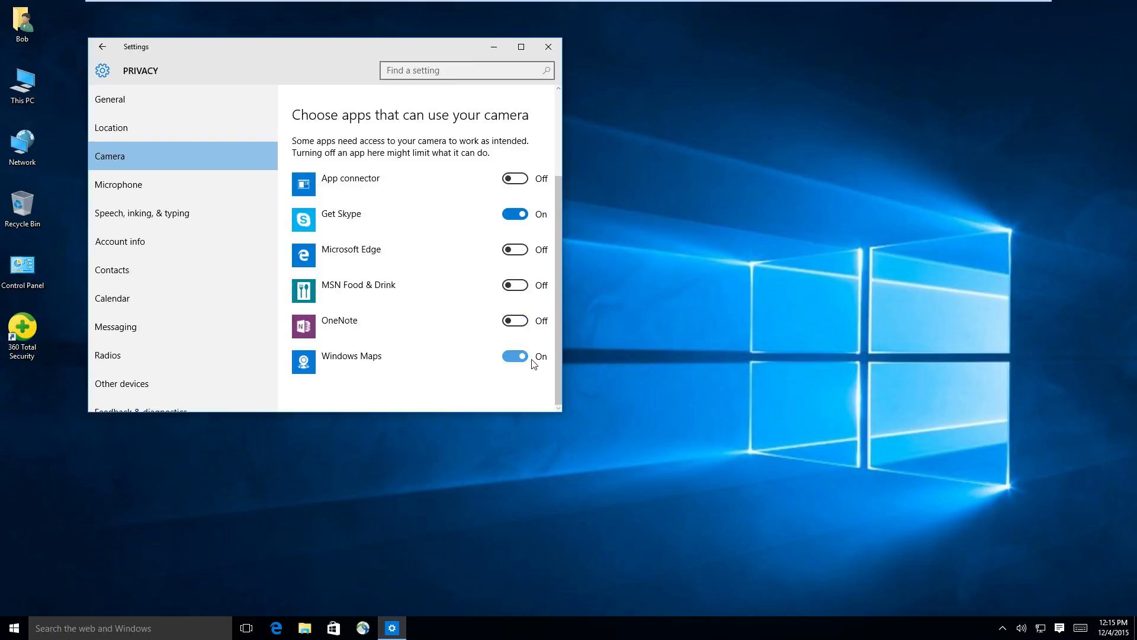
{"action": "scroll", "scroll_direction": "up", "scroll_amount": 3}
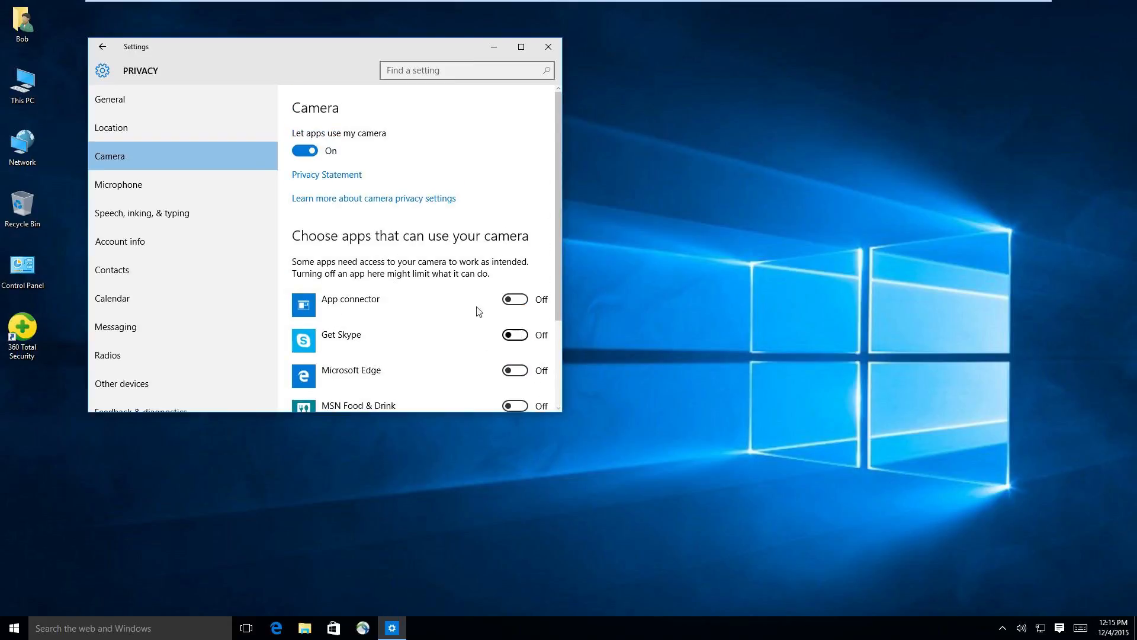
{"action": "left_click", "coordinate": [304, 150]}
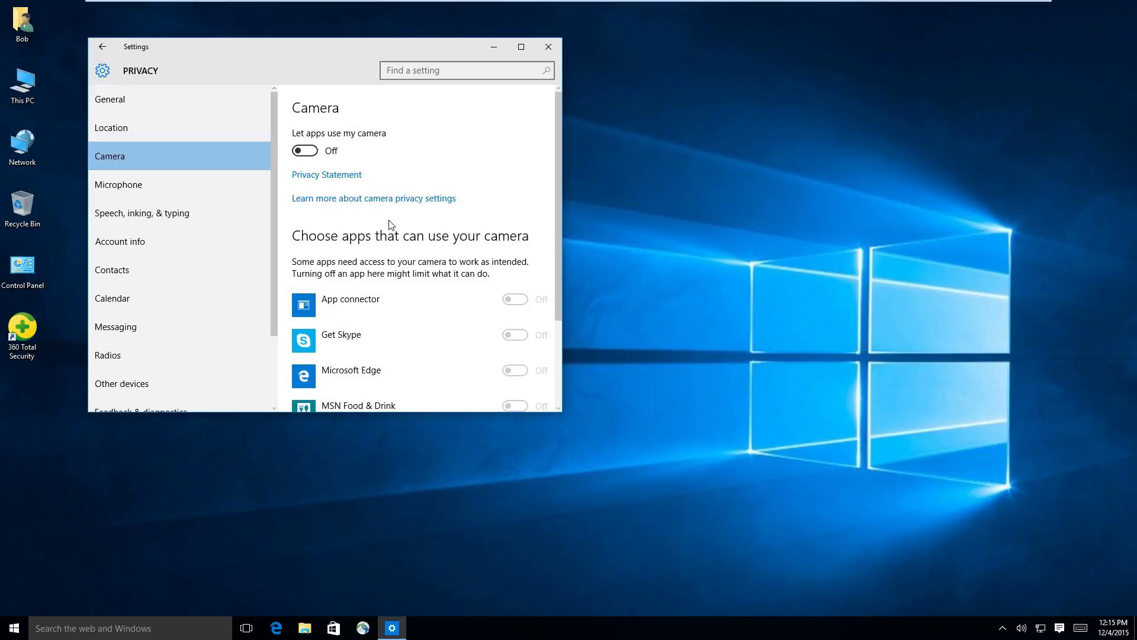
{"action": "mouse_move", "coordinate": [382, 149]}
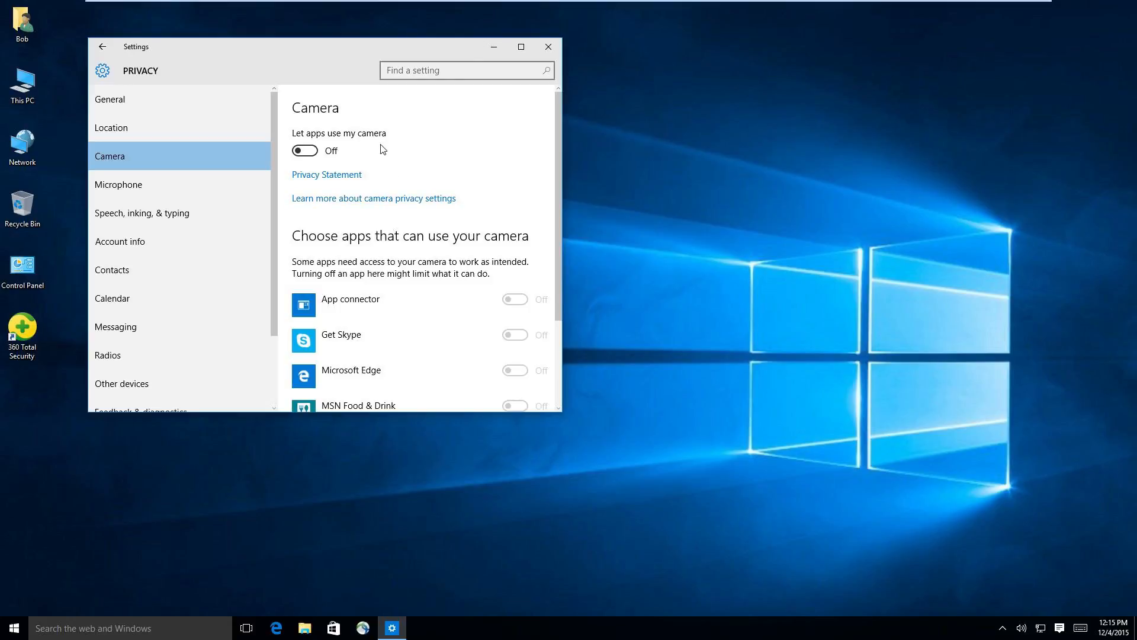
{"action": "mouse_move", "coordinate": [142, 213]}
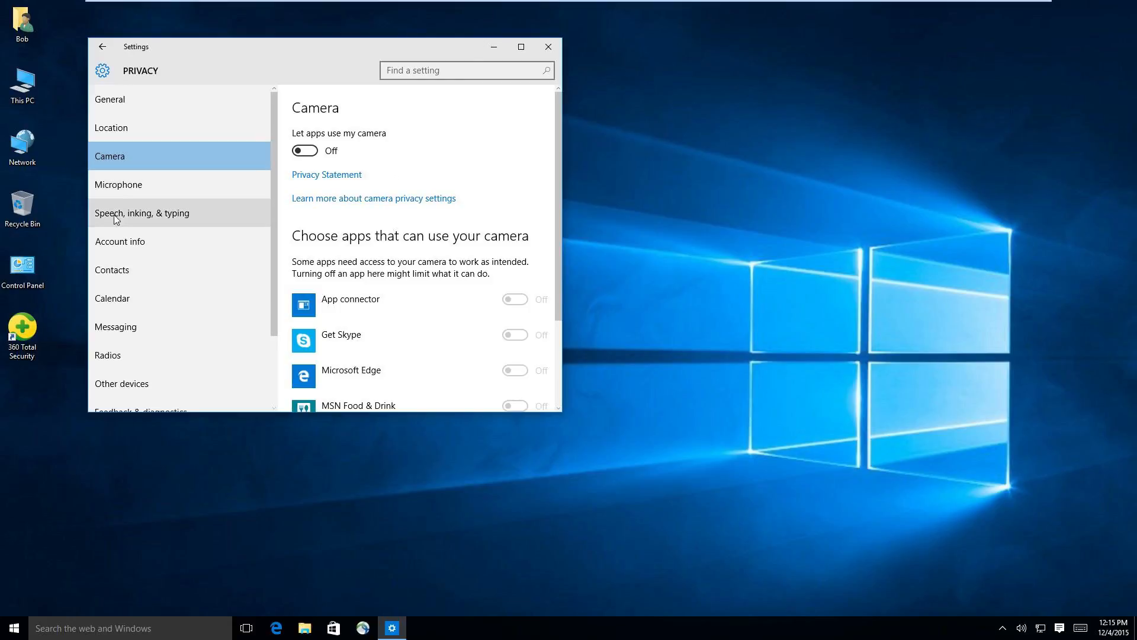
- Turn off microphone access, Cortana's getting-to-know-you, and apps' account info access
{"action": "left_click", "coordinate": [119, 184]}
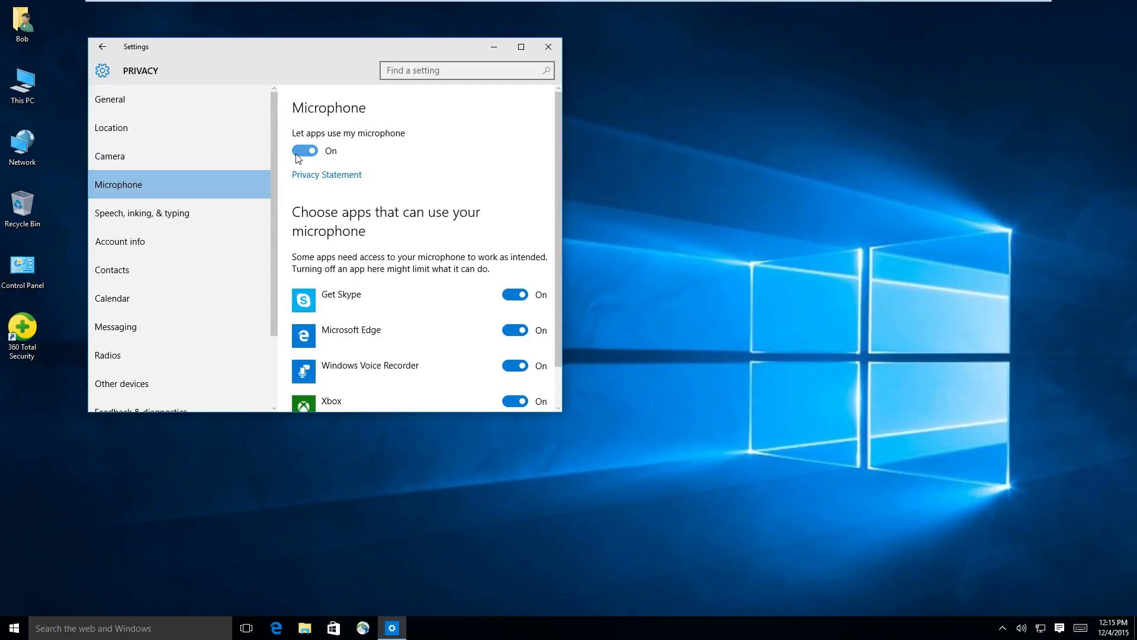
{"action": "left_click", "coordinate": [305, 150]}
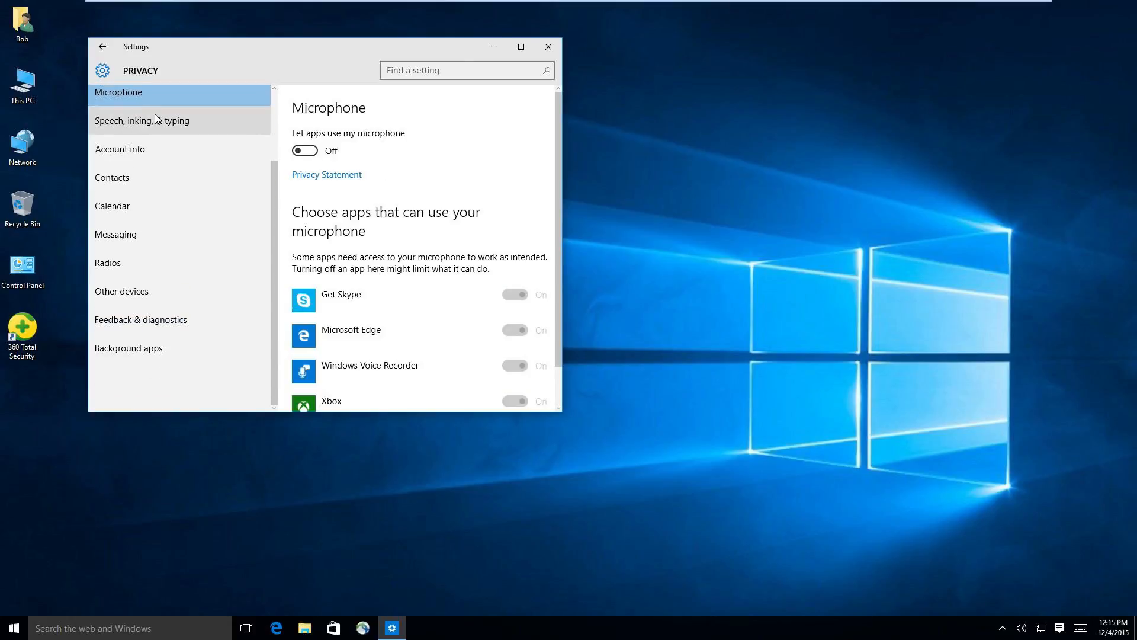
{"action": "left_click", "coordinate": [142, 120]}
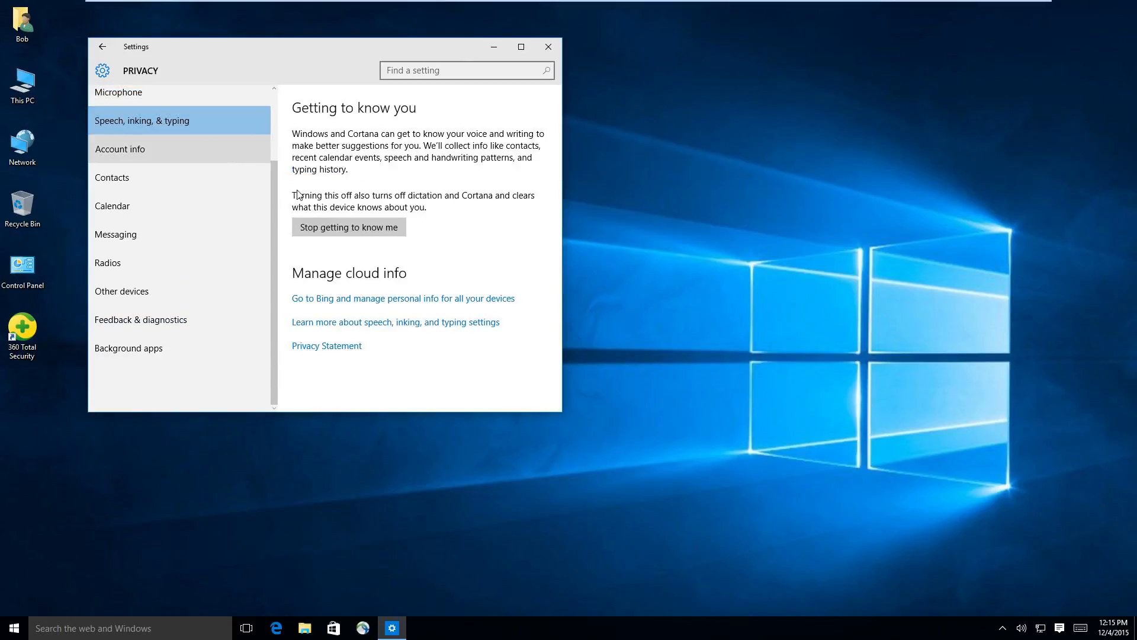
{"action": "left_click", "coordinate": [348, 227]}
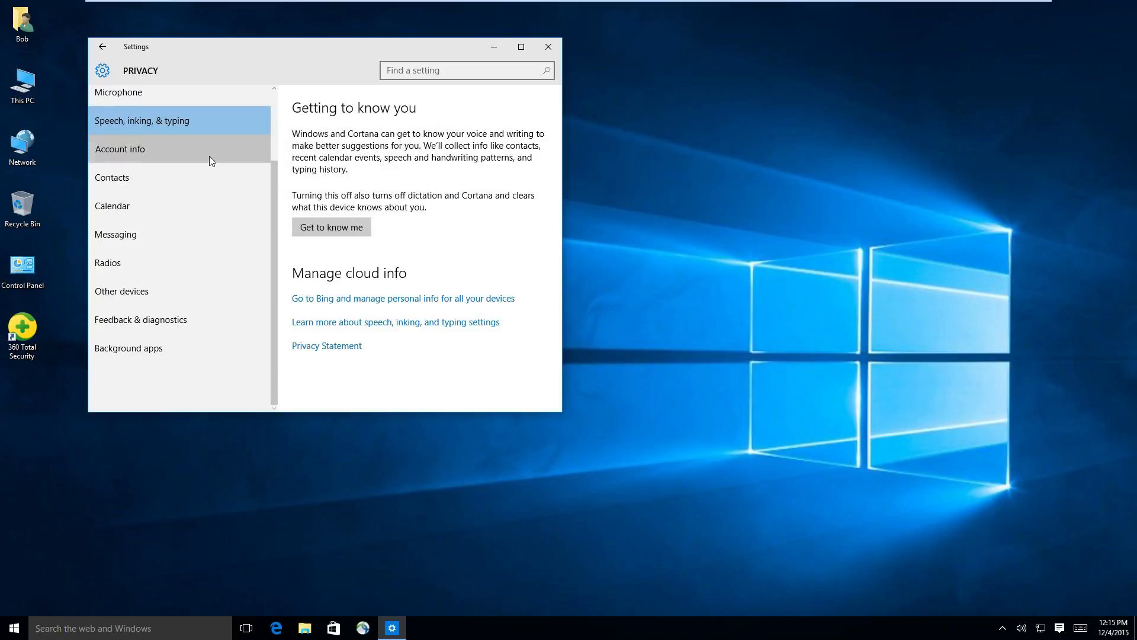
{"action": "left_click", "coordinate": [120, 148]}
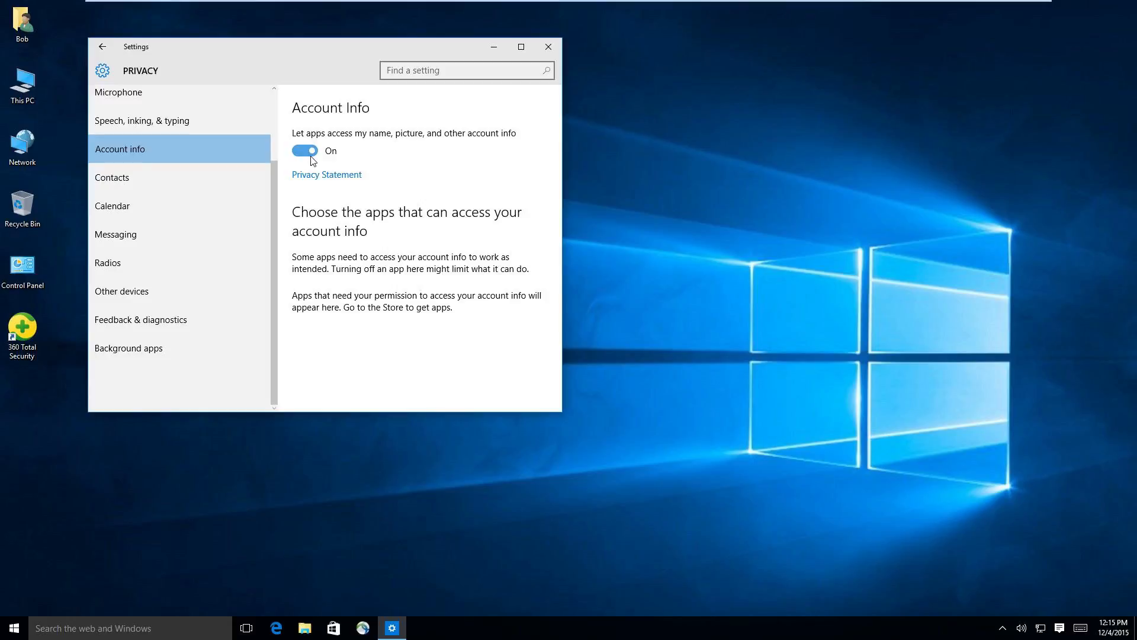
{"action": "left_click", "coordinate": [305, 151]}
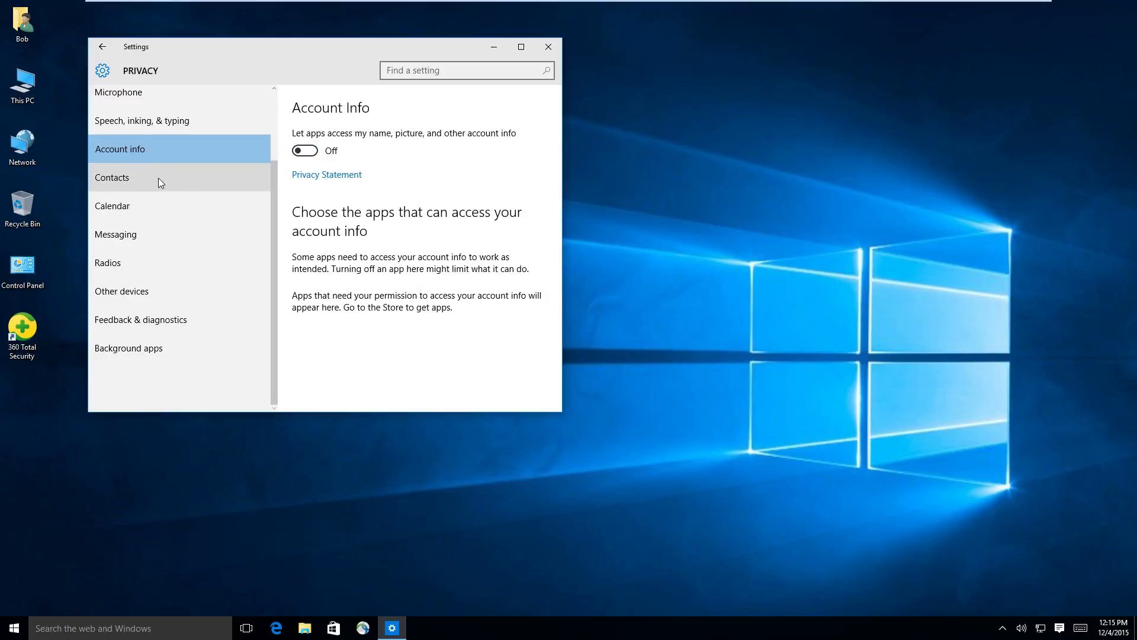
- Go through Calendar to the Other devices privacy page and scroll to Use trusted devices
{"action": "left_click", "coordinate": [112, 206]}
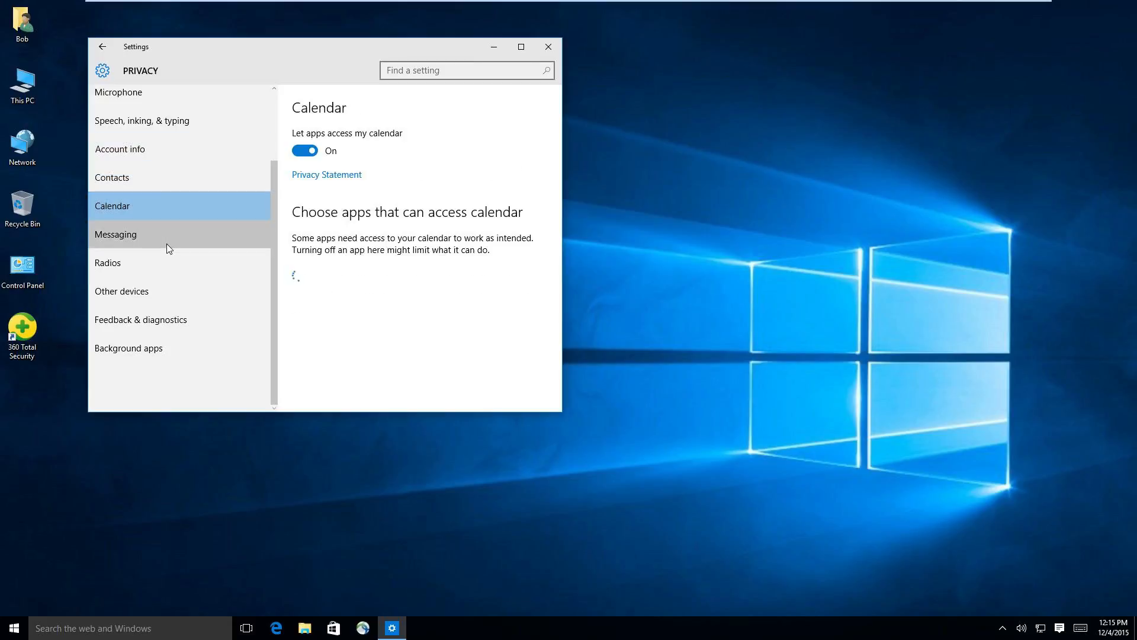
{"action": "left_click", "coordinate": [121, 291]}
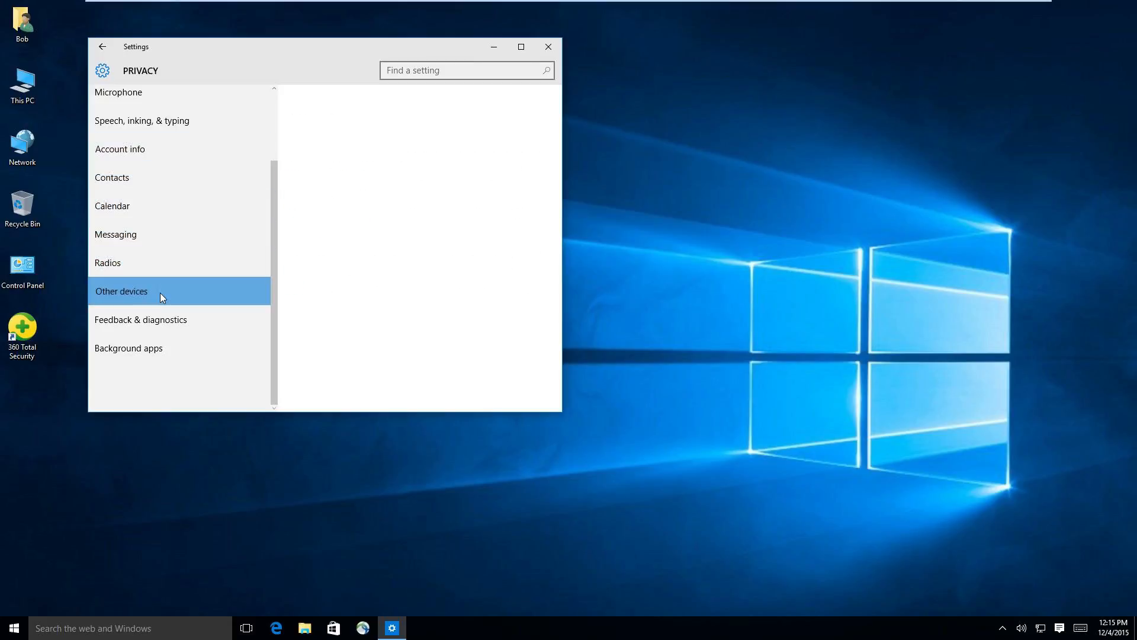
{"action": "left_click", "coordinate": [121, 291]}
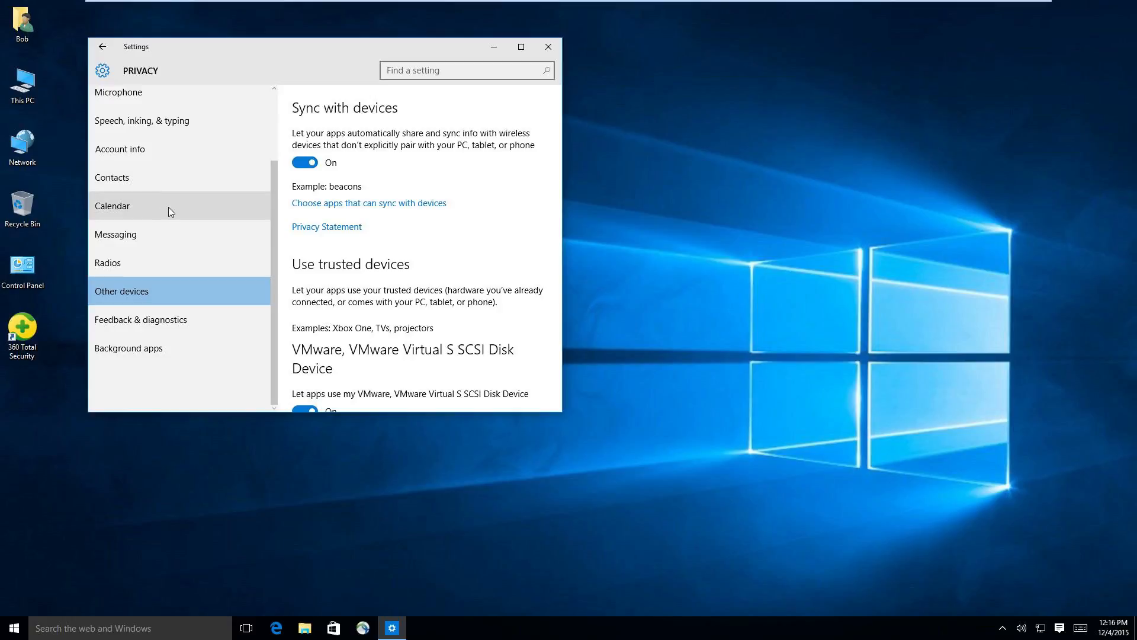
{"action": "mouse_move", "coordinate": [366, 245]}
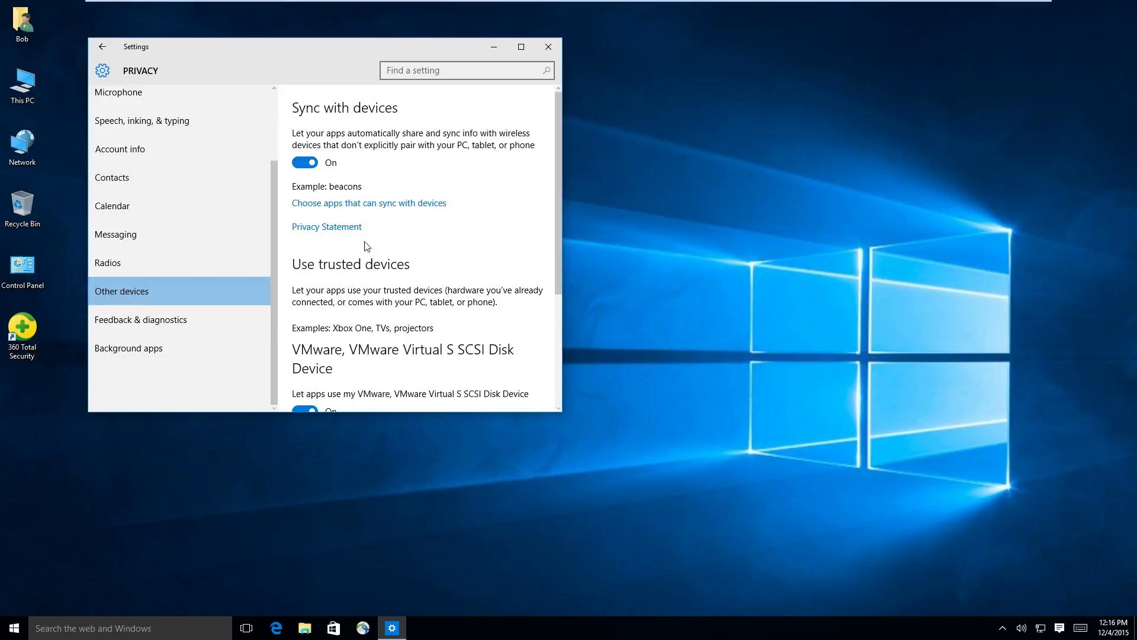
{"action": "mouse_move", "coordinate": [465, 227]}
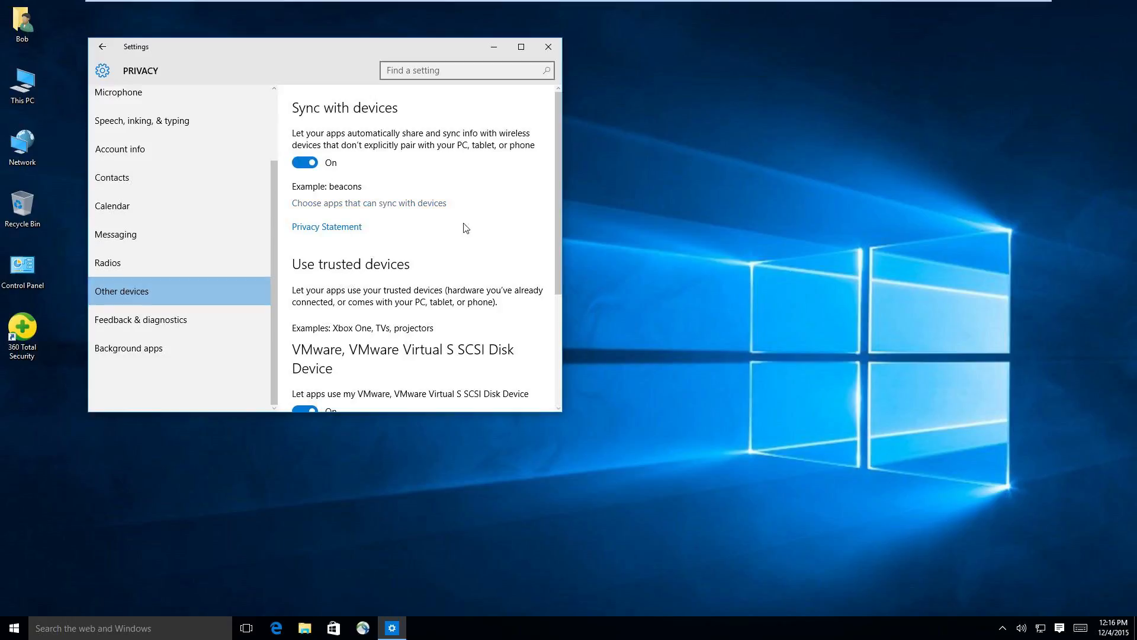
{"action": "scroll", "scroll_direction": "down", "scroll_amount": 3}
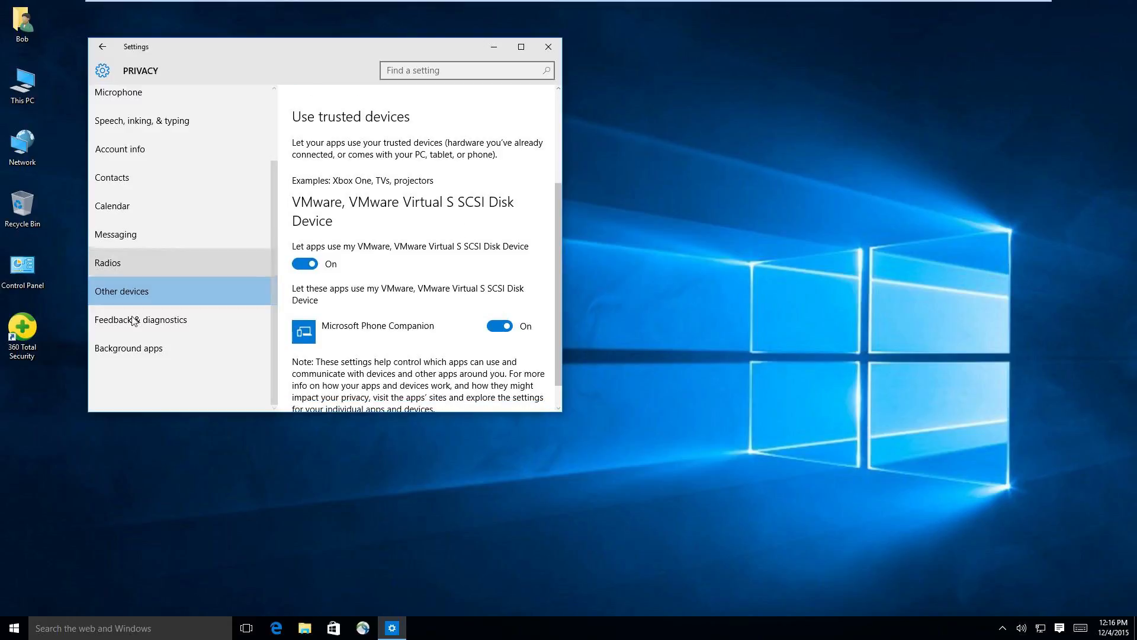
{"action": "mouse_move", "coordinate": [225, 323]}
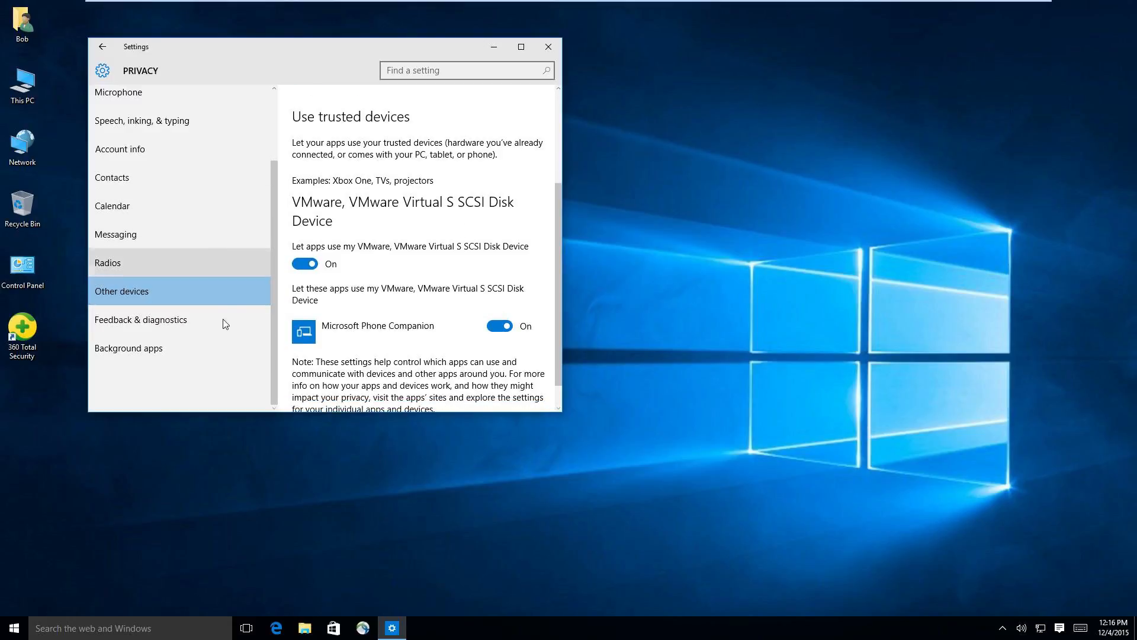
- Set feedback frequency to Never and device data to Basic, approving the UAC prompt
{"action": "left_click", "coordinate": [141, 319]}
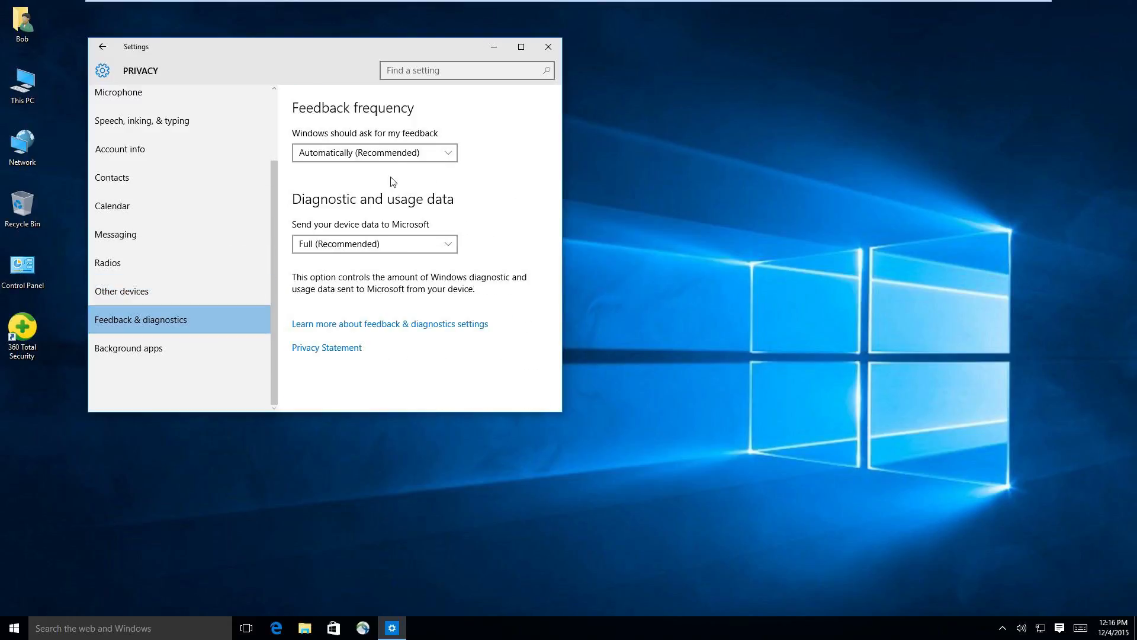
{"action": "left_click", "coordinate": [374, 153]}
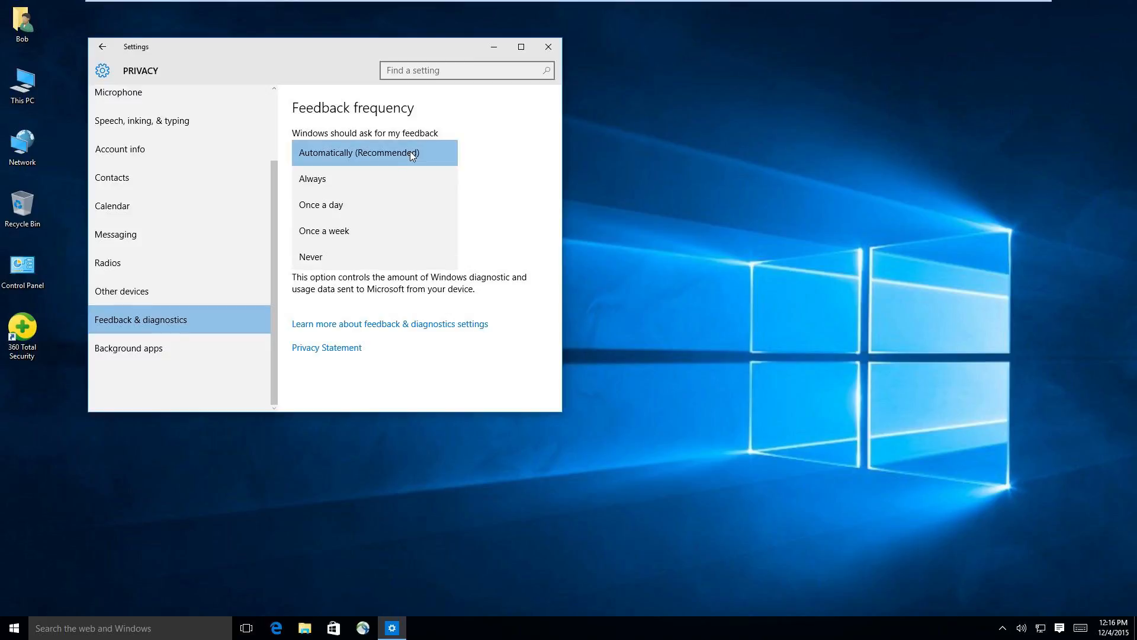
{"action": "left_click", "coordinate": [310, 256]}
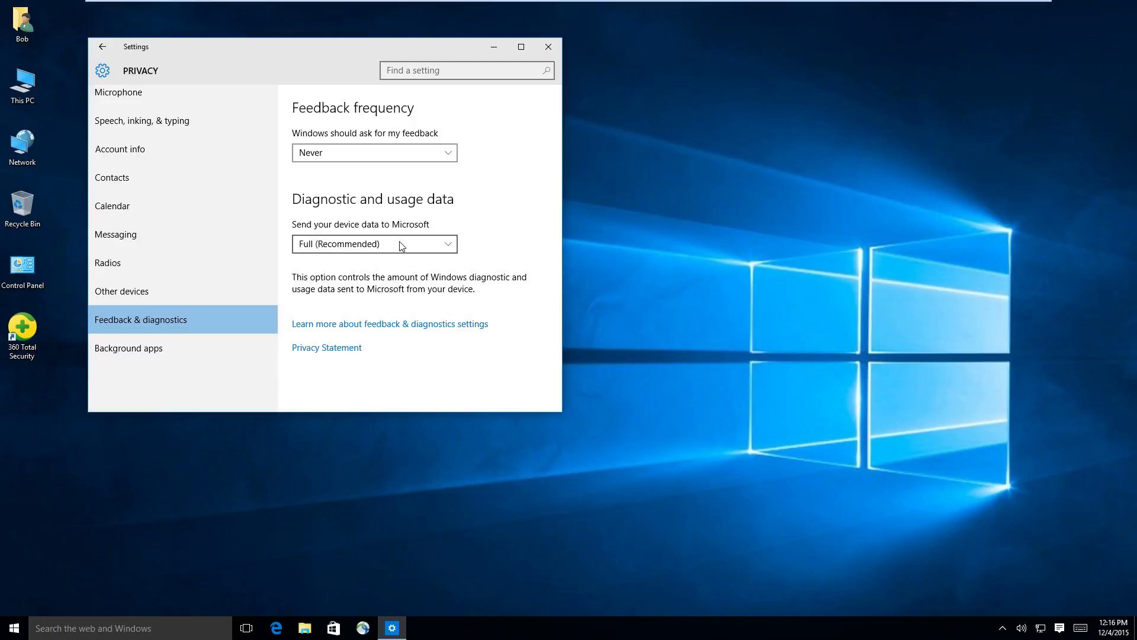
{"action": "mouse_move", "coordinate": [362, 207]}
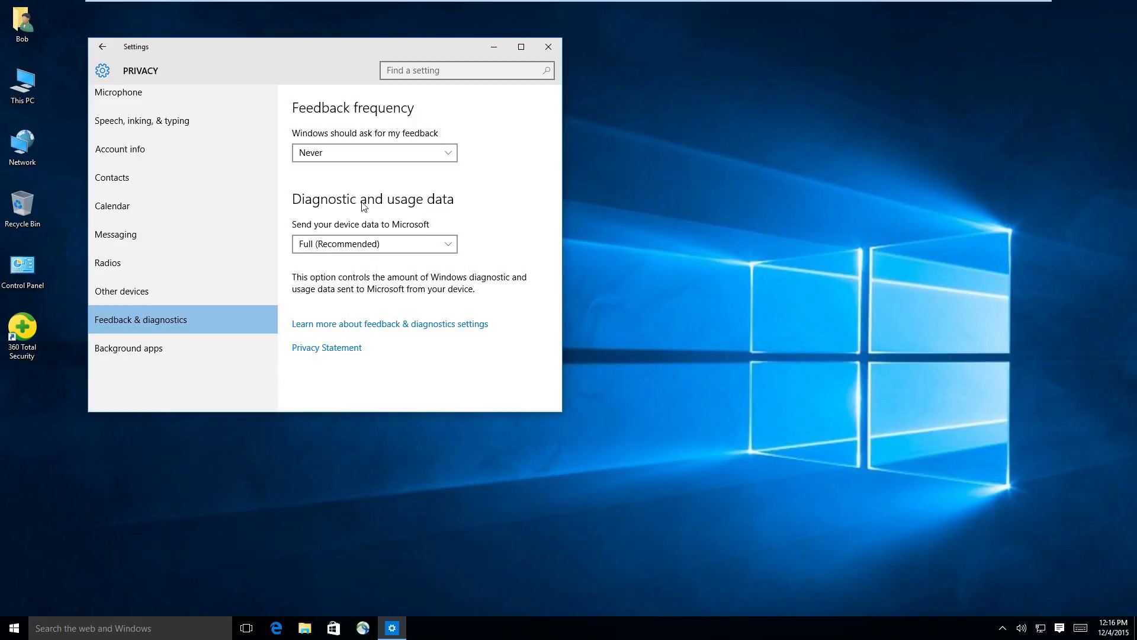
{"action": "mouse_move", "coordinate": [433, 217]}
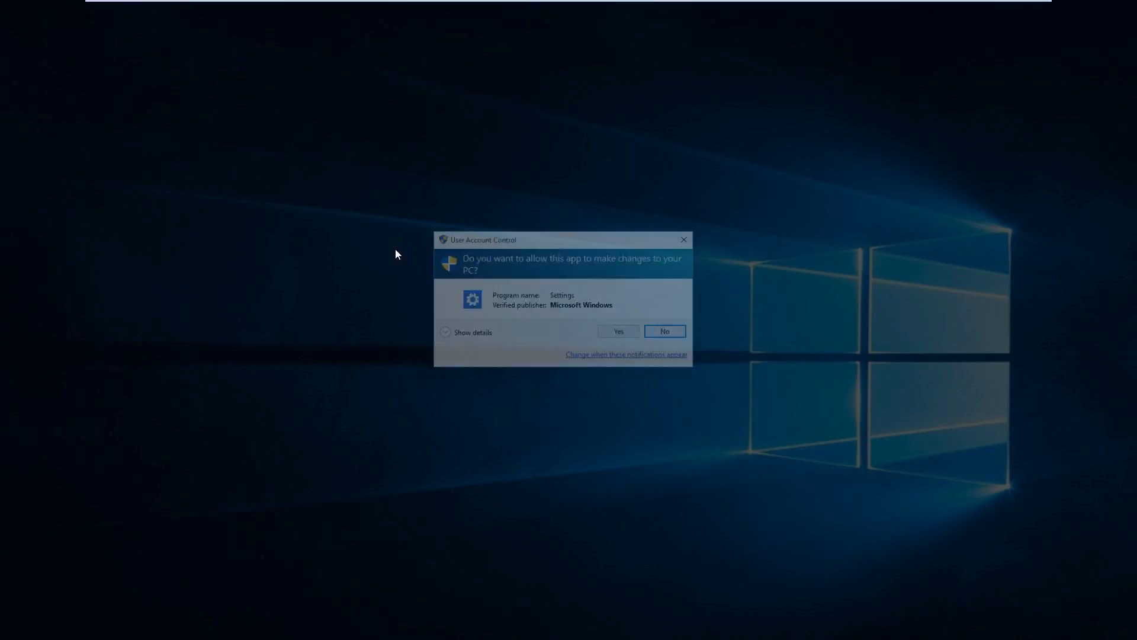
{"action": "left_click", "coordinate": [617, 331]}
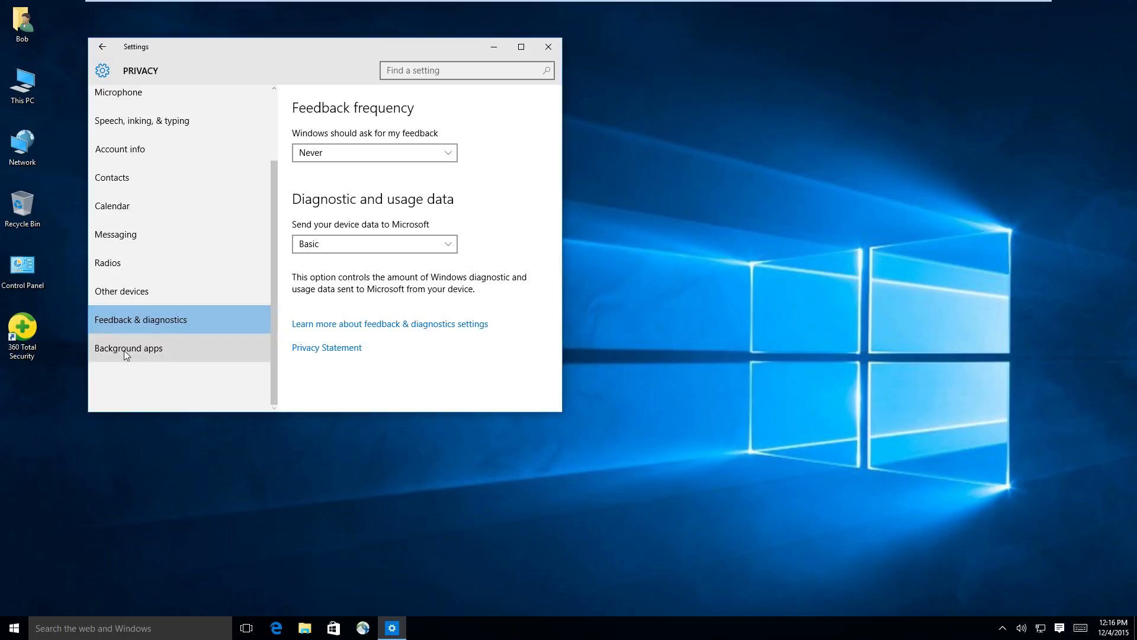
- Turn off background running for Alarms & Clock, Calendar, Food & Drink, and the rest through Xbox
{"action": "left_click", "coordinate": [128, 348]}
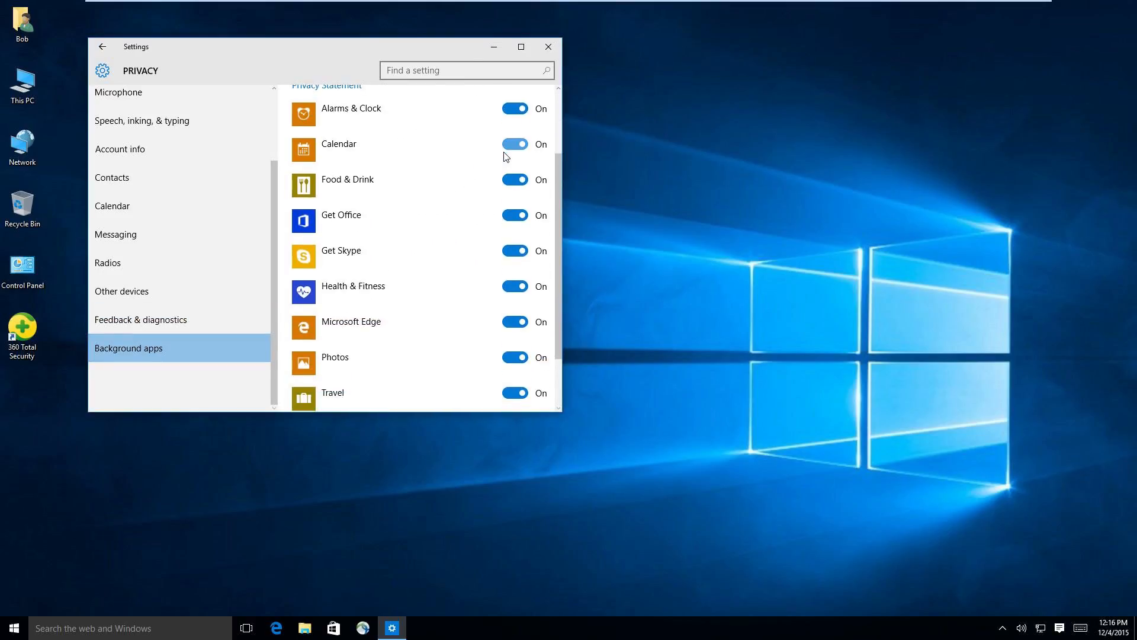
{"action": "scroll", "scroll_direction": "up", "scroll_amount": 3}
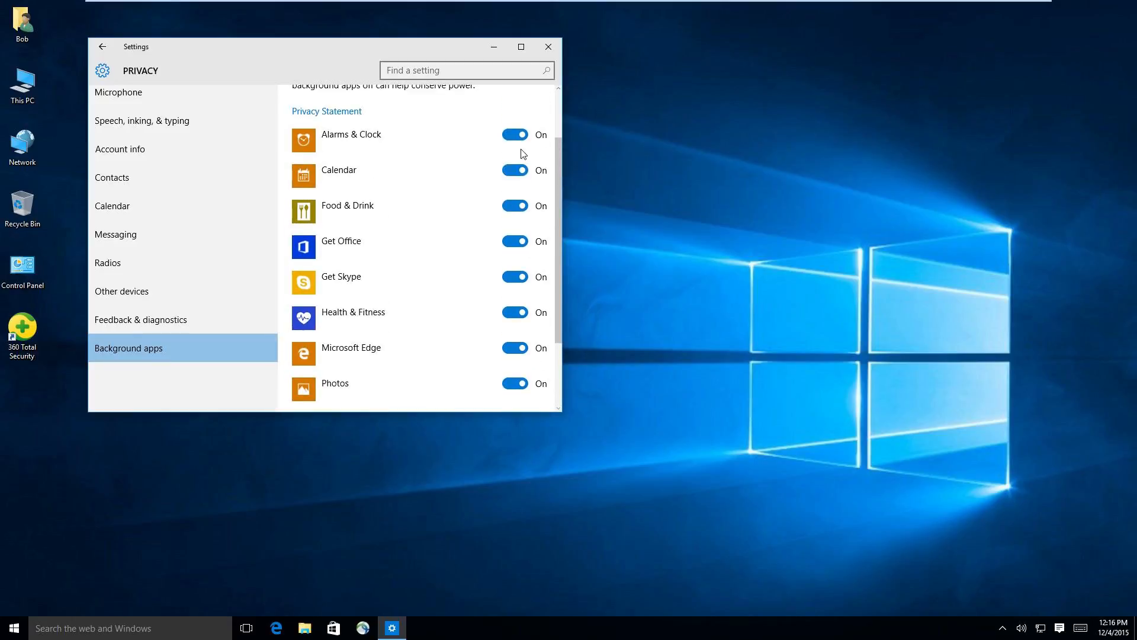
{"action": "left_click", "coordinate": [514, 134]}
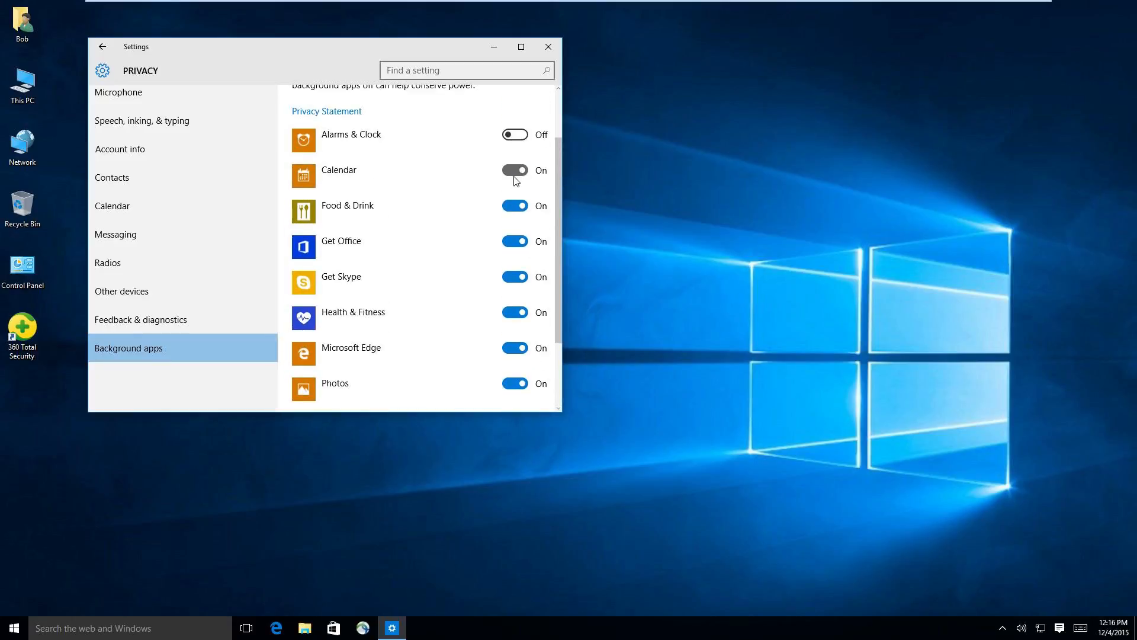
{"action": "left_click", "coordinate": [514, 170]}
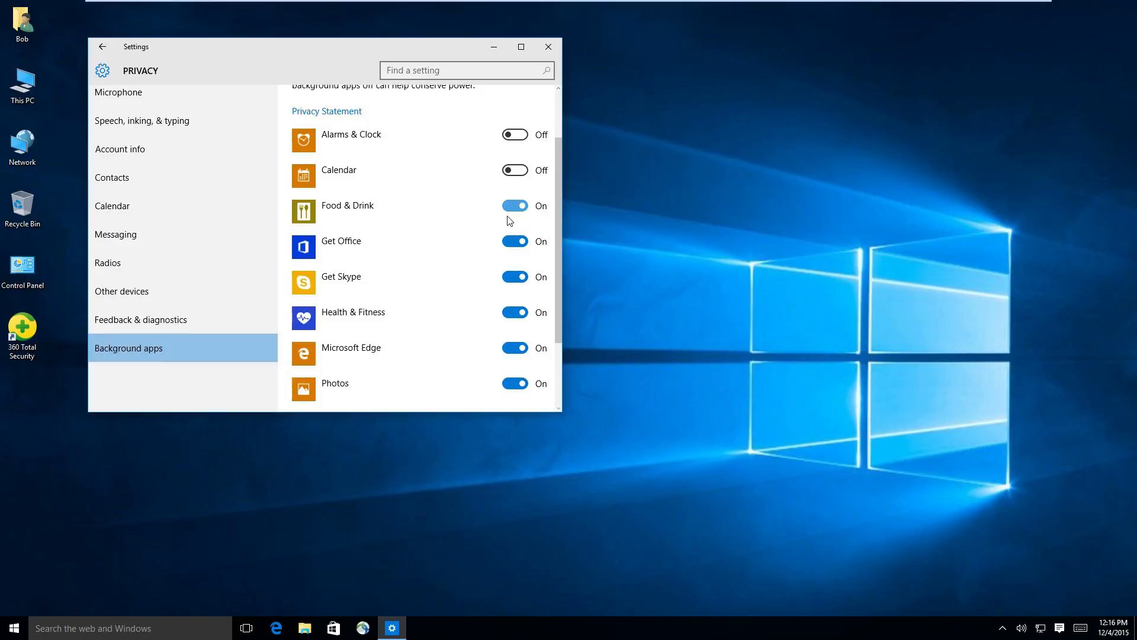
{"action": "left_click", "coordinate": [514, 206]}
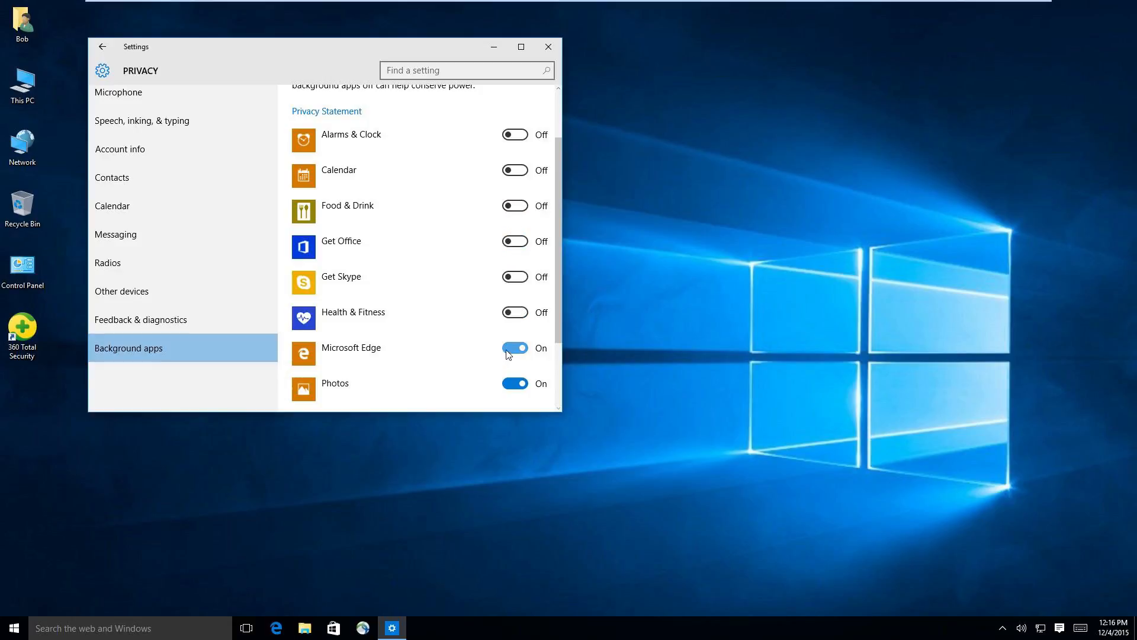
{"action": "scroll", "scroll_direction": "down", "scroll_amount": 3}
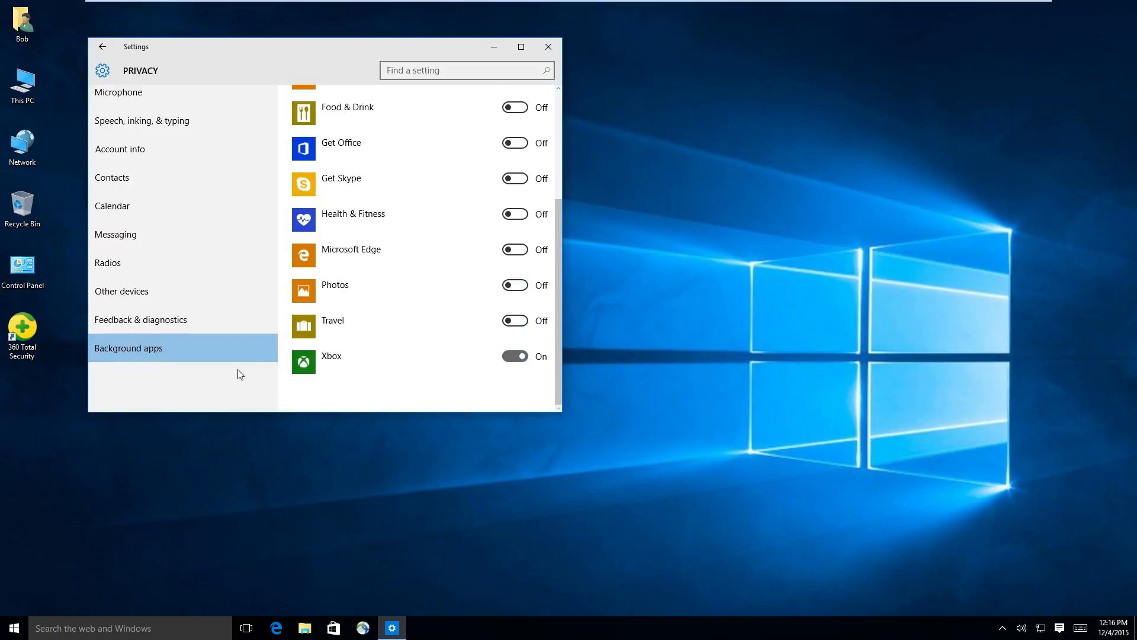
{"action": "left_click", "coordinate": [515, 355]}
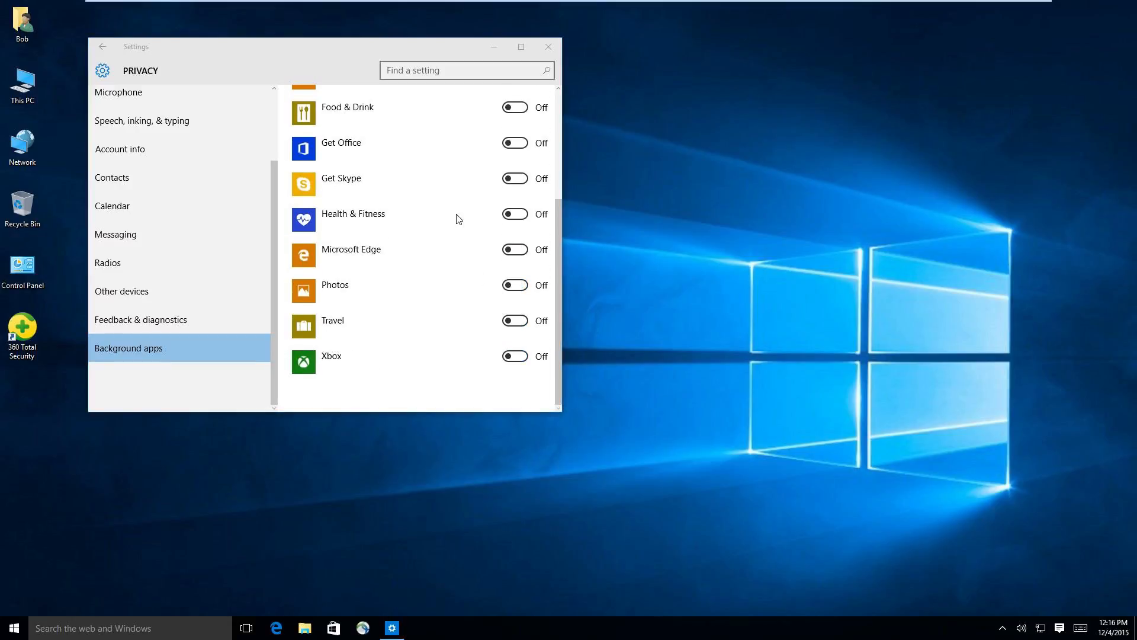
- Launch services.msc from Windows search and approve it to run as administrator
{"action": "left_click", "coordinate": [547, 46]}
{"action": "type", "text": "services"}
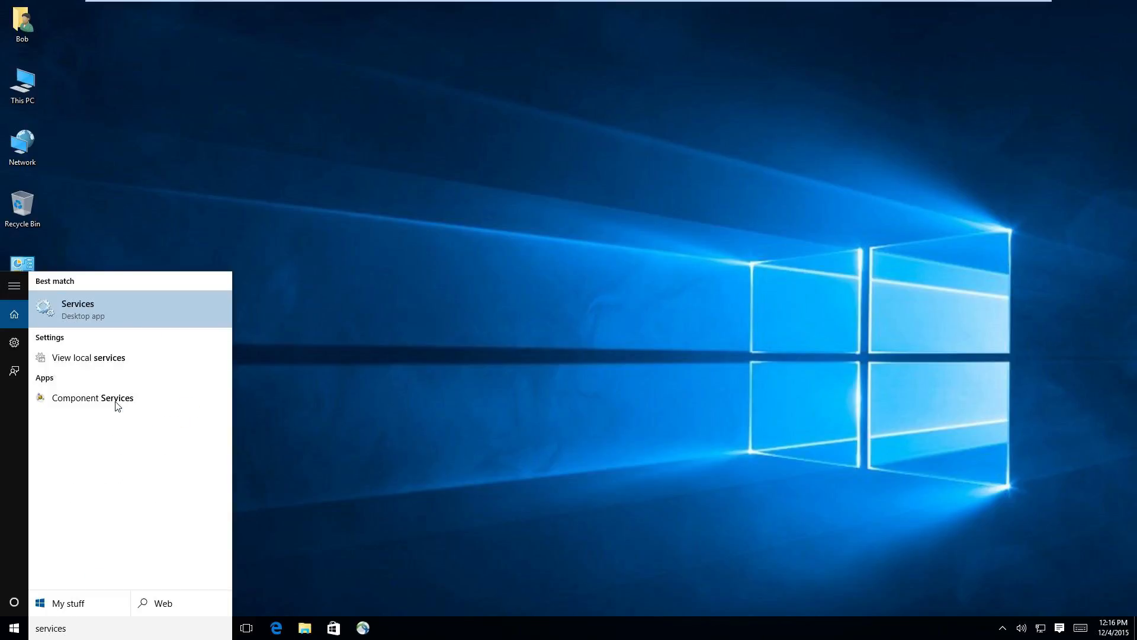
{"action": "type", "text": ".msc"}
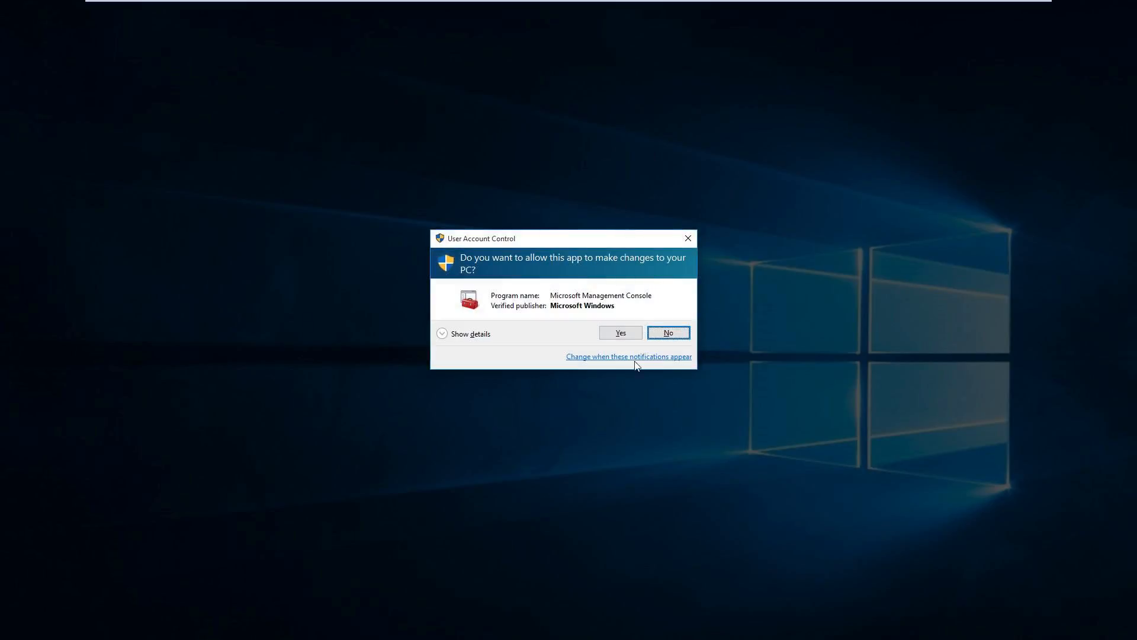
{"action": "left_click", "coordinate": [619, 333]}
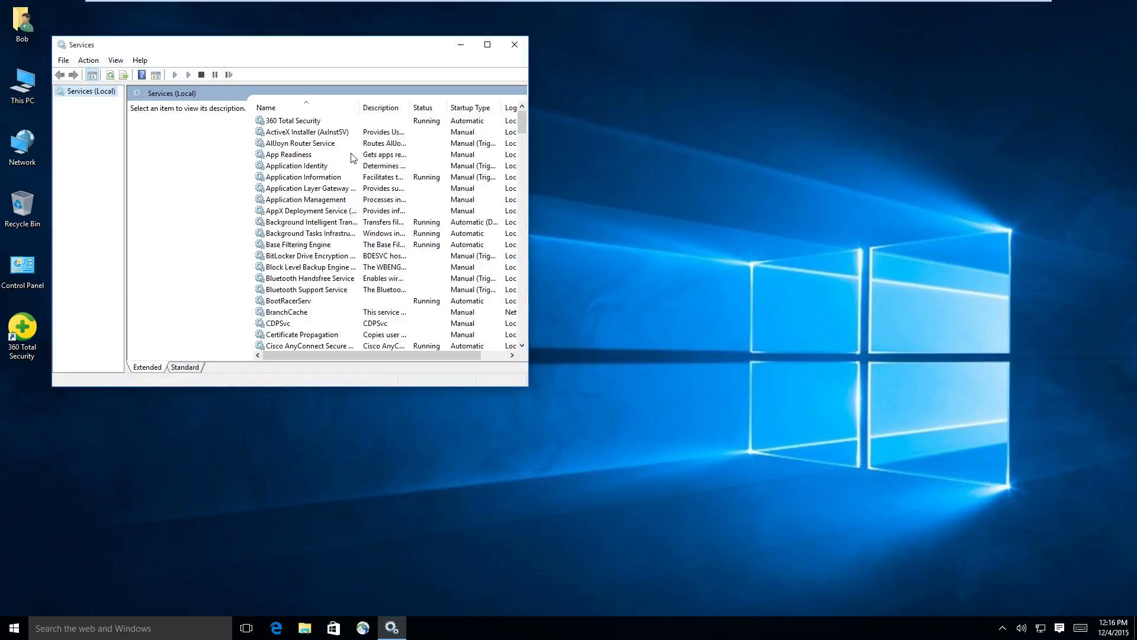
{"action": "mouse_move", "coordinate": [520, 122]}
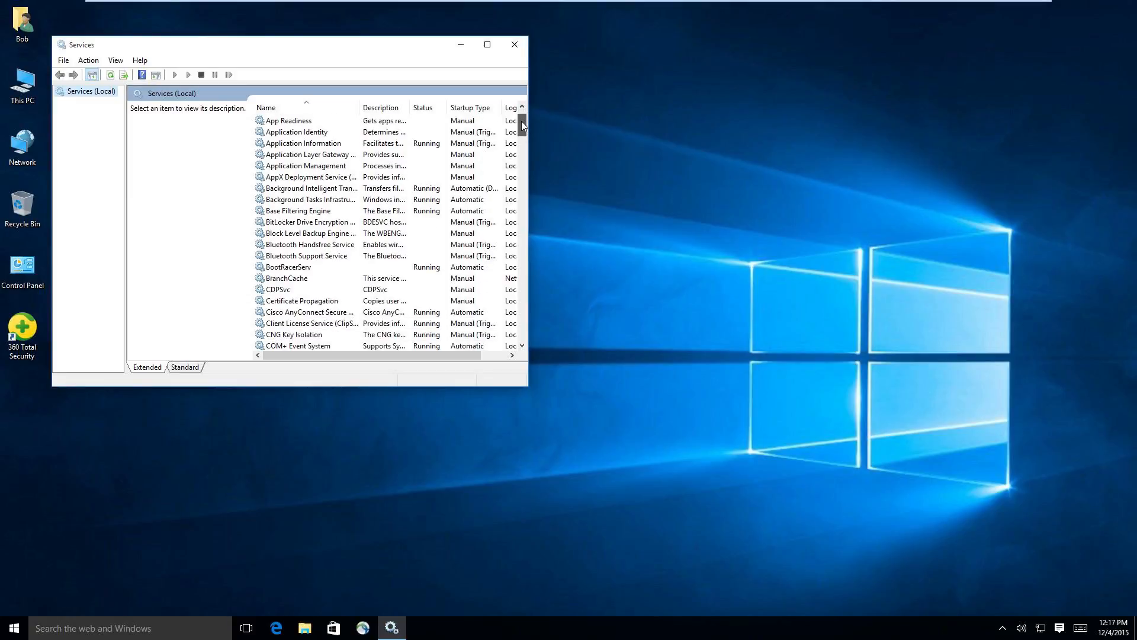
- Scroll the Services list and select DataCollectionPublishingService
{"action": "scroll", "scroll_direction": "down", "scroll_amount": 3}
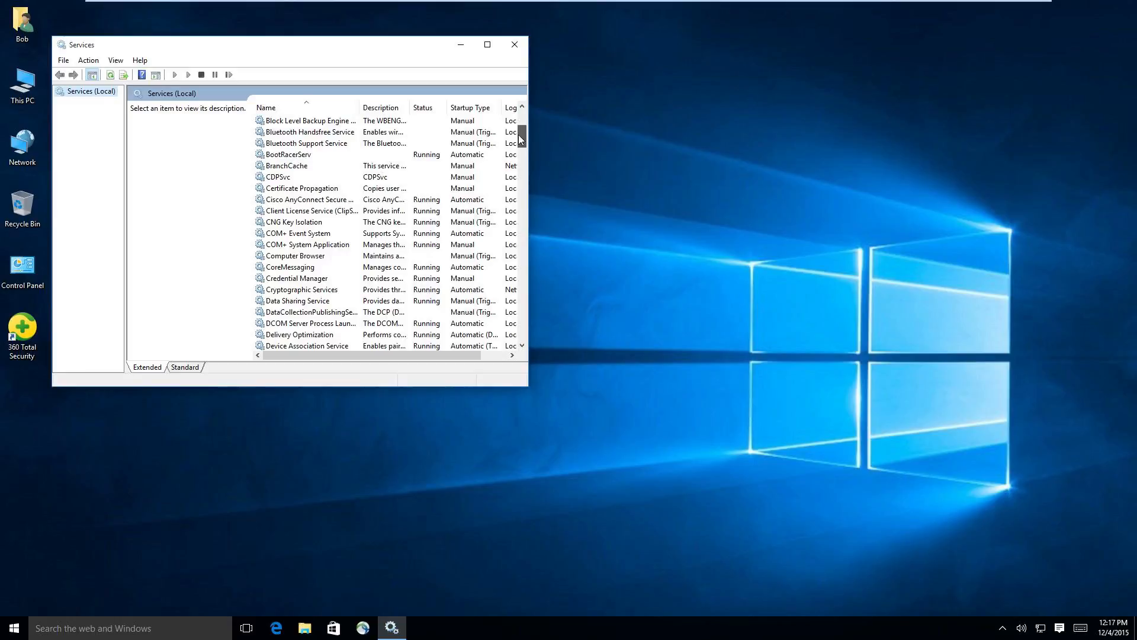
{"action": "scroll", "scroll_direction": "down", "scroll_amount": 3}
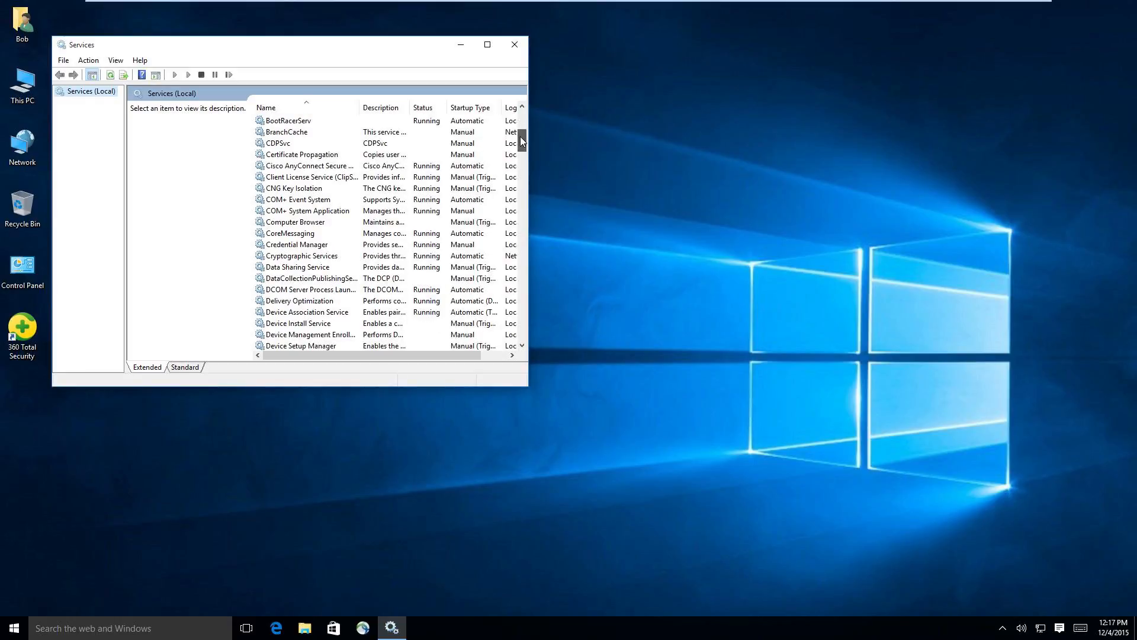
{"action": "mouse_move", "coordinate": [518, 129]}
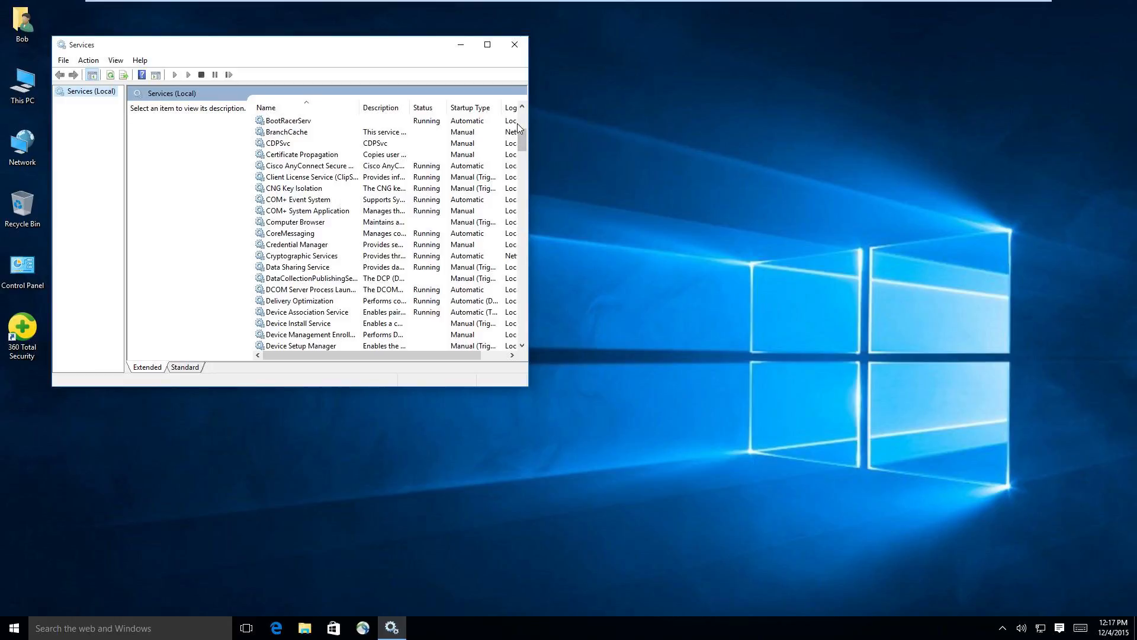
{"action": "mouse_move", "coordinate": [516, 82]}
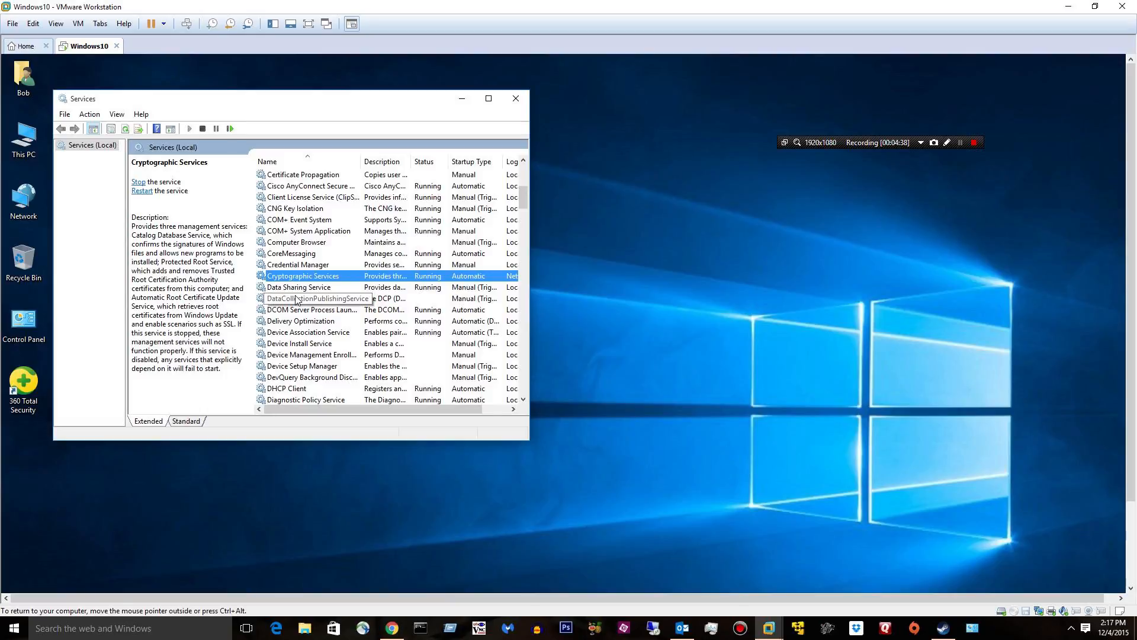
{"action": "left_click", "coordinate": [317, 298]}
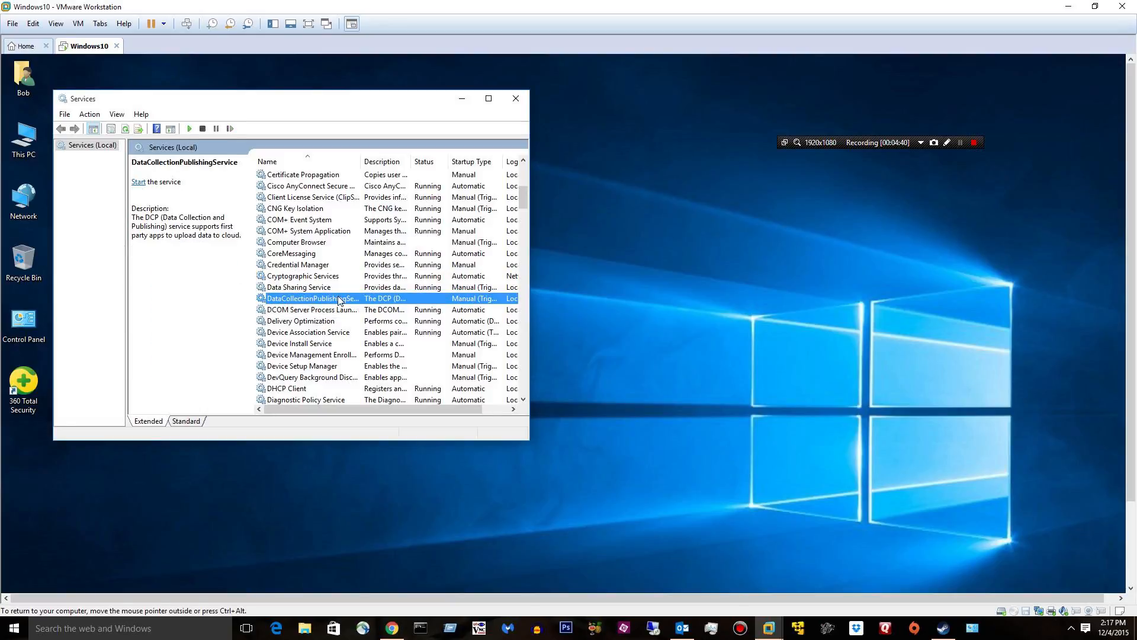
{"action": "mouse_move", "coordinate": [343, 283]}
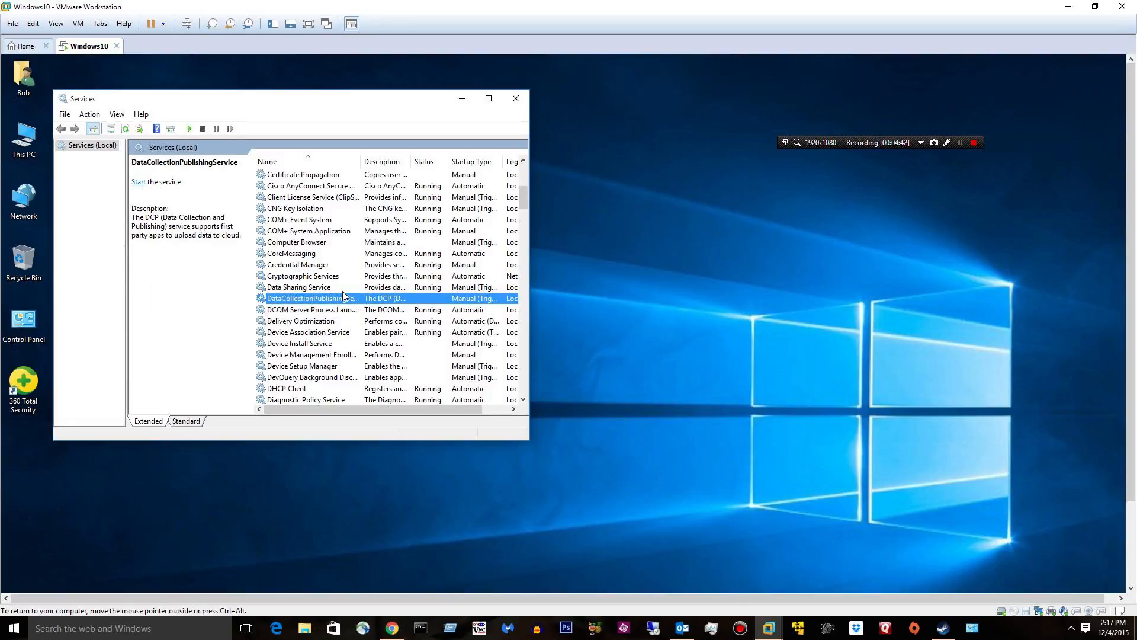
{"action": "scroll", "scroll_direction": "down", "scroll_amount": 3}
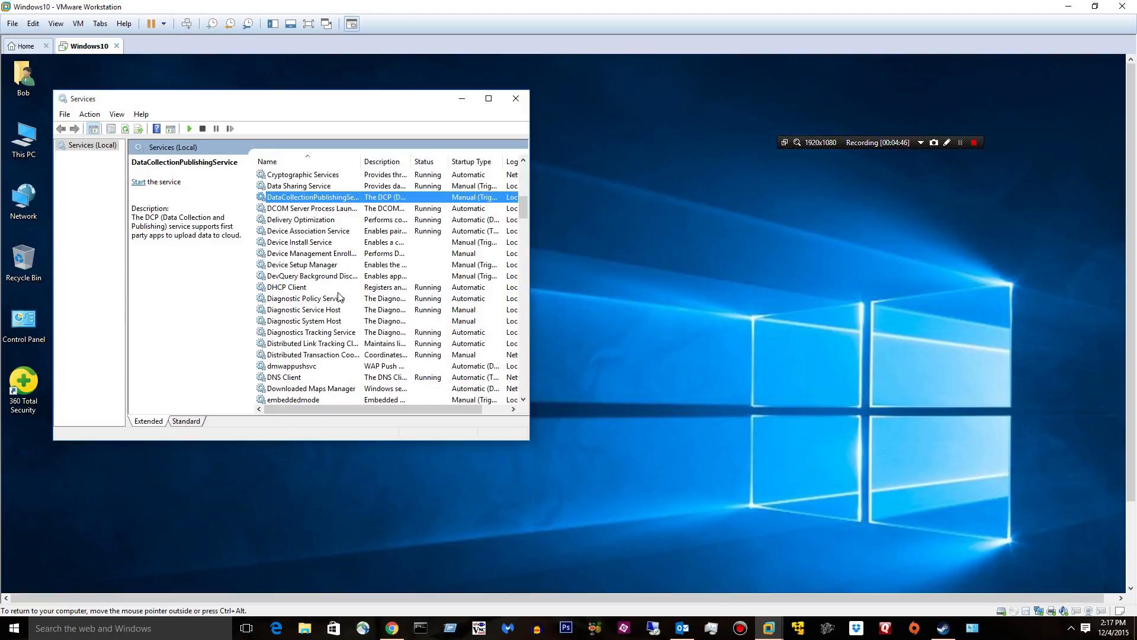
{"action": "mouse_move", "coordinate": [337, 282]}
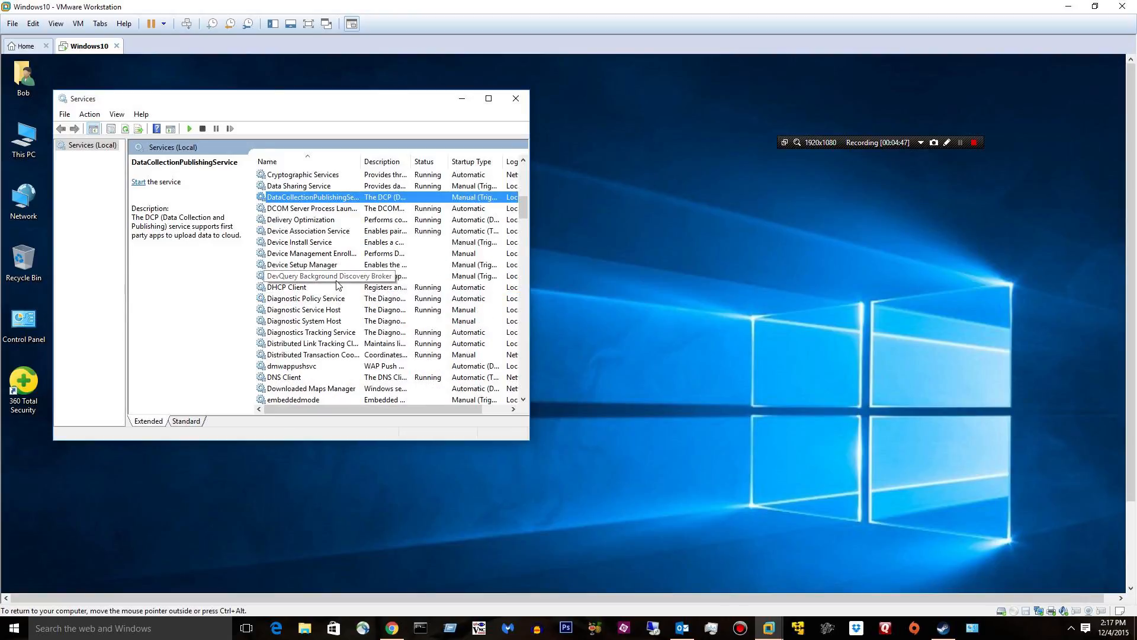
{"action": "scroll", "scroll_direction": "down", "scroll_amount": 3}
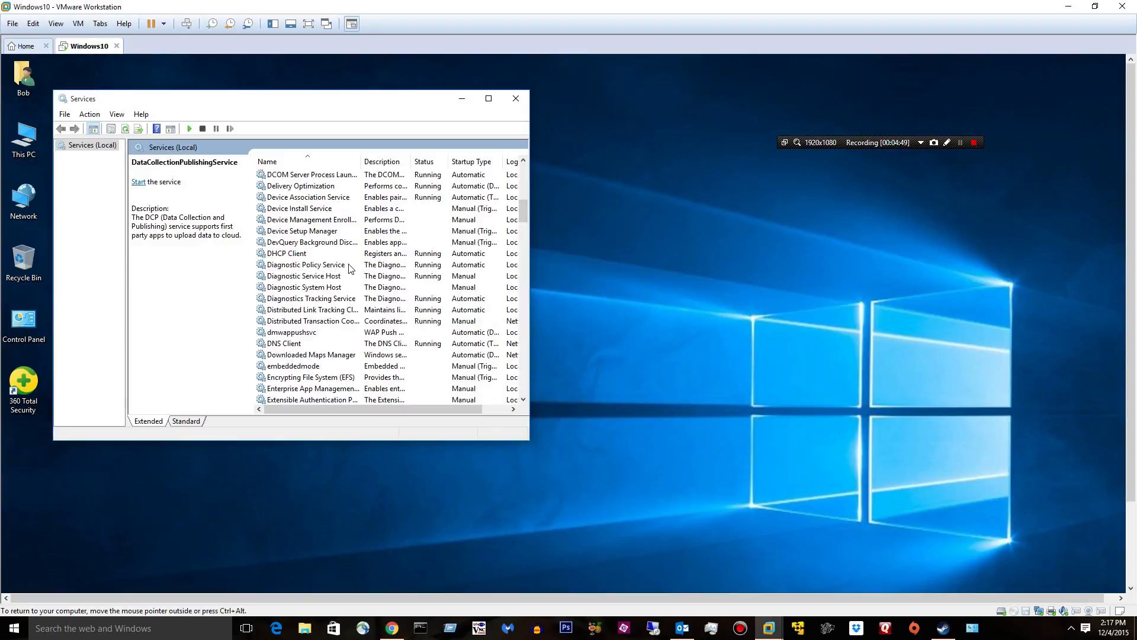
- Set DataCollectionPublishingService startup type to Disabled and open dmwappushsvc's properties
{"action": "left_click", "coordinate": [312, 231]}
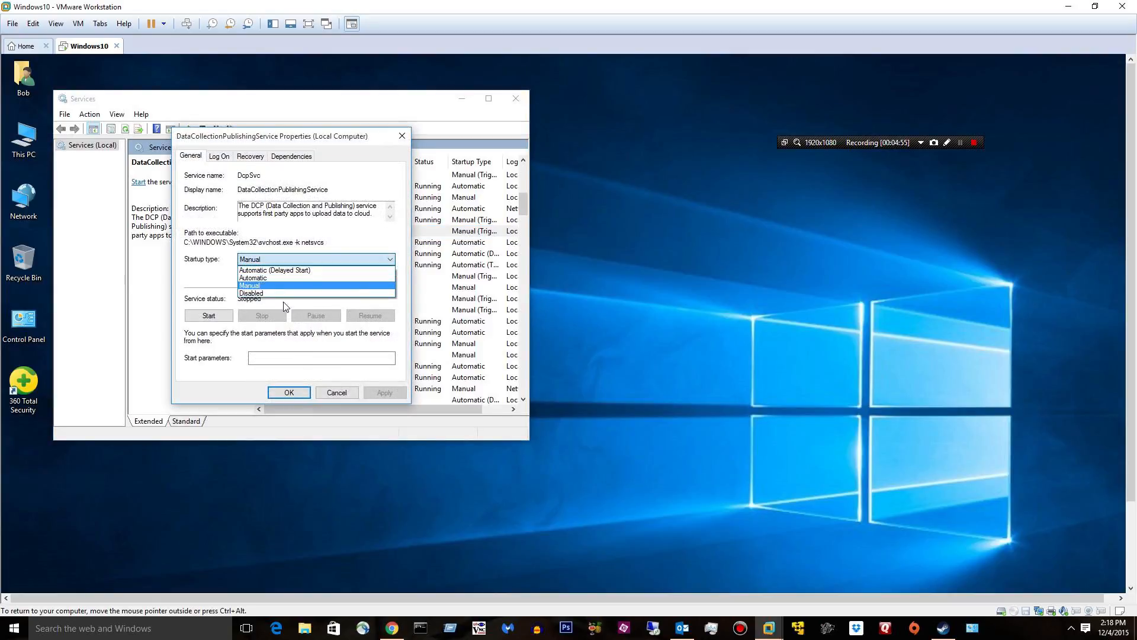
{"action": "left_click", "coordinate": [251, 293]}
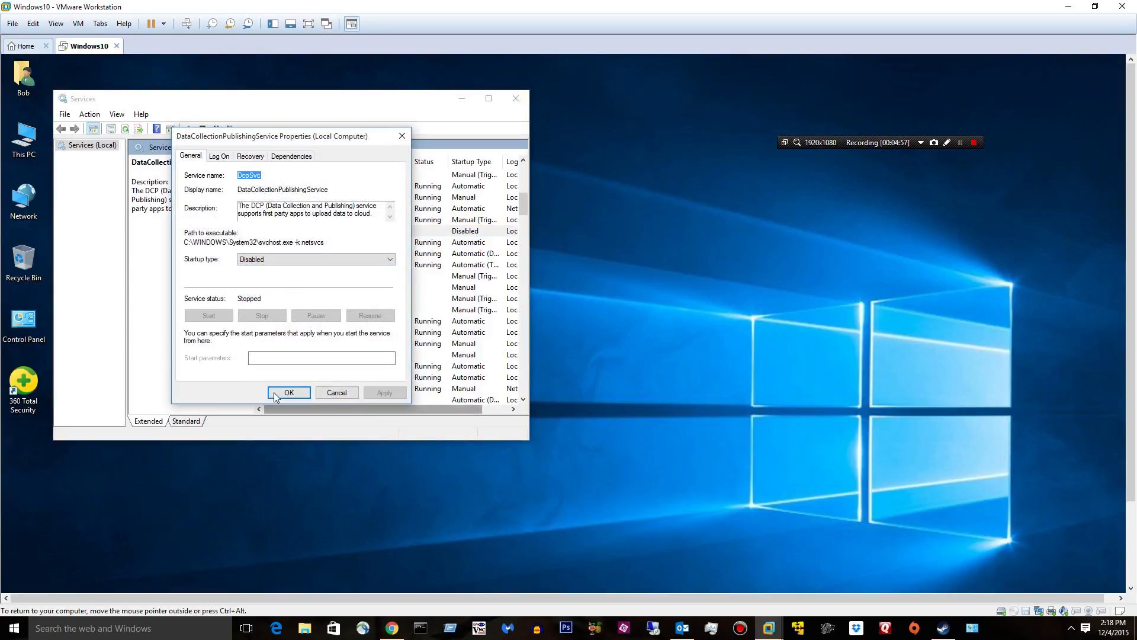
{"action": "left_click", "coordinate": [289, 397]}
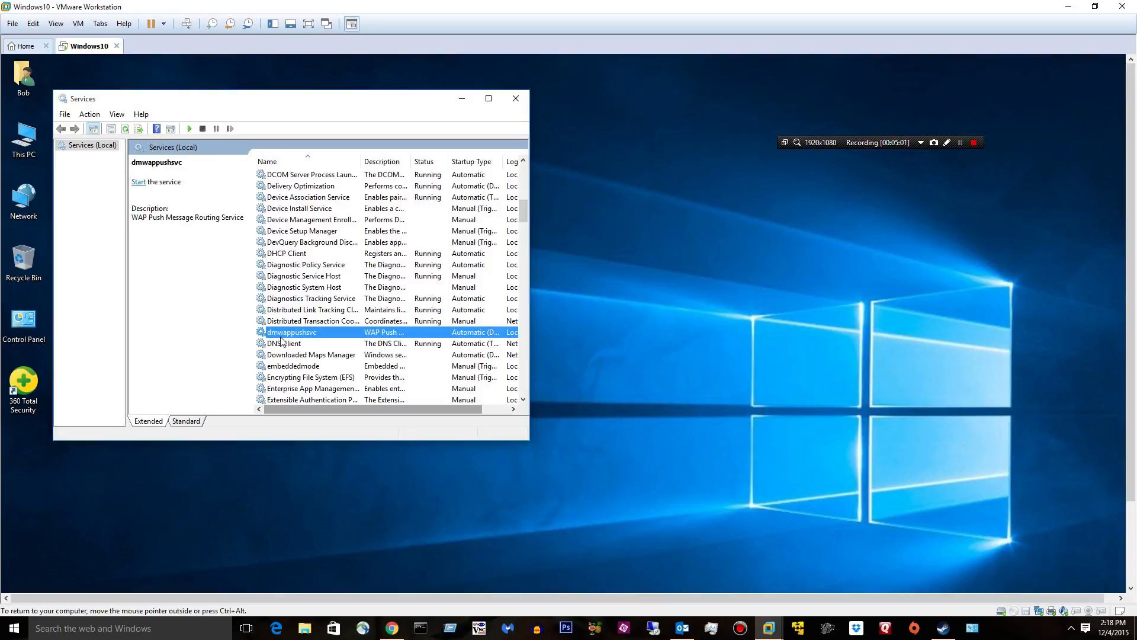
{"action": "double_click", "coordinate": [305, 331]}
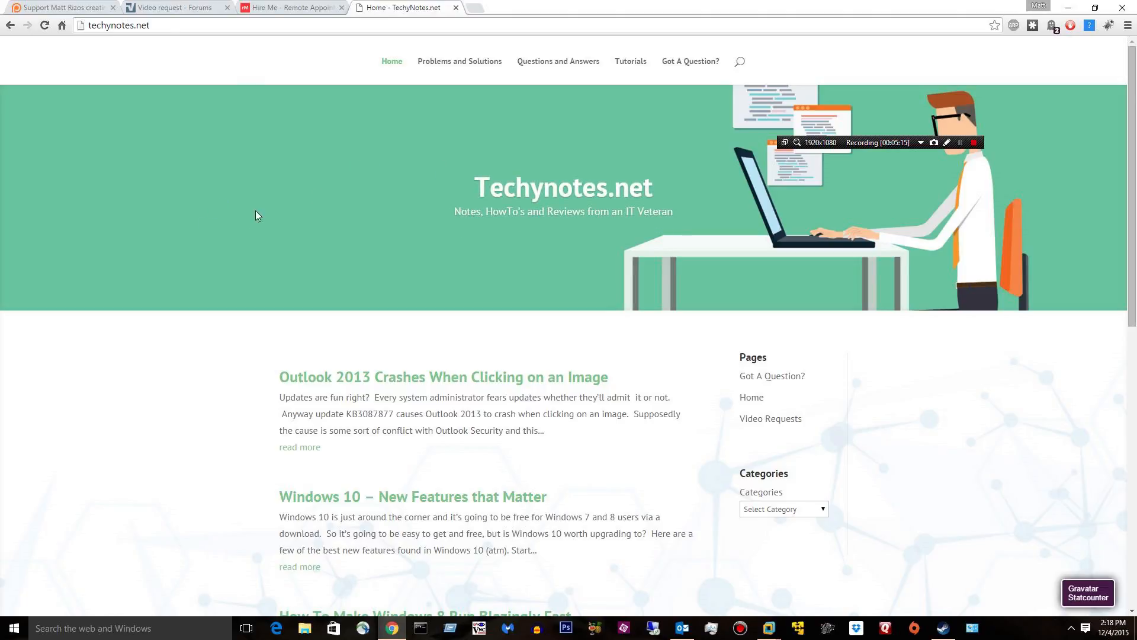
{"action": "mouse_move", "coordinate": [383, 229]}
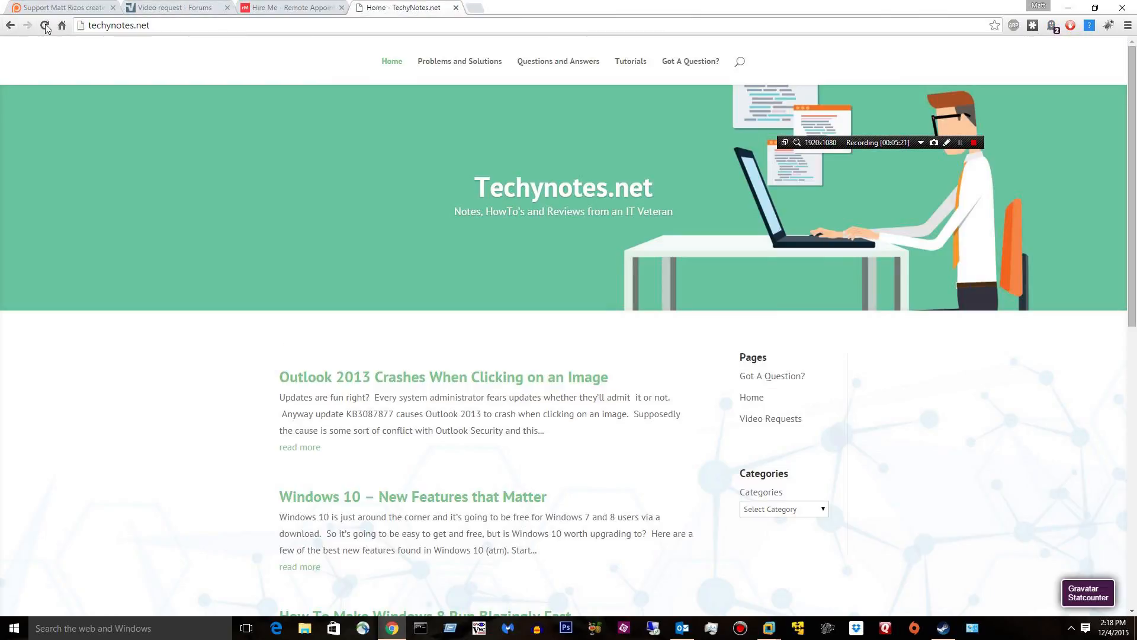
- Browse TechyNotes.net's Problems and Solutions section in Chrome, then go back to Home
{"action": "left_click", "coordinate": [45, 25]}
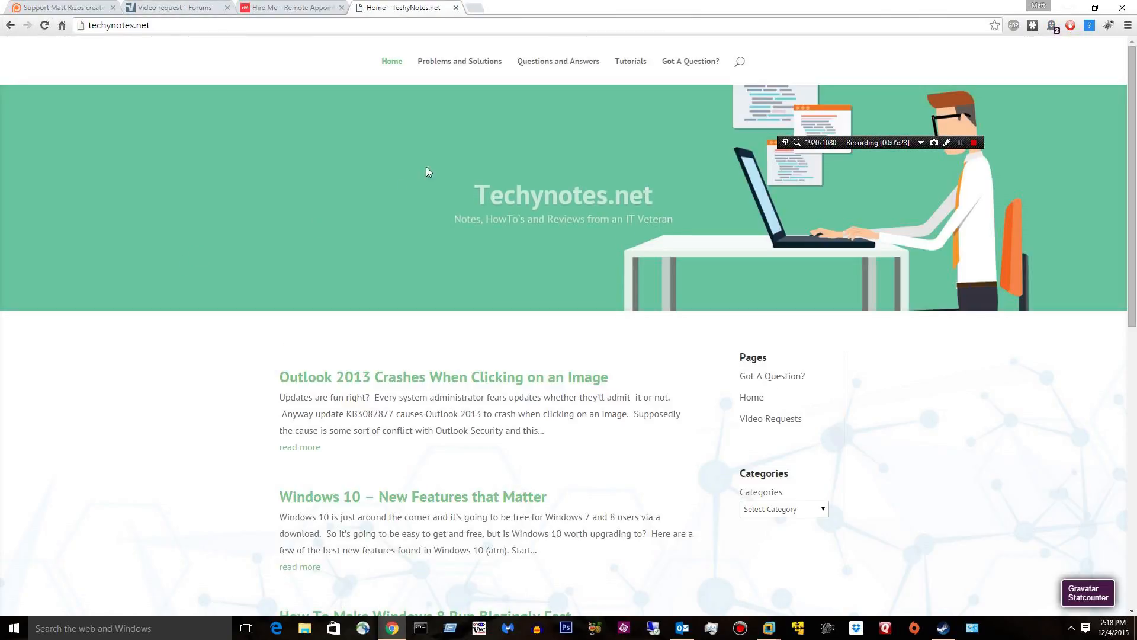
{"action": "left_click", "coordinate": [459, 61]}
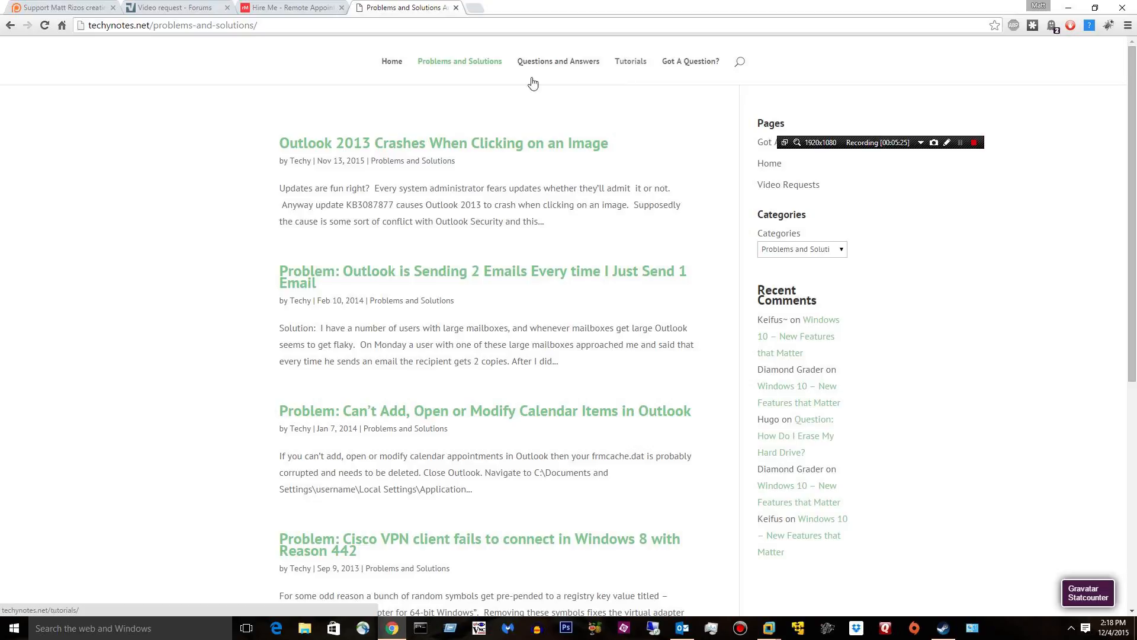
{"action": "left_click", "coordinate": [392, 61]}
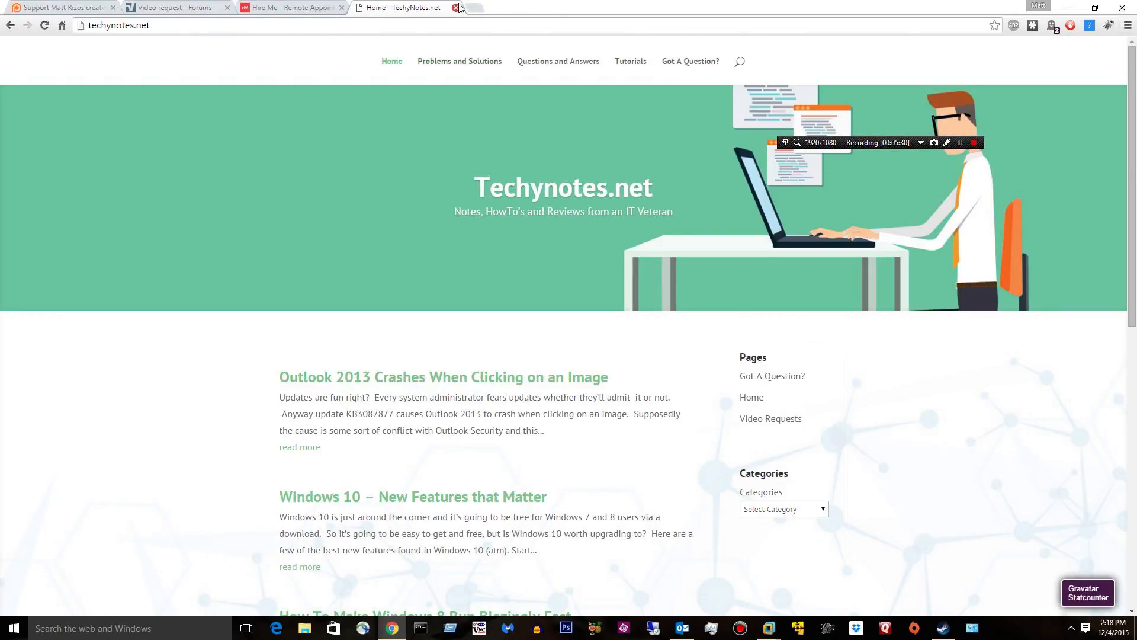
{"action": "left_click", "coordinate": [458, 7]}
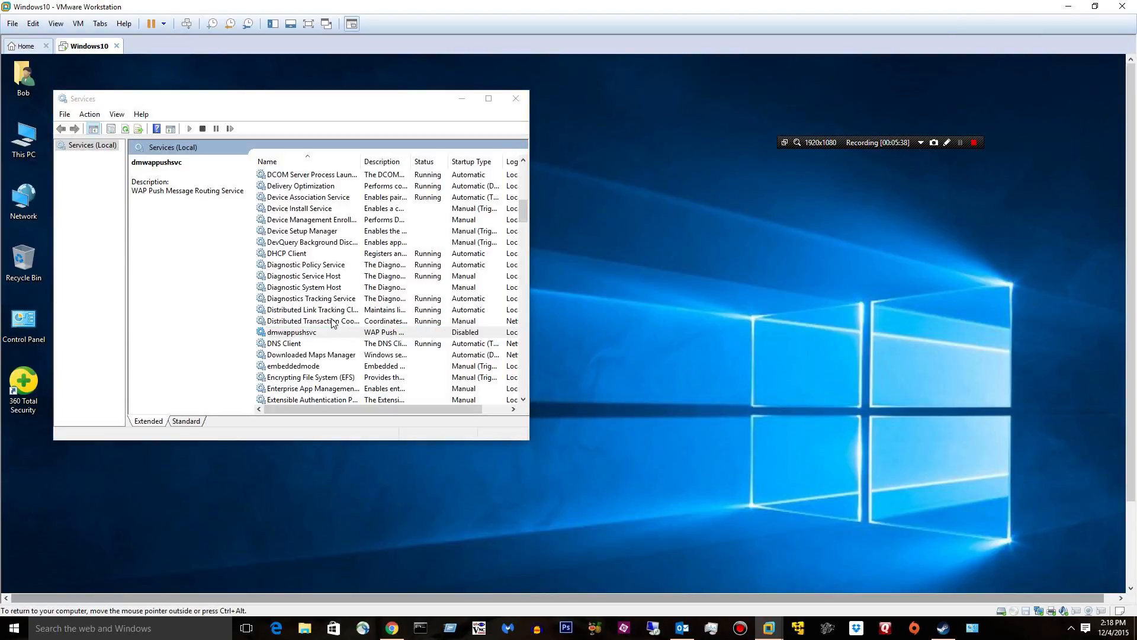
- Scroll the Services list to confirm dmwappushsvc's startup type is Disabled
{"action": "scroll", "scroll_direction": "down", "scroll_amount": 3}
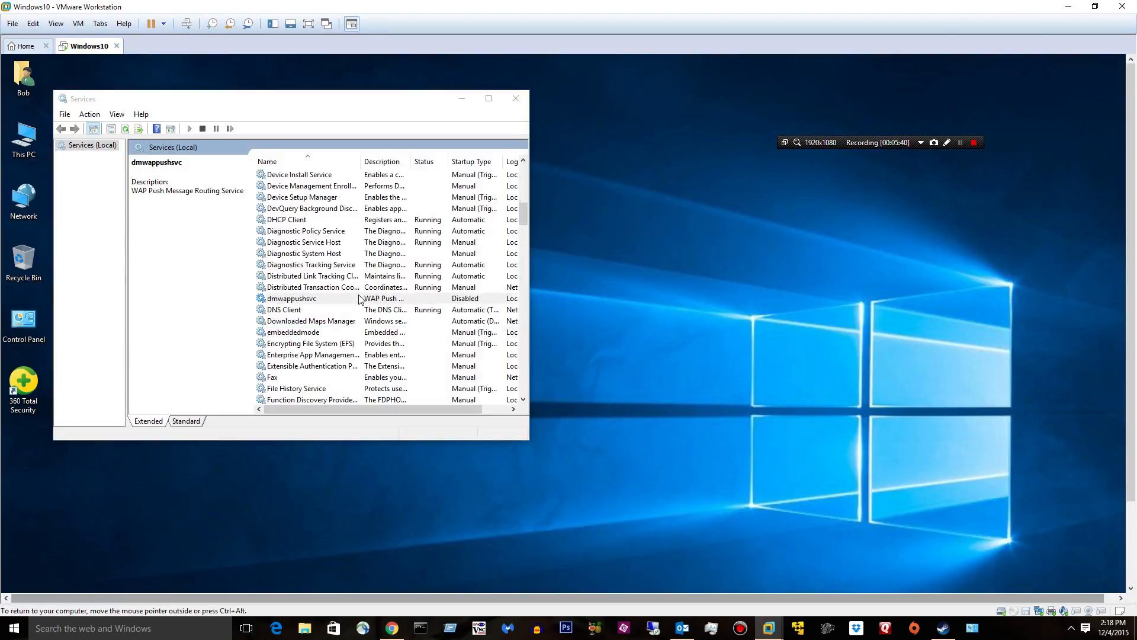
{"action": "scroll", "scroll_direction": "down", "scroll_amount": 3}
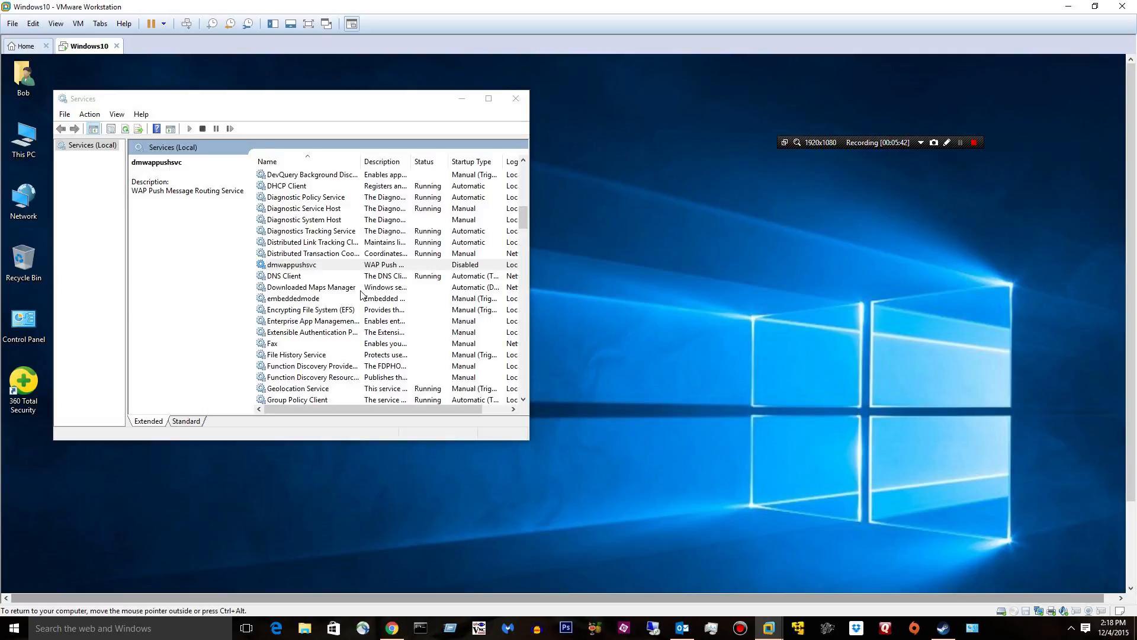
{"action": "scroll", "scroll_direction": "up", "scroll_amount": 3}
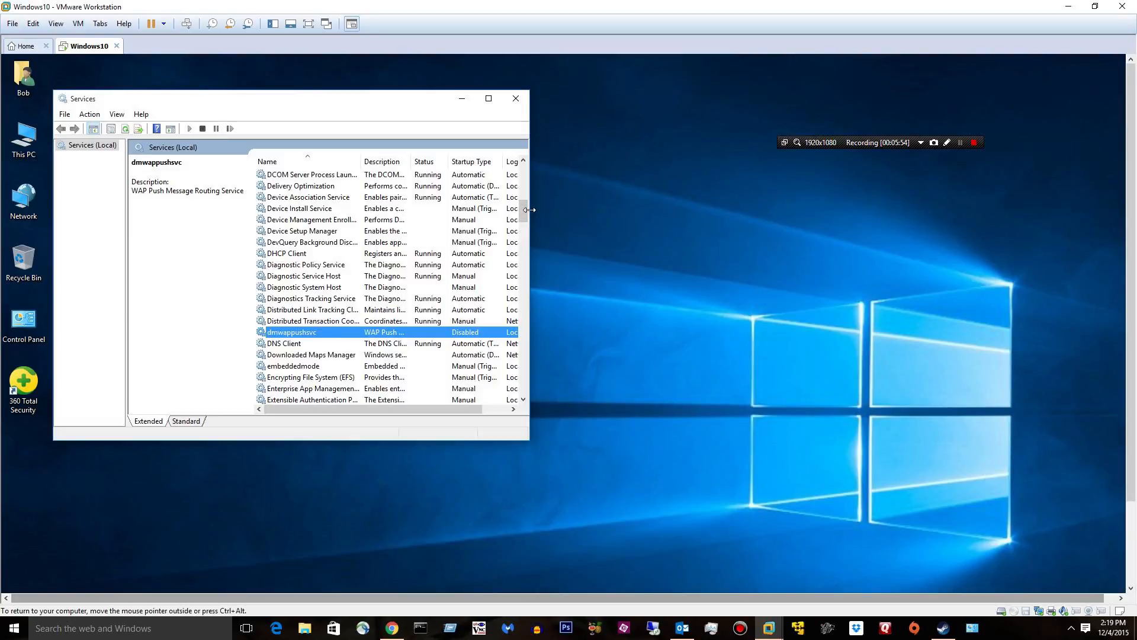
{"action": "mouse_move", "coordinate": [530, 210]}
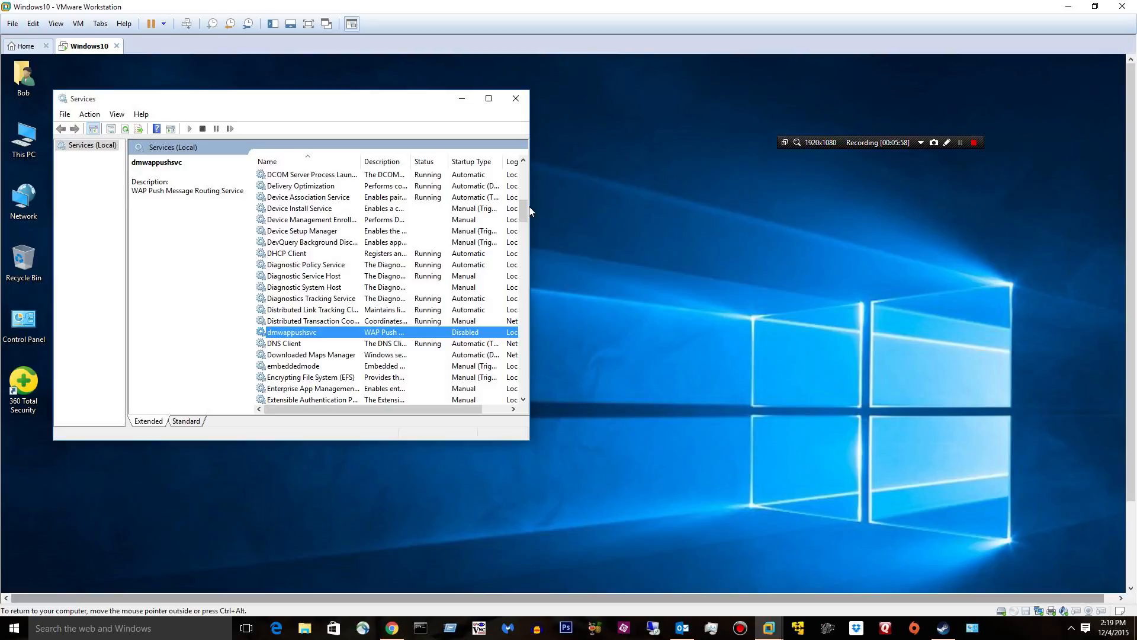
{"action": "mouse_move", "coordinate": [729, 155]}
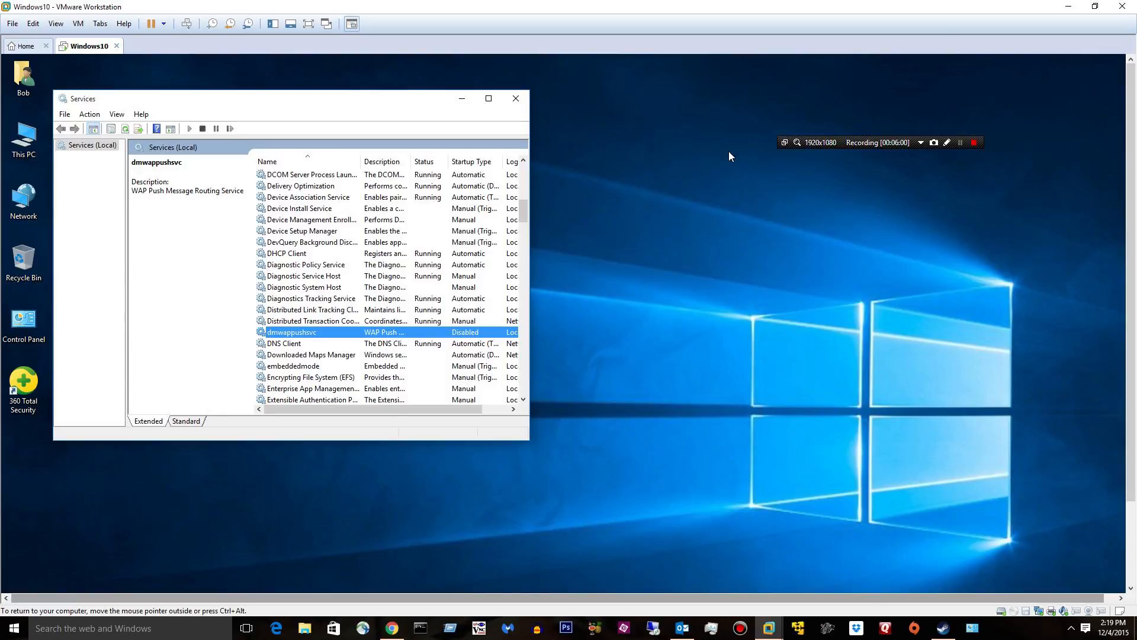
{"action": "mouse_move", "coordinate": [992, 144]}
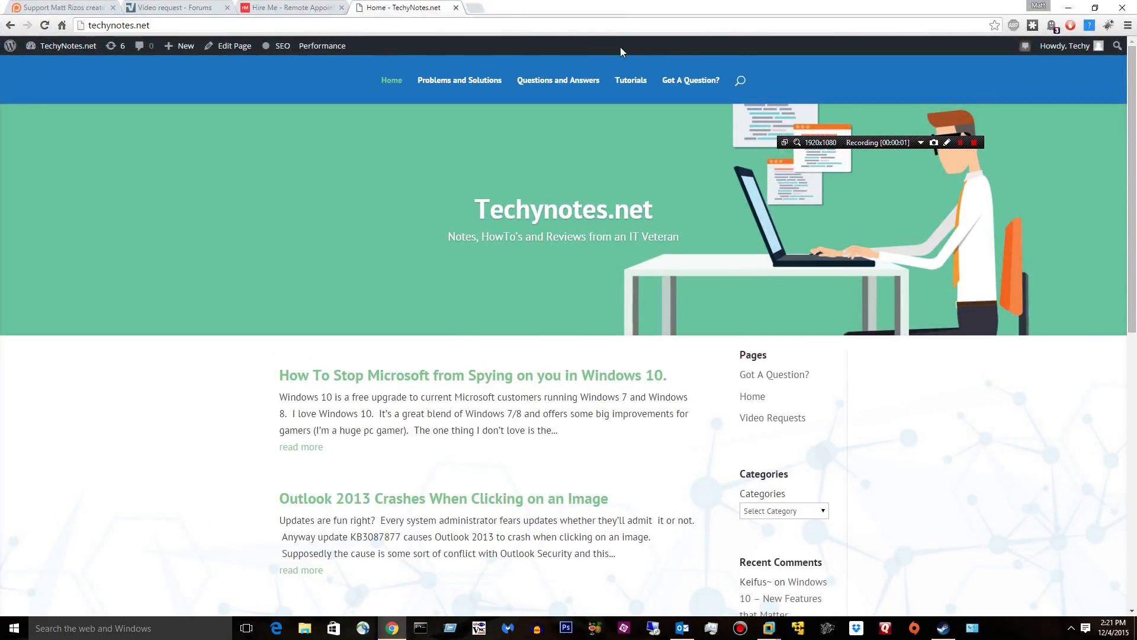
{"action": "mouse_move", "coordinate": [289, 54]}
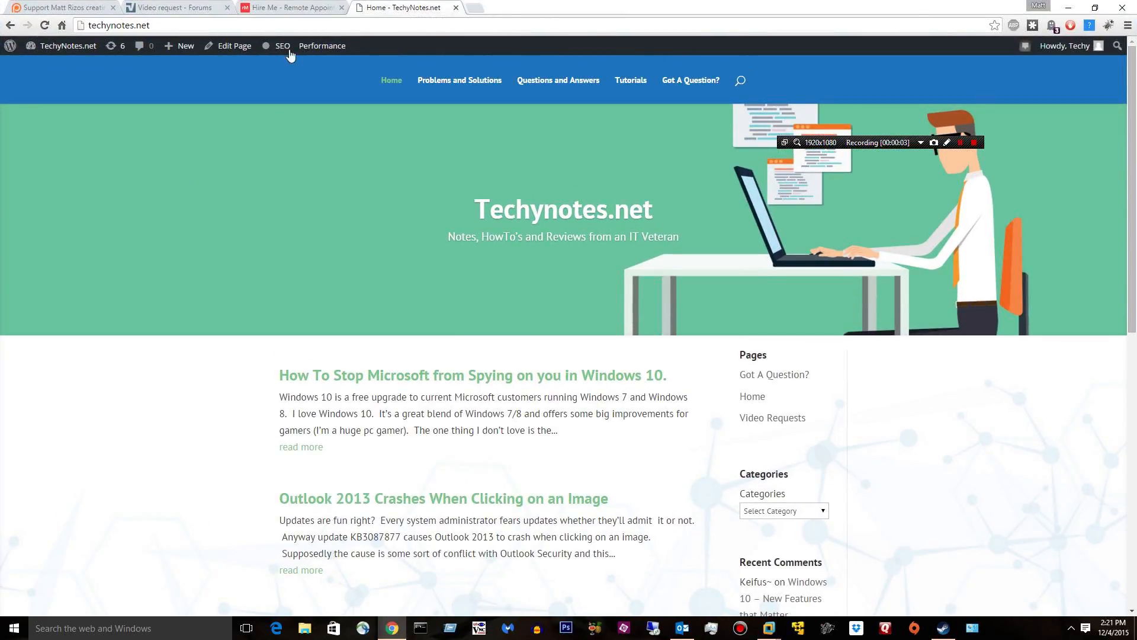
{"action": "mouse_move", "coordinate": [295, 259]}
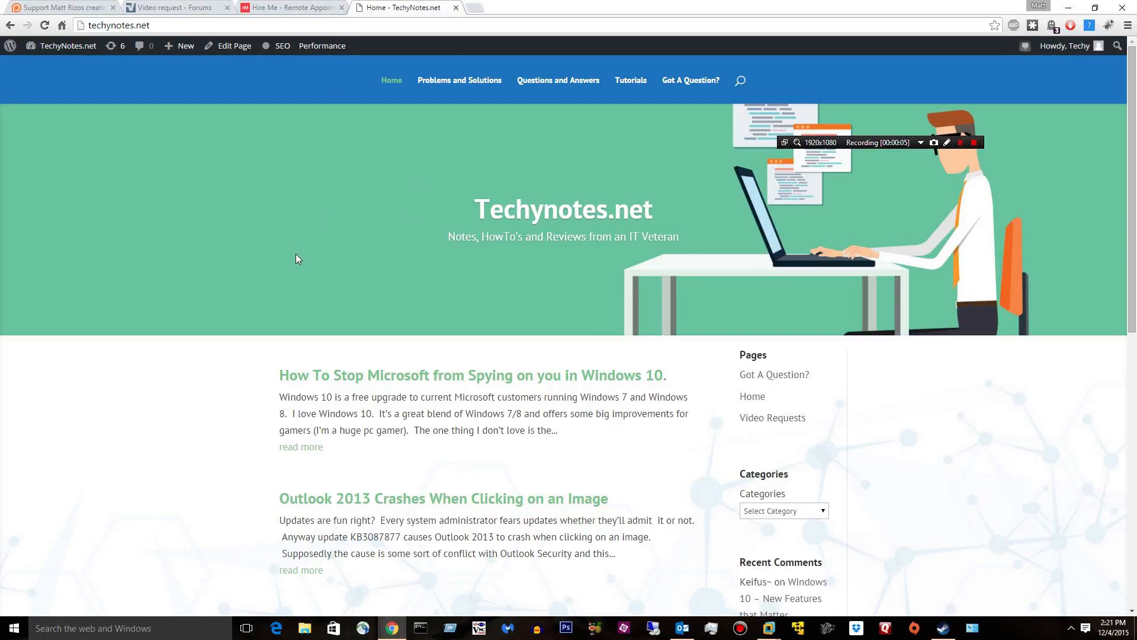
{"action": "mouse_move", "coordinate": [559, 374]}
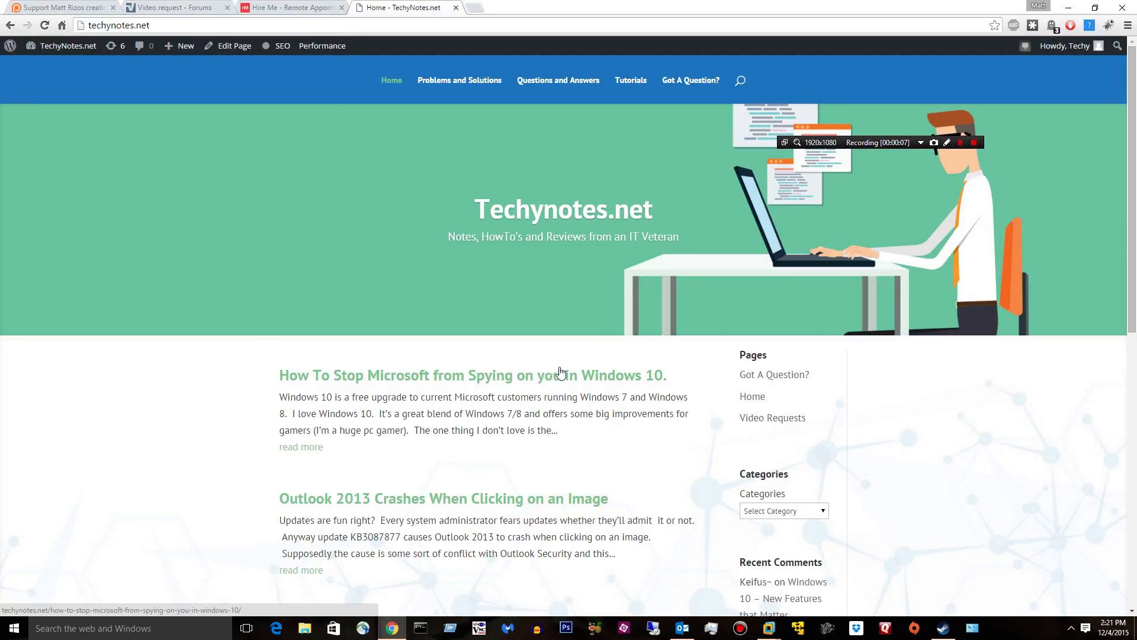
{"action": "mouse_move", "coordinate": [152, 35]}
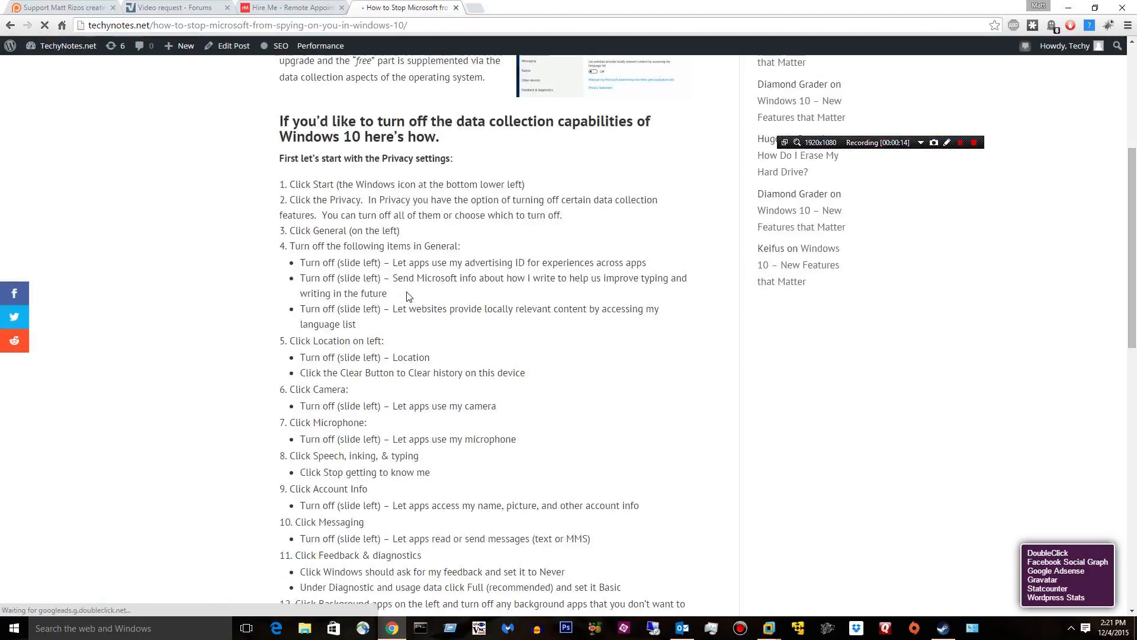
- Scroll through the TechyNotes Windows 10 anti-spying article's steps, then return to the top
{"action": "scroll", "scroll_direction": "down", "scroll_amount": 3}
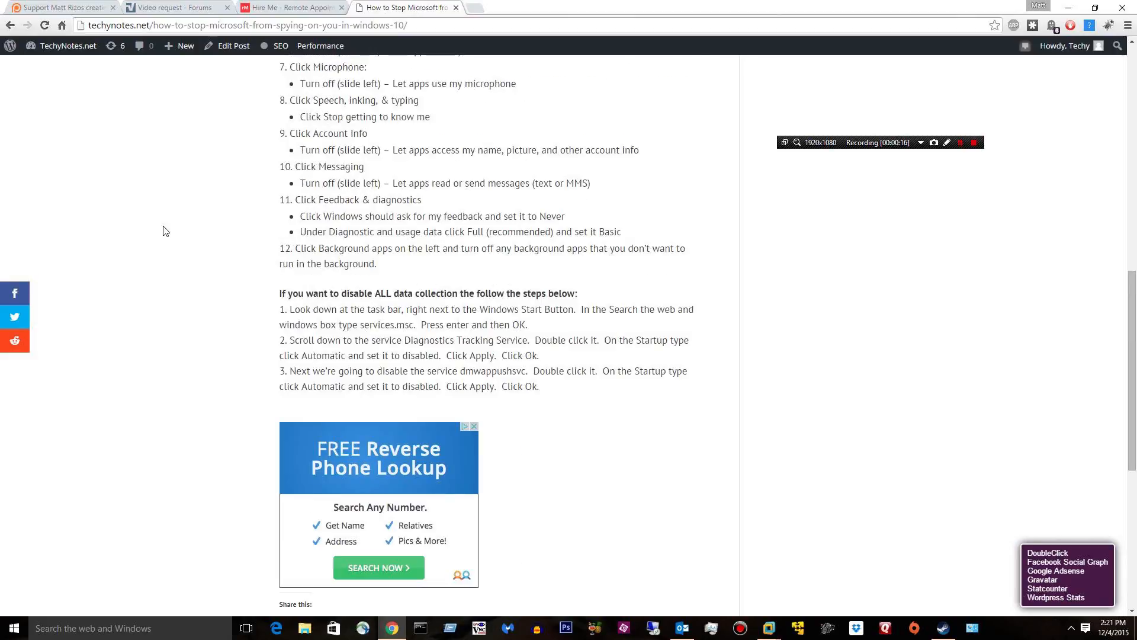
{"action": "mouse_move", "coordinate": [323, 336]}
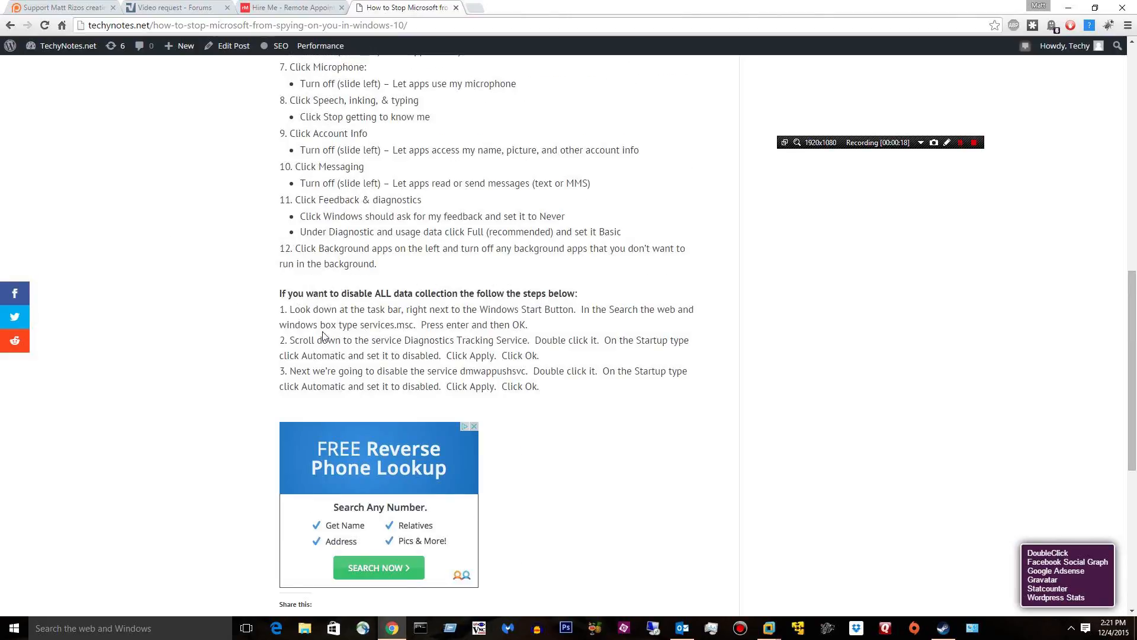
{"action": "mouse_move", "coordinate": [559, 340]}
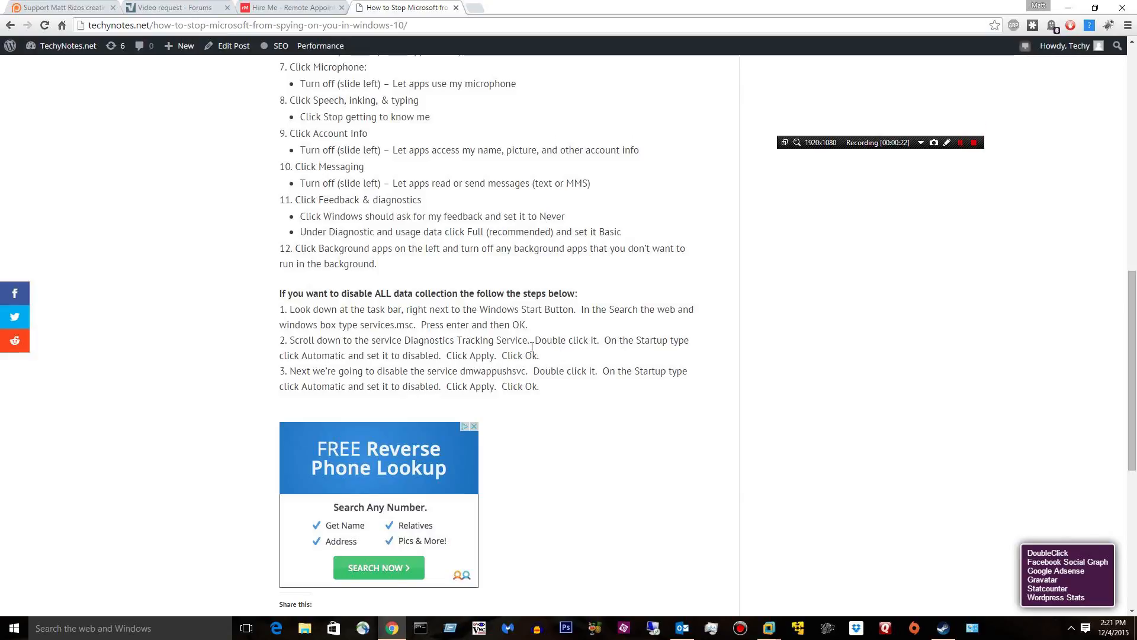
{"action": "scroll", "scroll_direction": "up", "scroll_amount": 3}
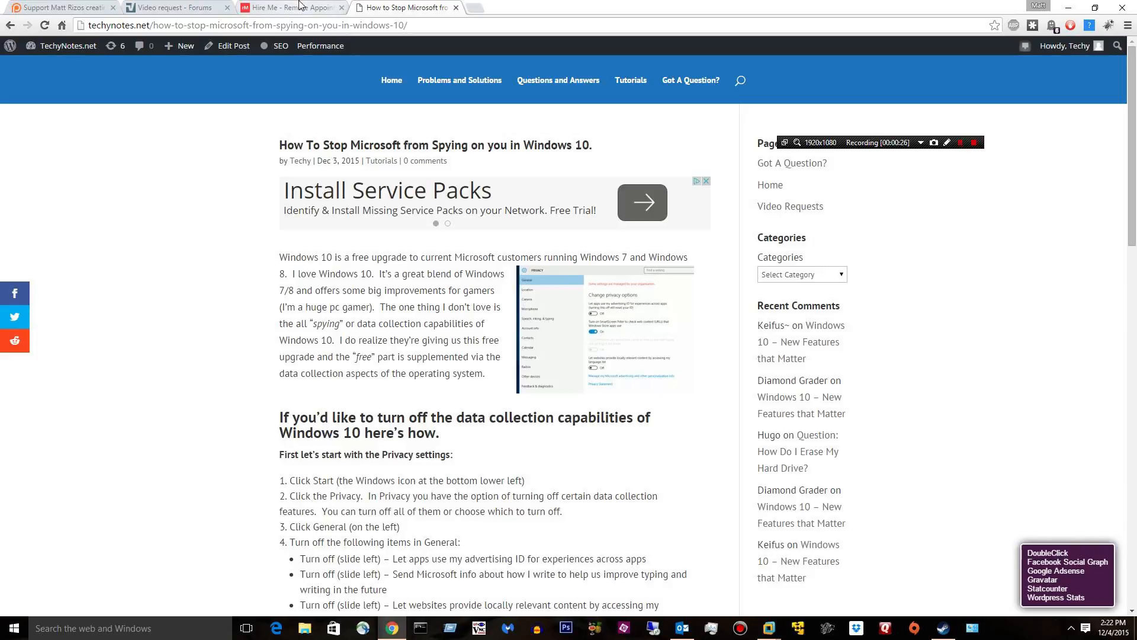
- View the Remove-Malware 'Hire Me – Remote Appointments' tab, then the Video request forum tab
{"action": "left_click", "coordinate": [290, 7]}
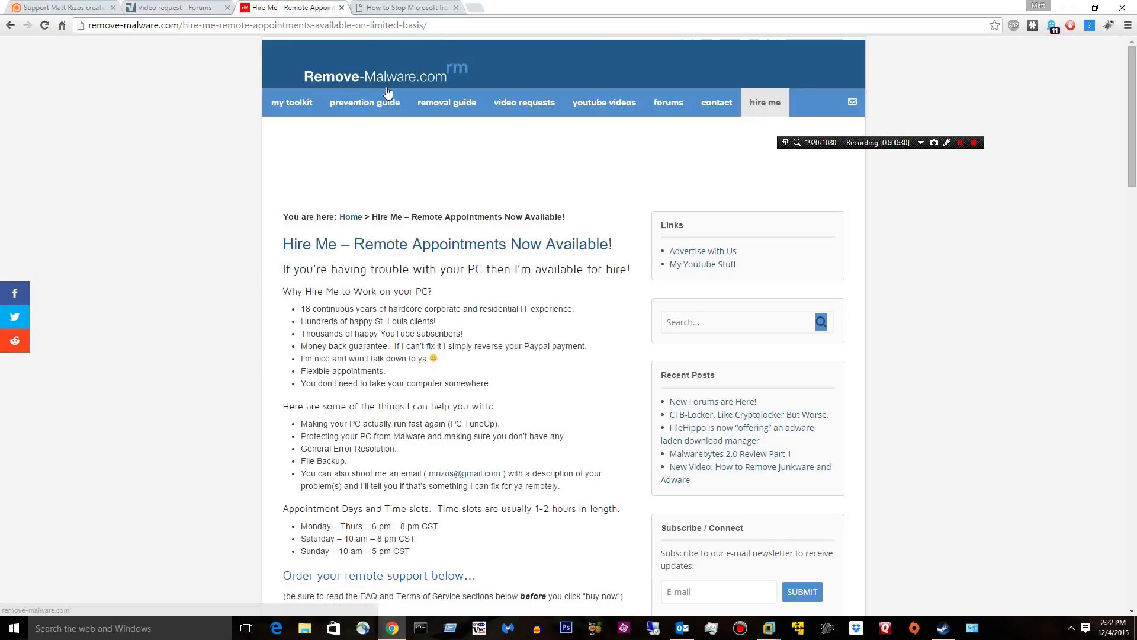
{"action": "mouse_move", "coordinate": [747, 154]}
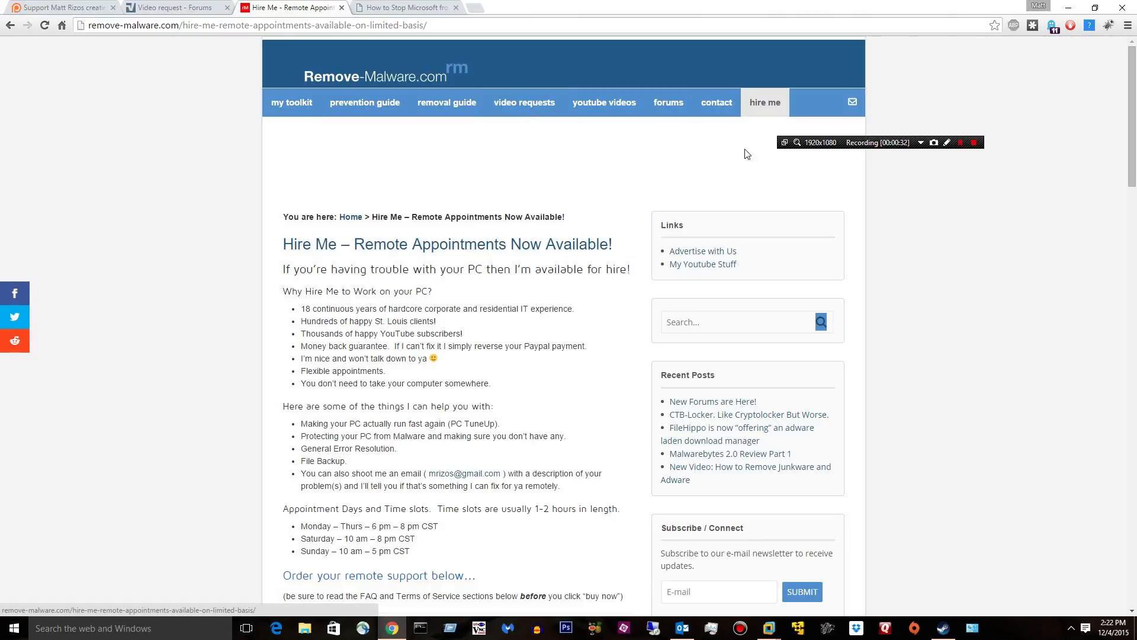
{"action": "left_click", "coordinate": [174, 7]}
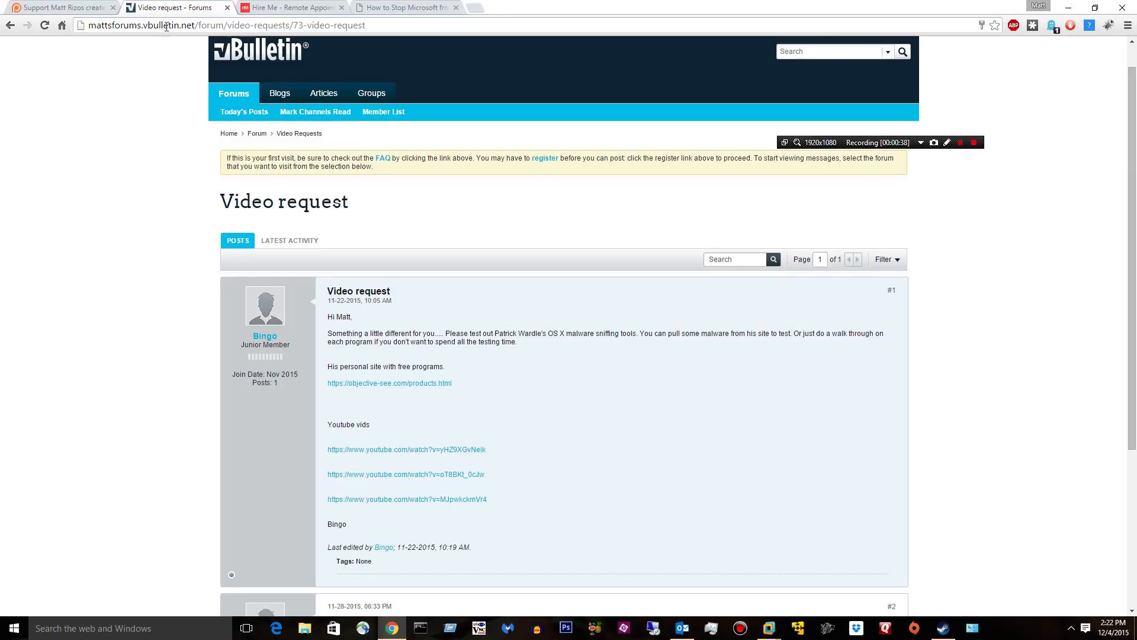
- Scroll through both posts in the Video request forum thread, then back to the top
{"action": "scroll", "scroll_direction": "down", "scroll_amount": 3}
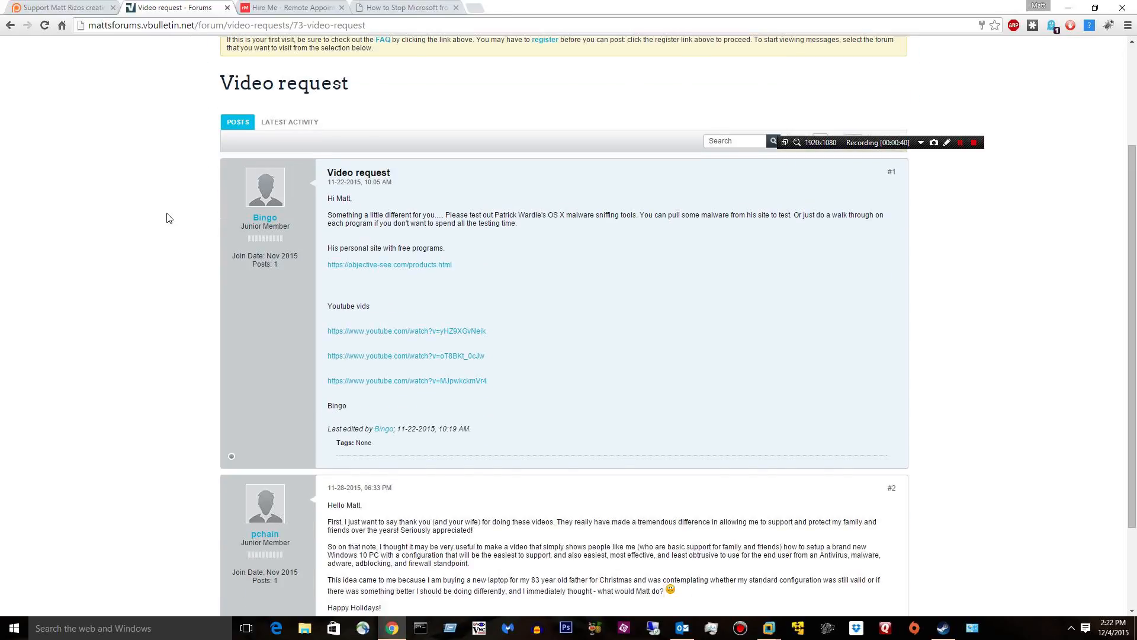
{"action": "mouse_move", "coordinate": [161, 170]}
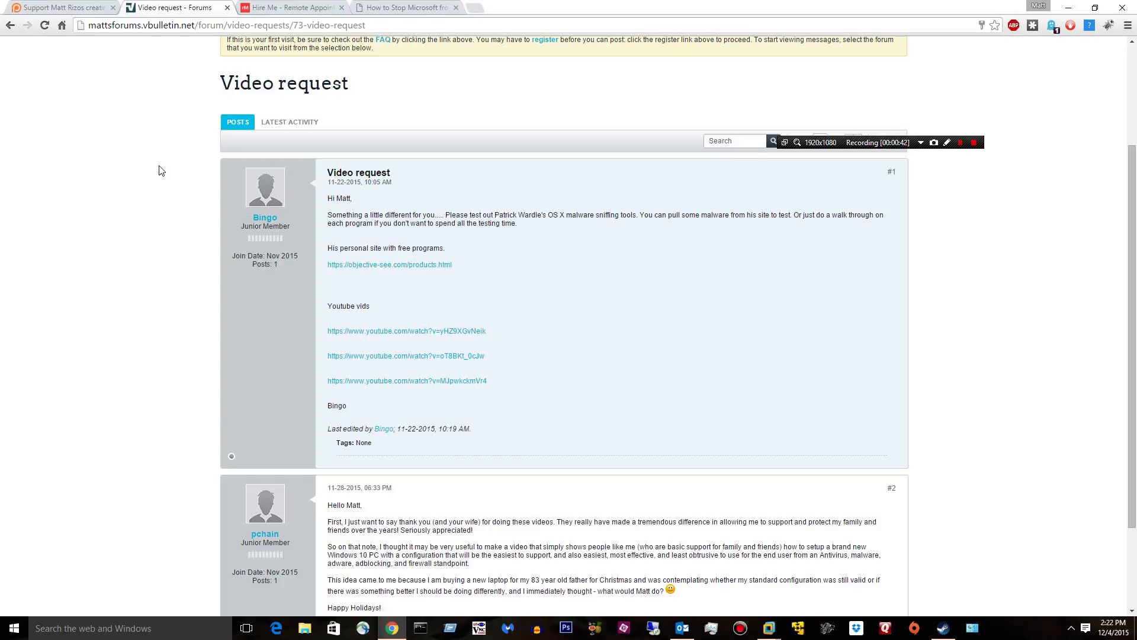
{"action": "scroll", "scroll_direction": "down", "scroll_amount": 3}
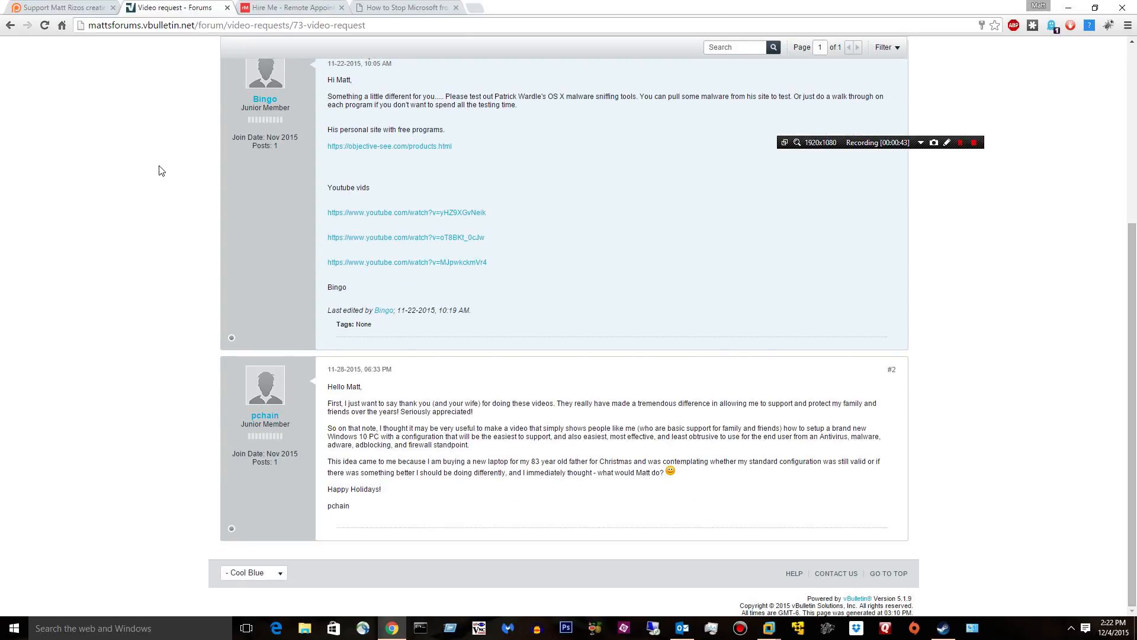
{"action": "scroll", "scroll_direction": "up", "scroll_amount": 3}
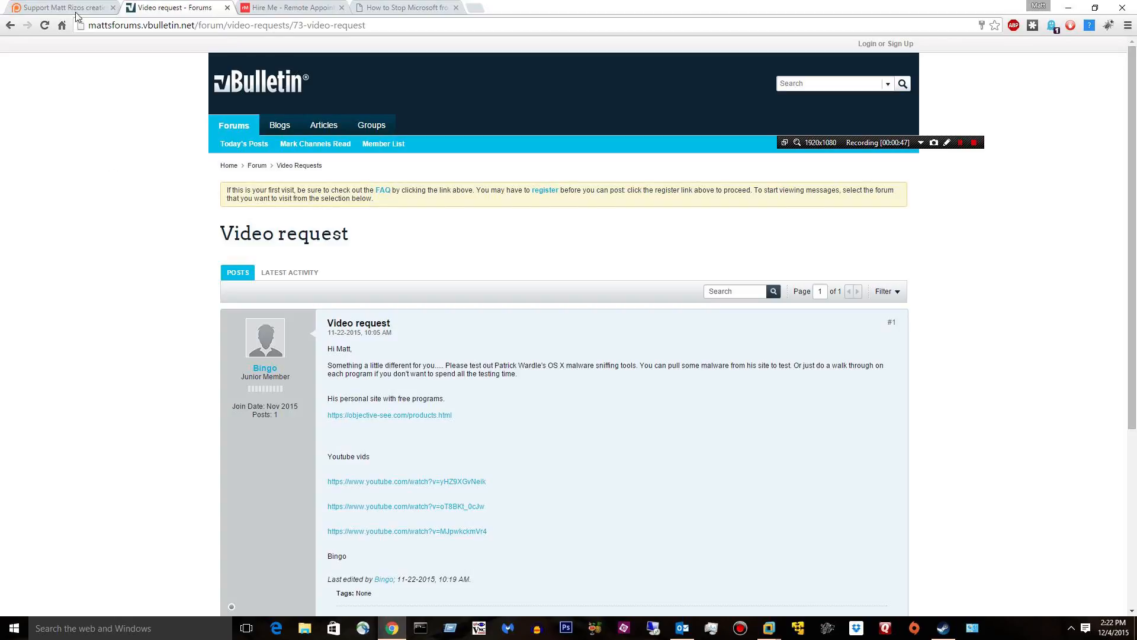
{"action": "mouse_move", "coordinate": [58, 7]}
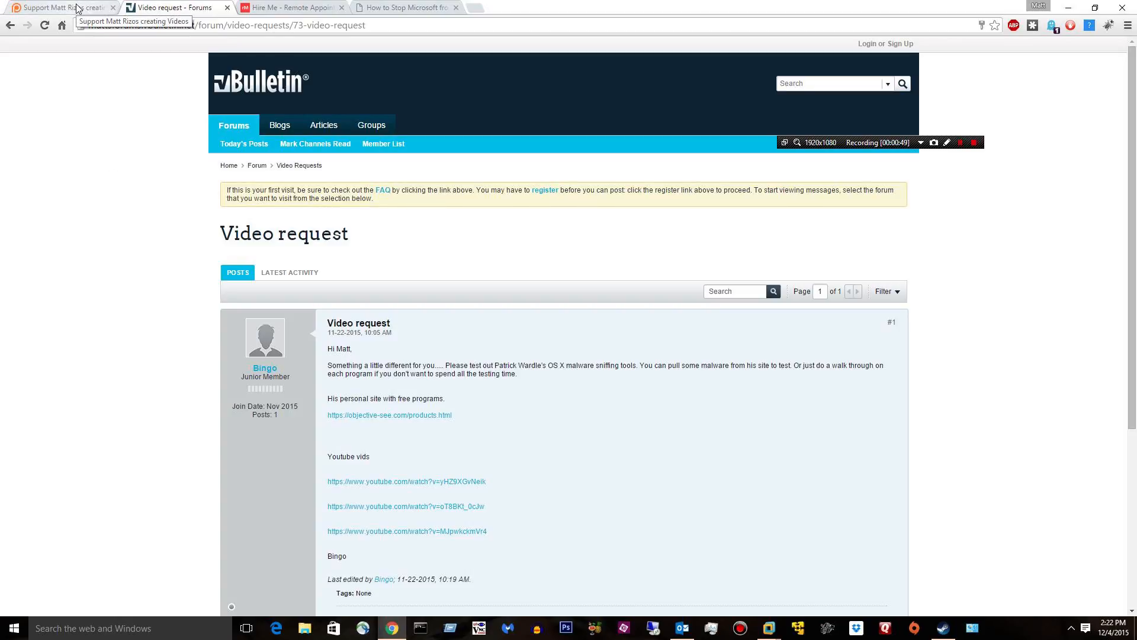
- Show Matt Rizos's Patreon creator page with its five patrons
{"action": "left_click", "coordinate": [58, 7]}
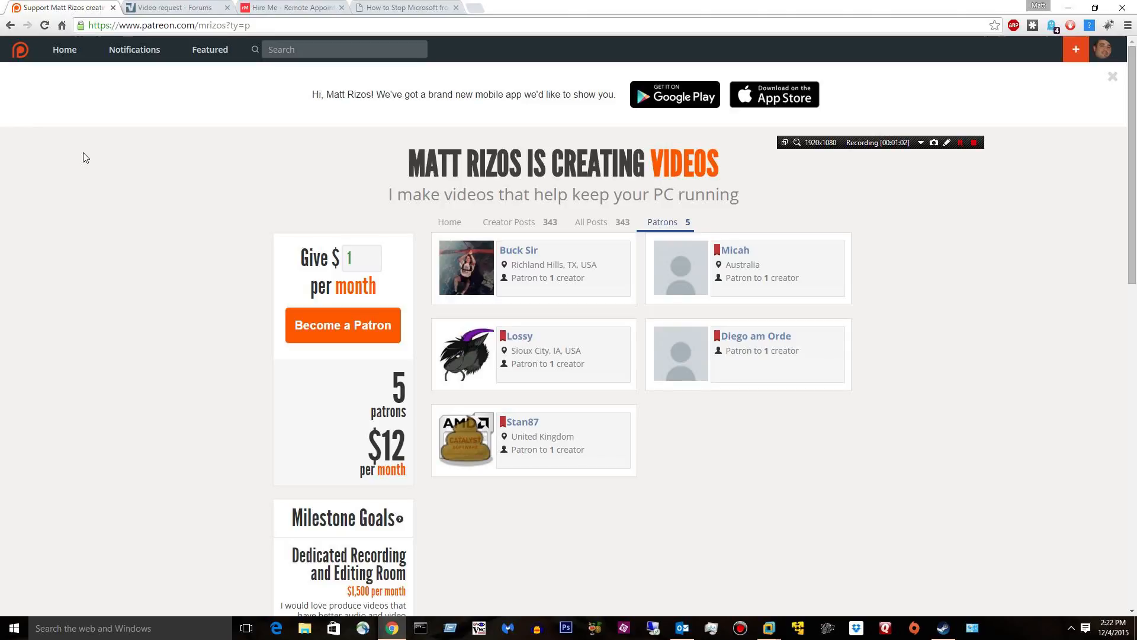
{"action": "mouse_move", "coordinate": [903, 143]}
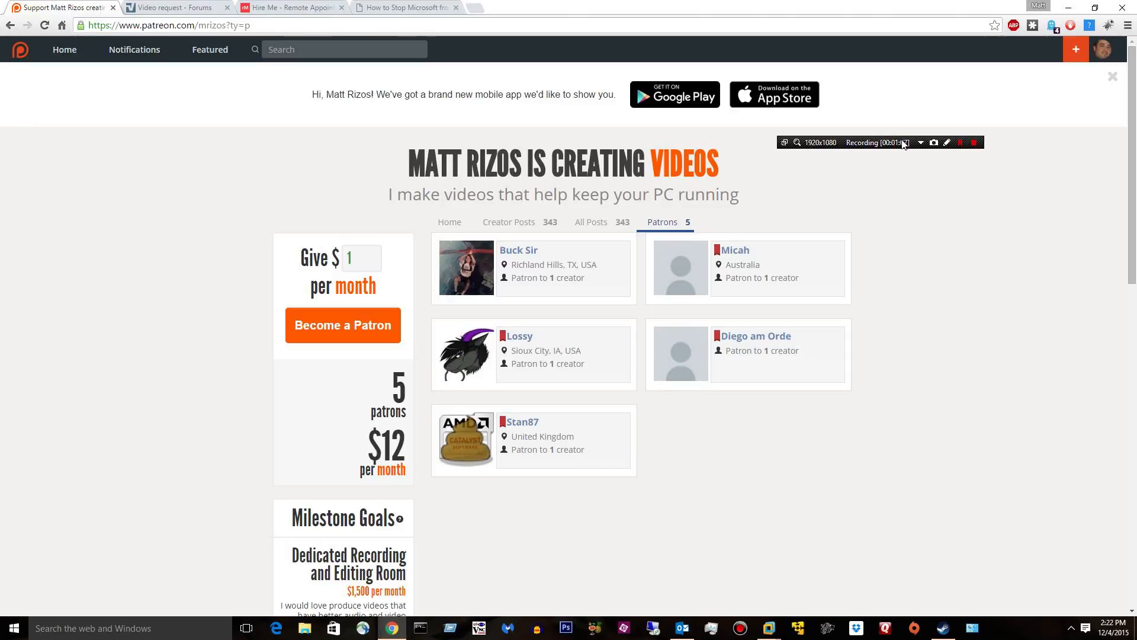